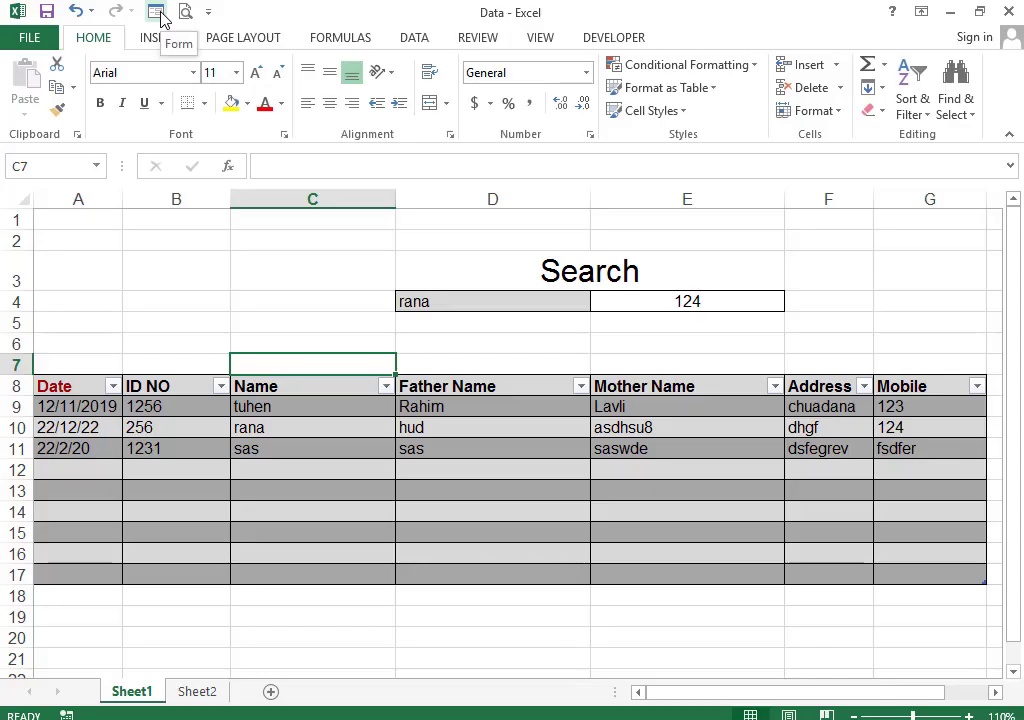
# Enter korim's record through the data form: ID 121, date 23/11/19, value 2222
pyautogui.click(492, 448)
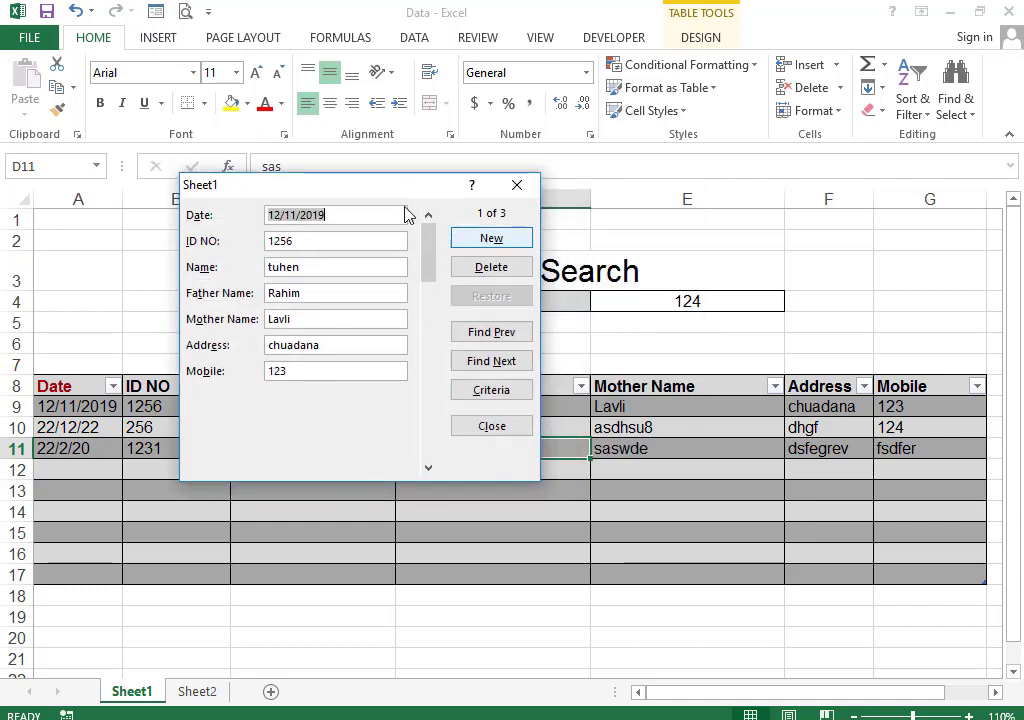
pyautogui.click(492, 238)
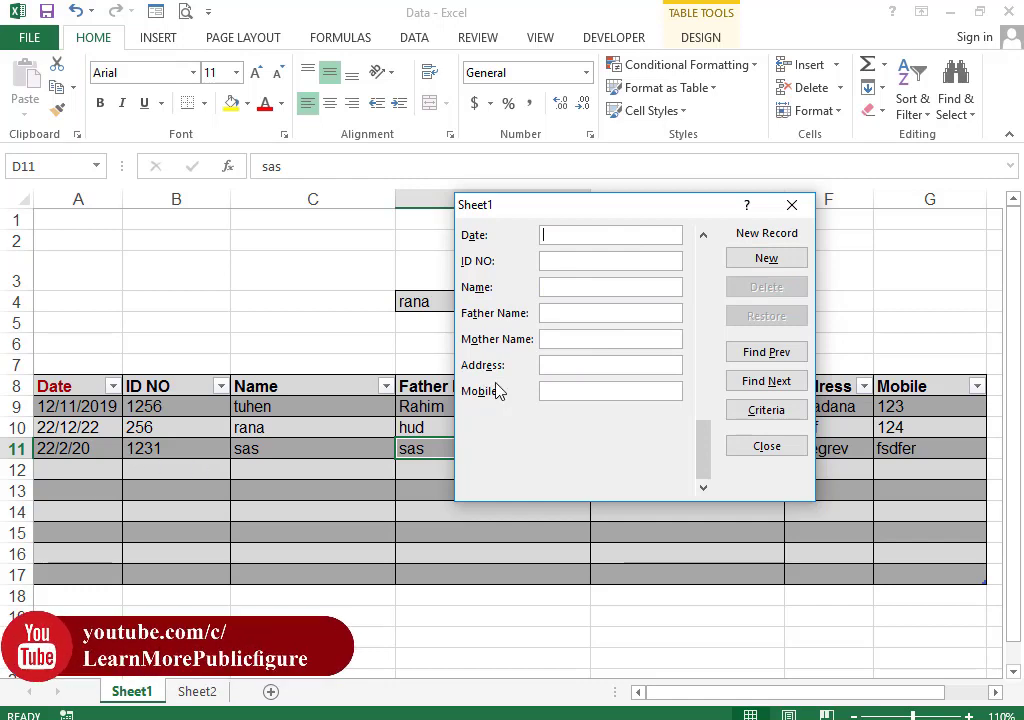
pyautogui.moveTo(684, 330)
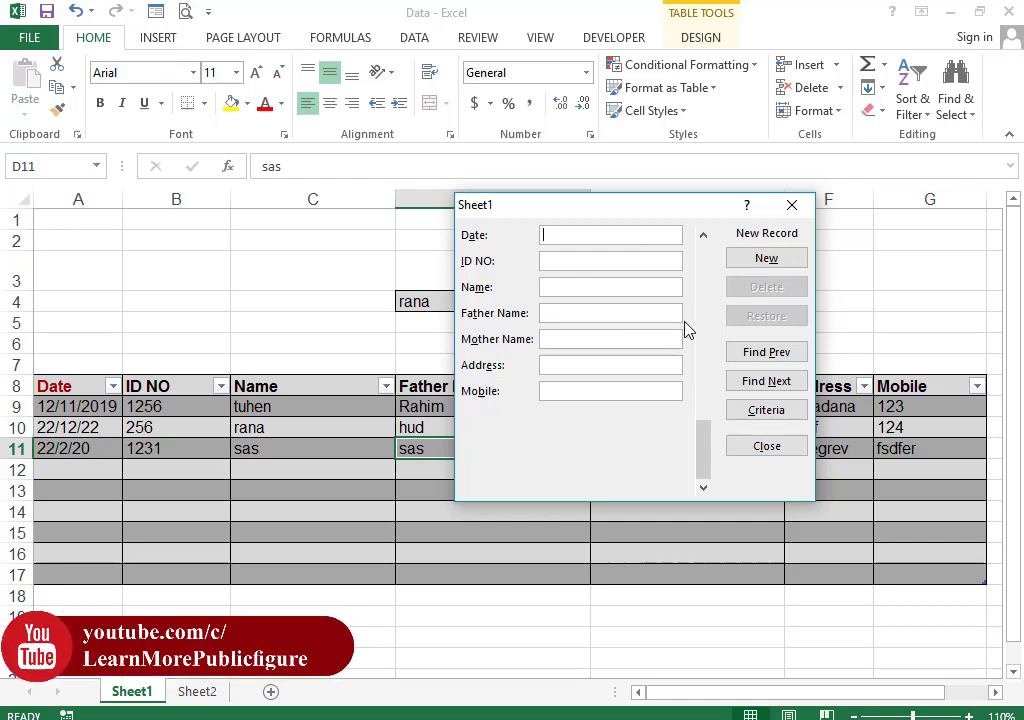
pyautogui.write('23/')
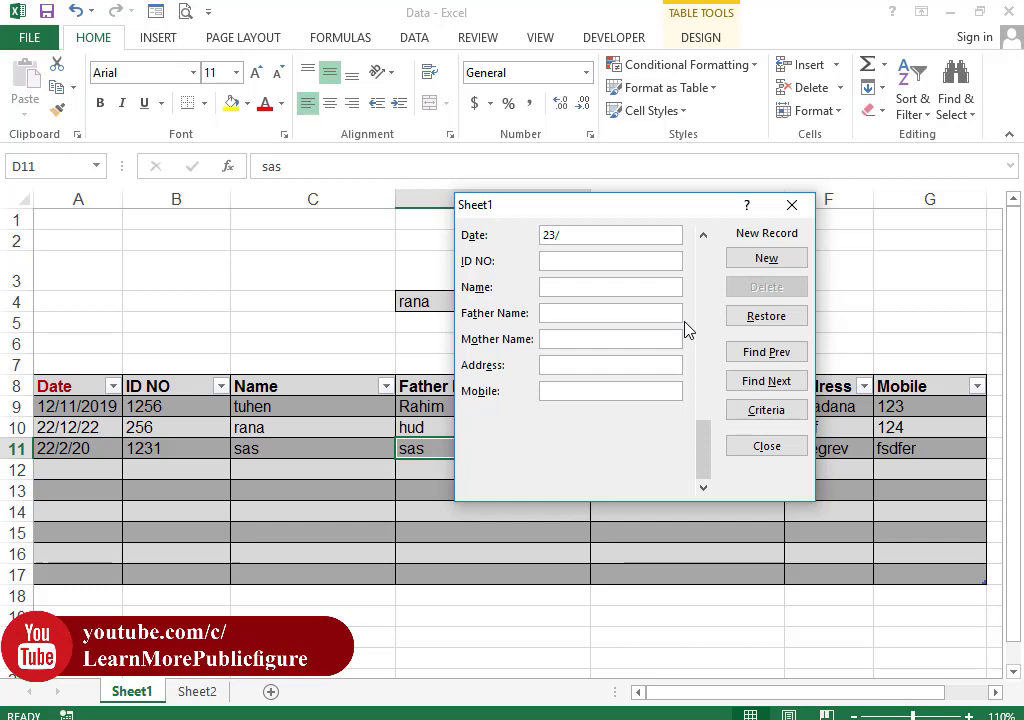
pyautogui.write('11/')
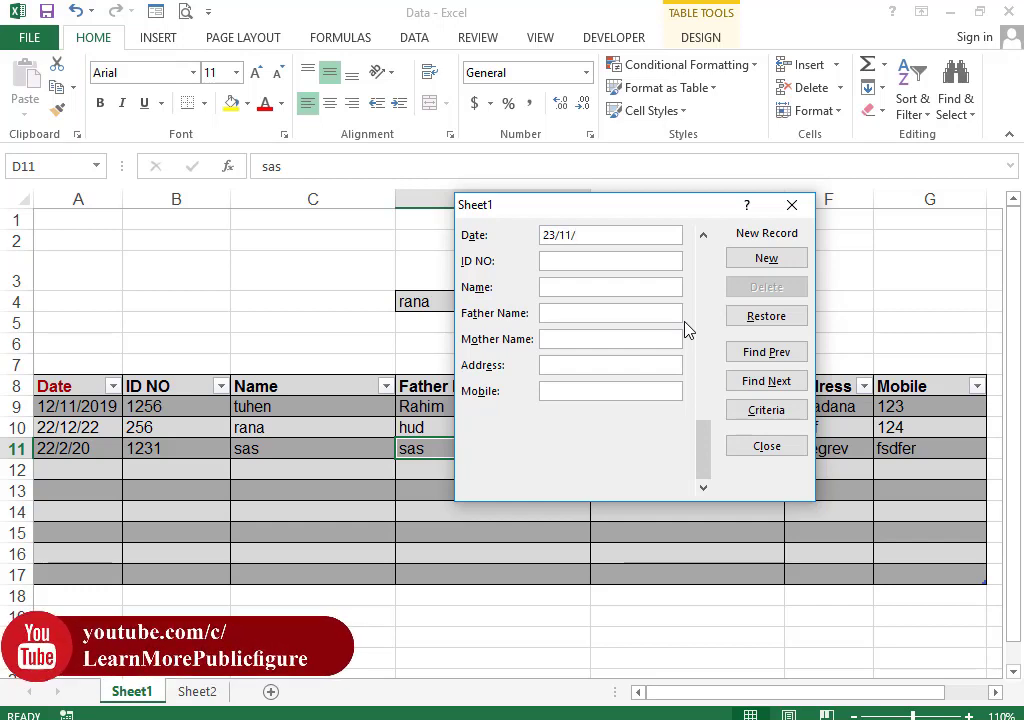
pyautogui.write('19')
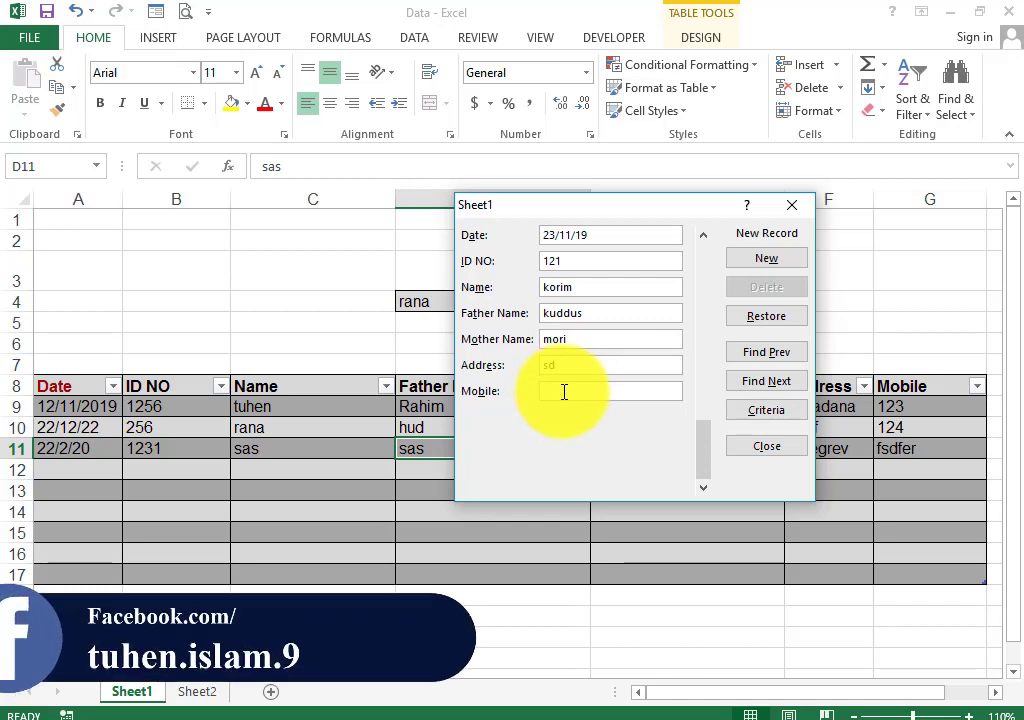
pyautogui.write('22223')
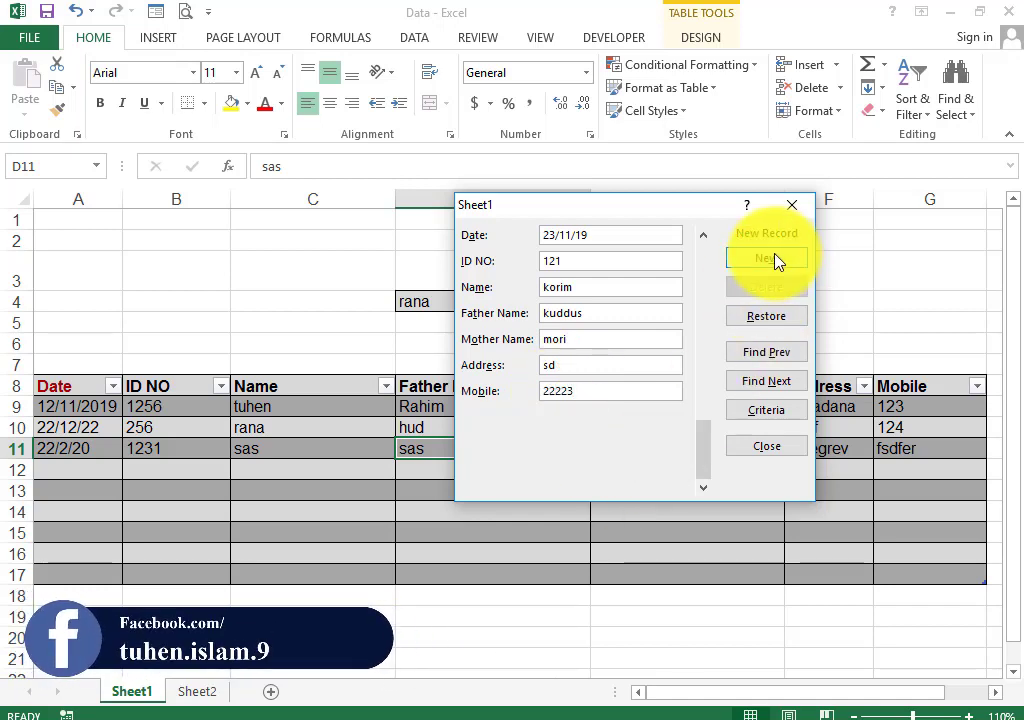
pyautogui.click(766, 256)
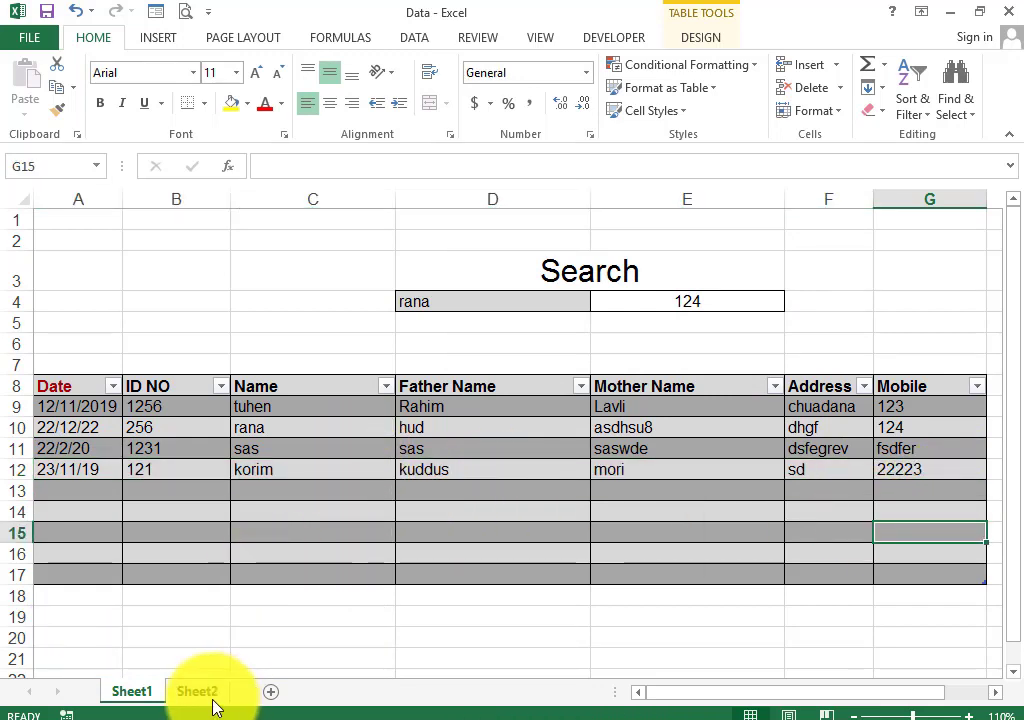
# Start the Sheet2 form entry with date 24/11/19 for ID 122, checking the Sheet1 table
pyautogui.click(196, 692)
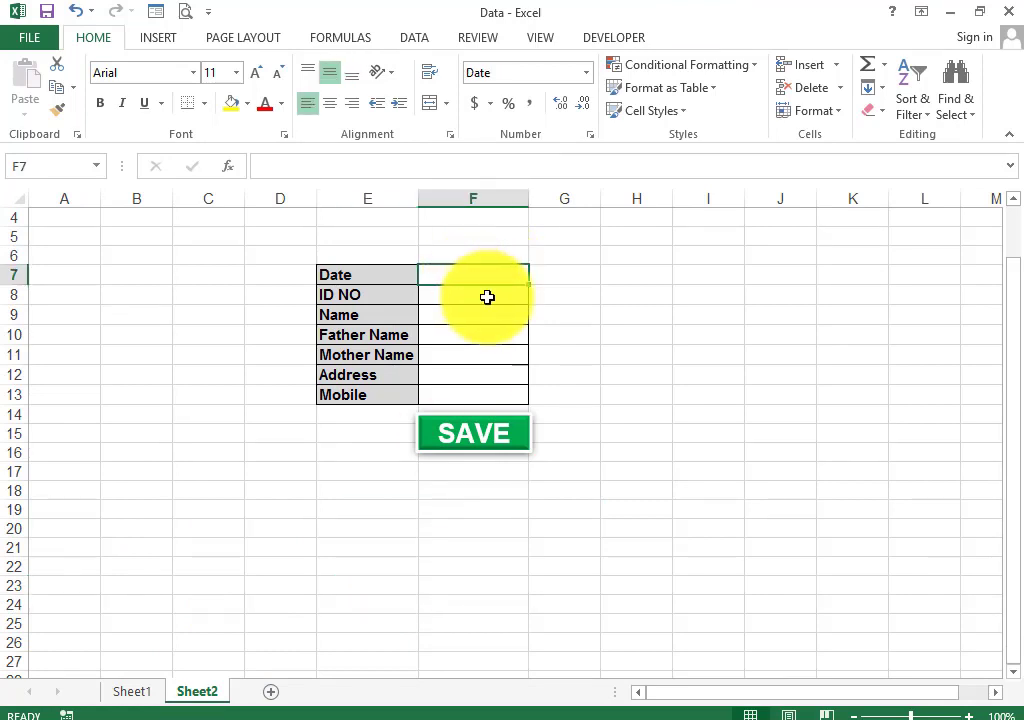
pyautogui.moveTo(500, 344)
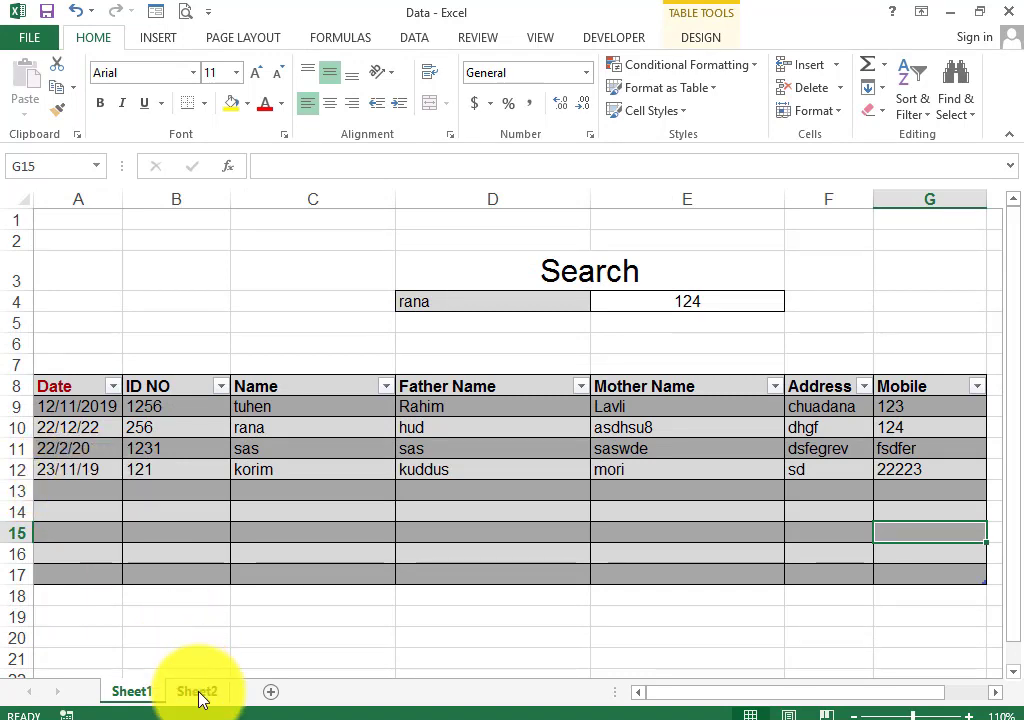
pyautogui.click(196, 692)
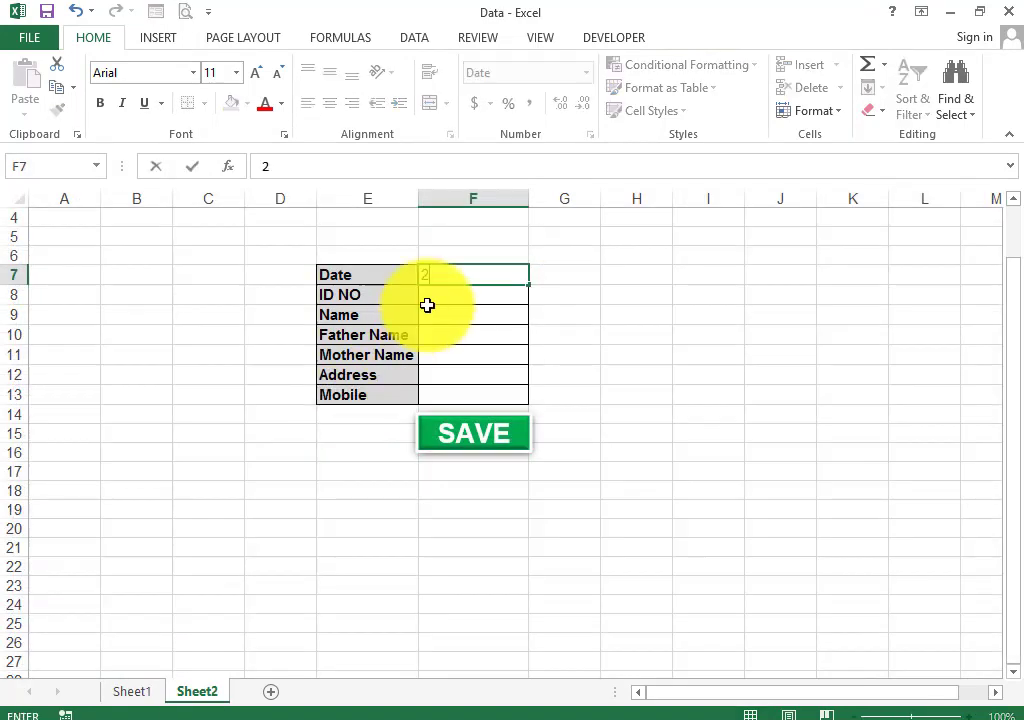
pyautogui.write('4/')
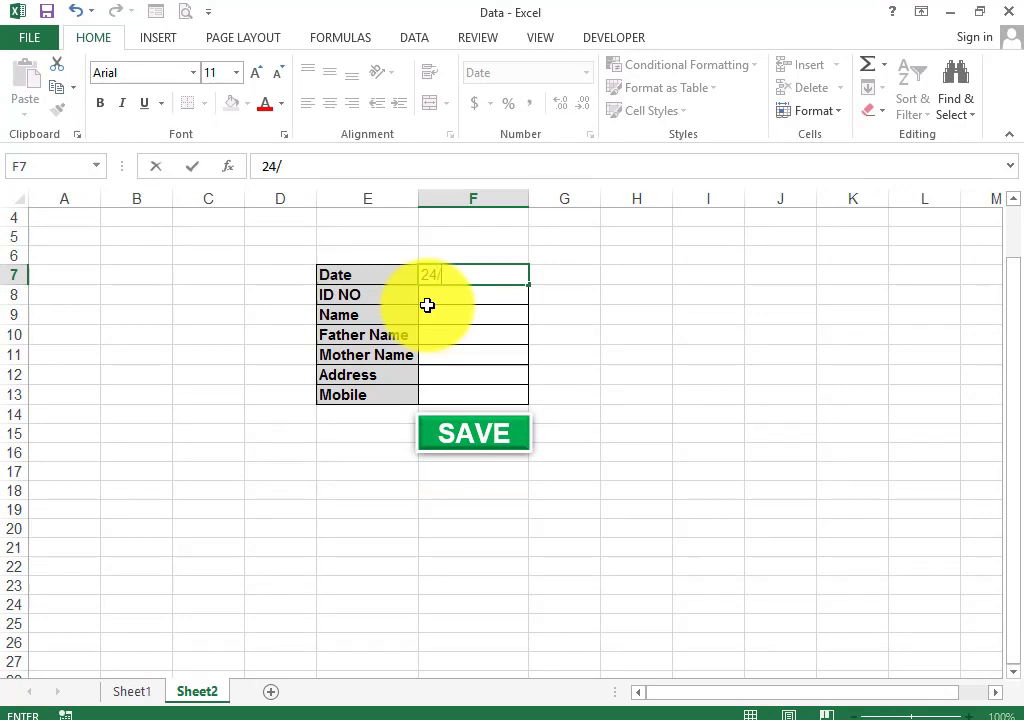
pyautogui.write('11/19')
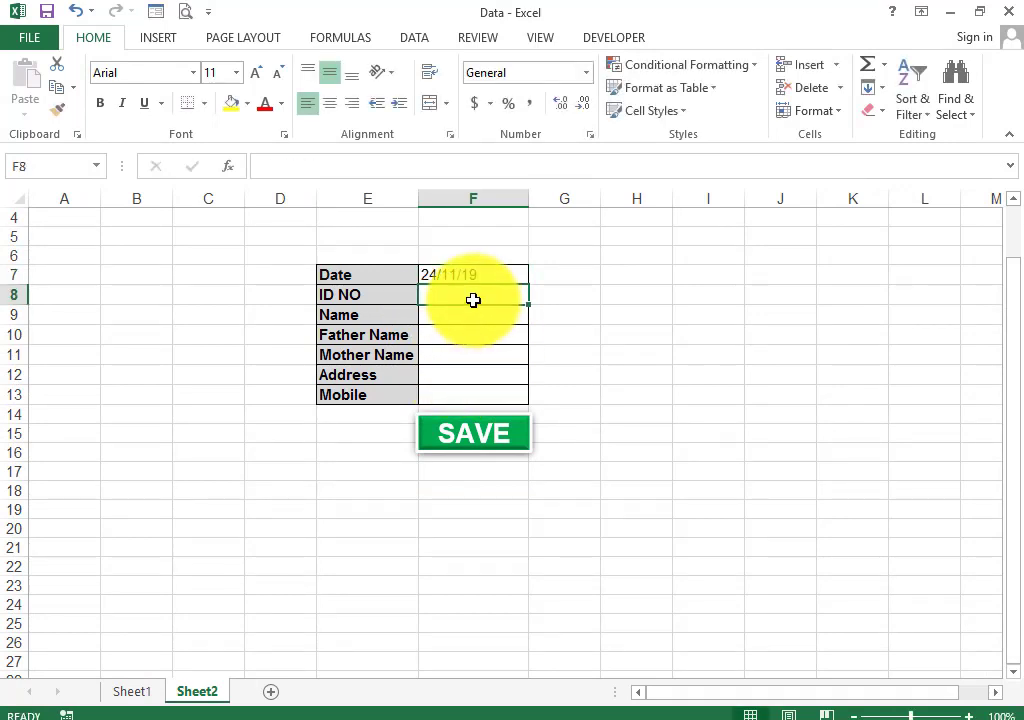
pyautogui.click(132, 692)
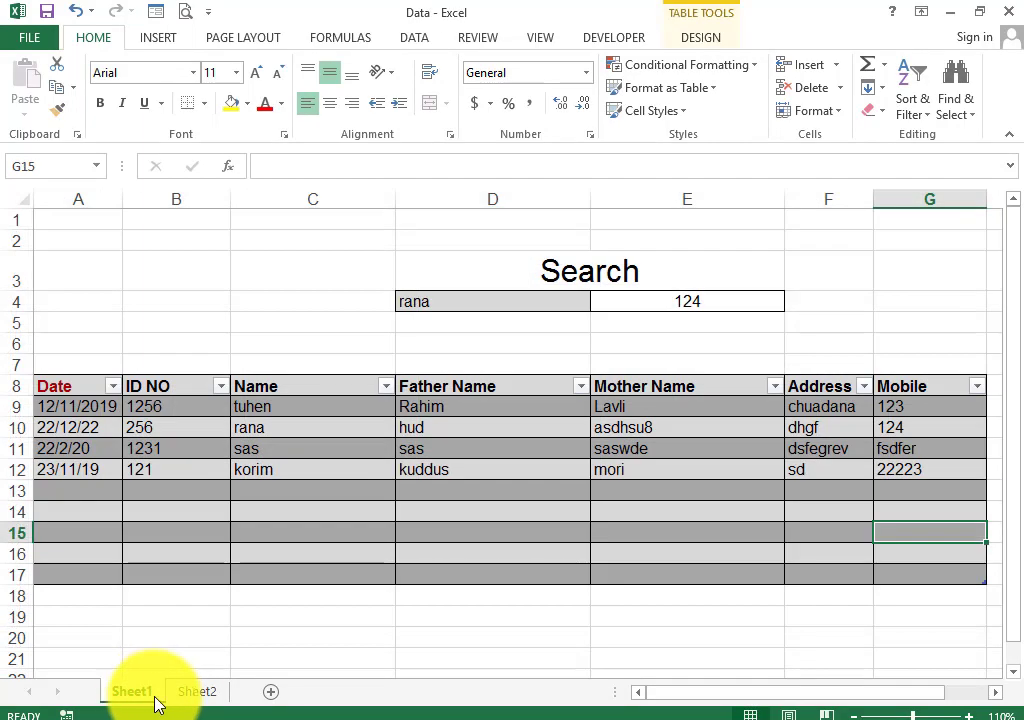
pyautogui.click(196, 692)
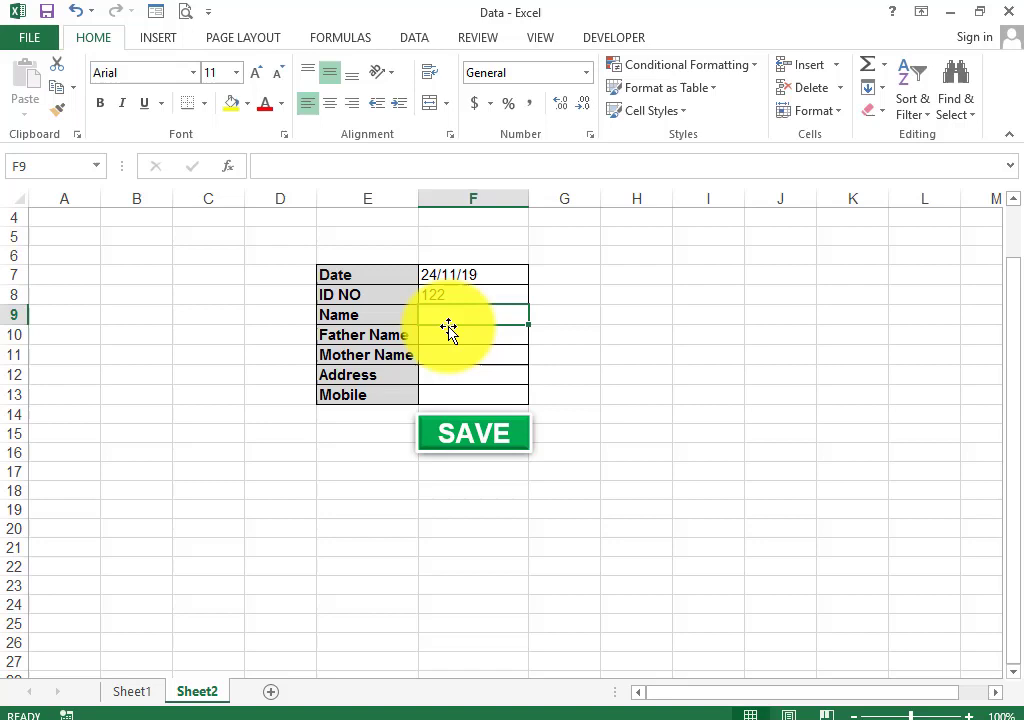
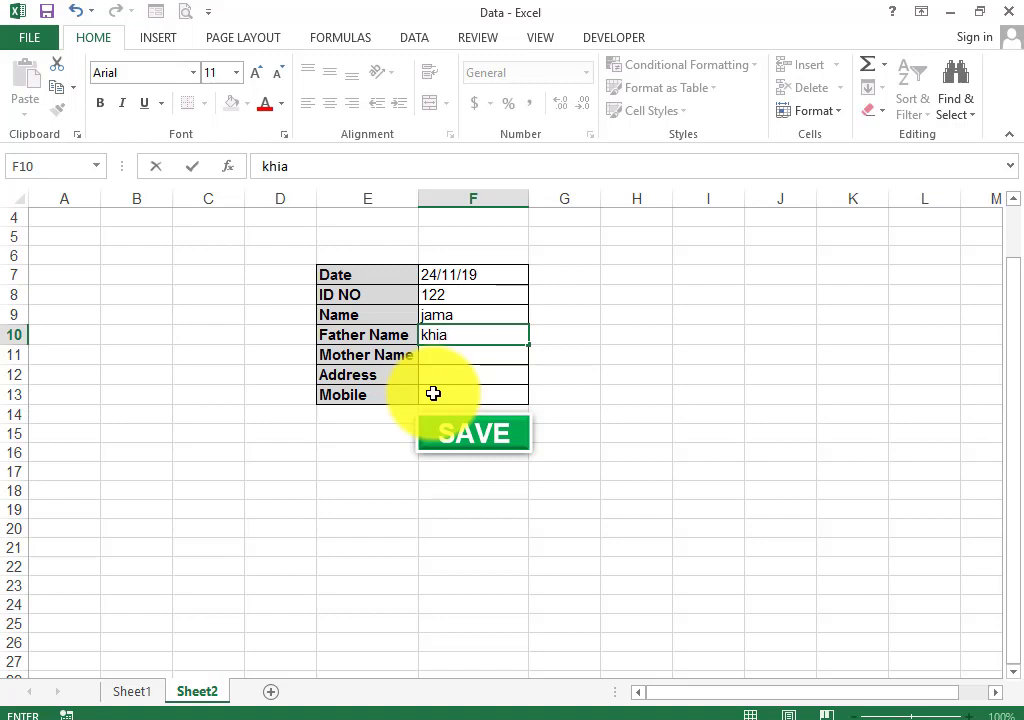
pyautogui.click(472, 354)
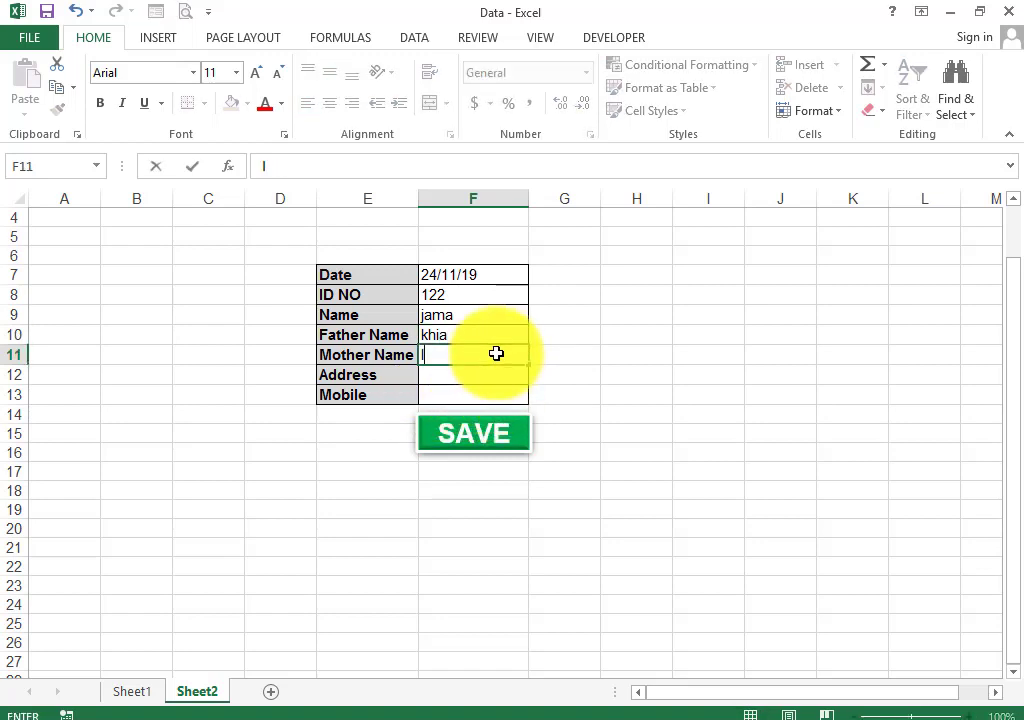
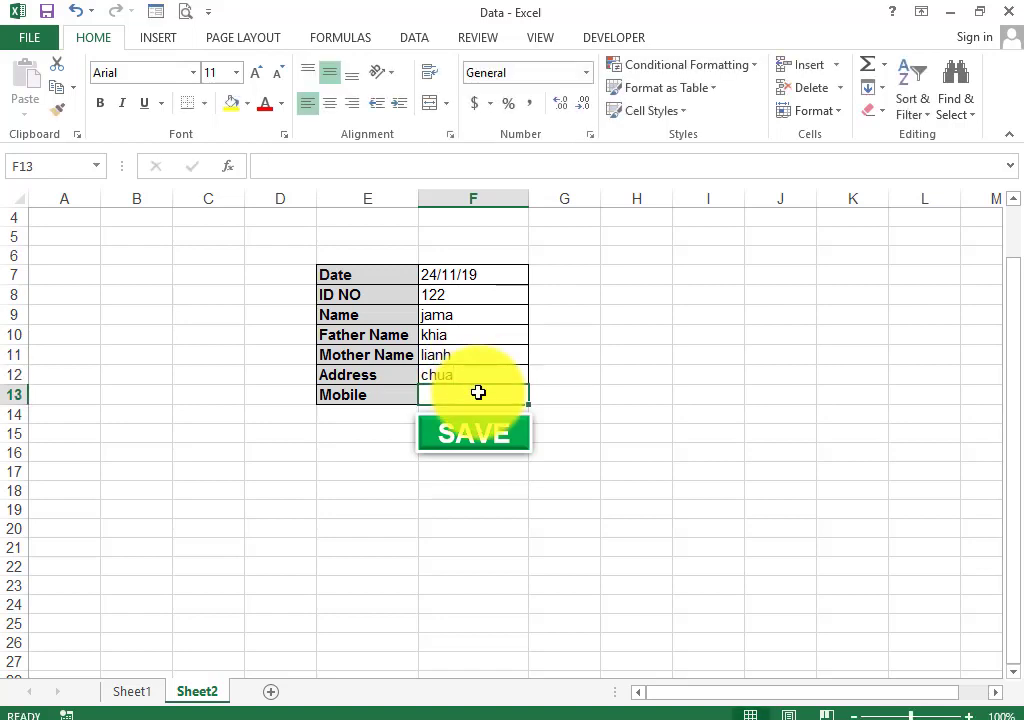
pyautogui.write('2155')
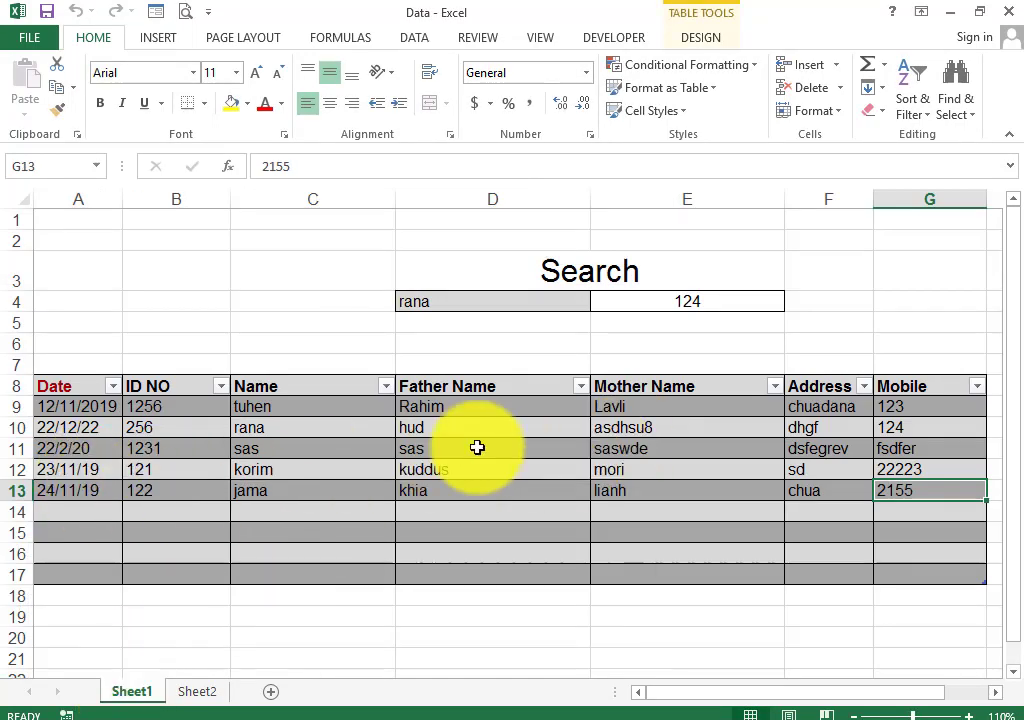
pyautogui.moveTo(944, 504)
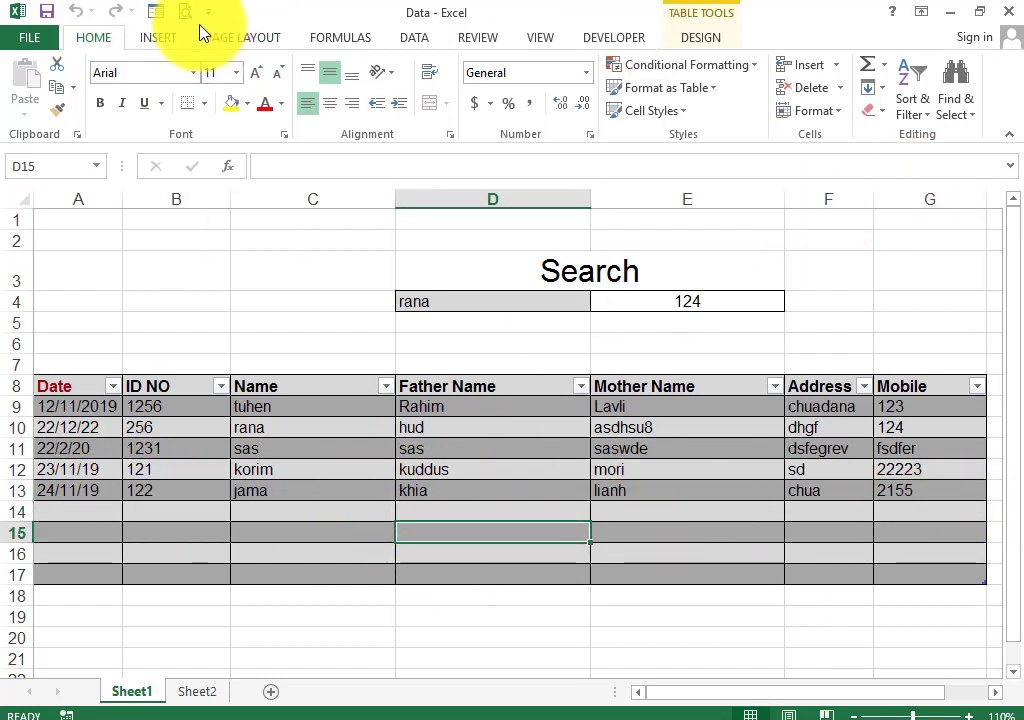
pyautogui.click(184, 12)
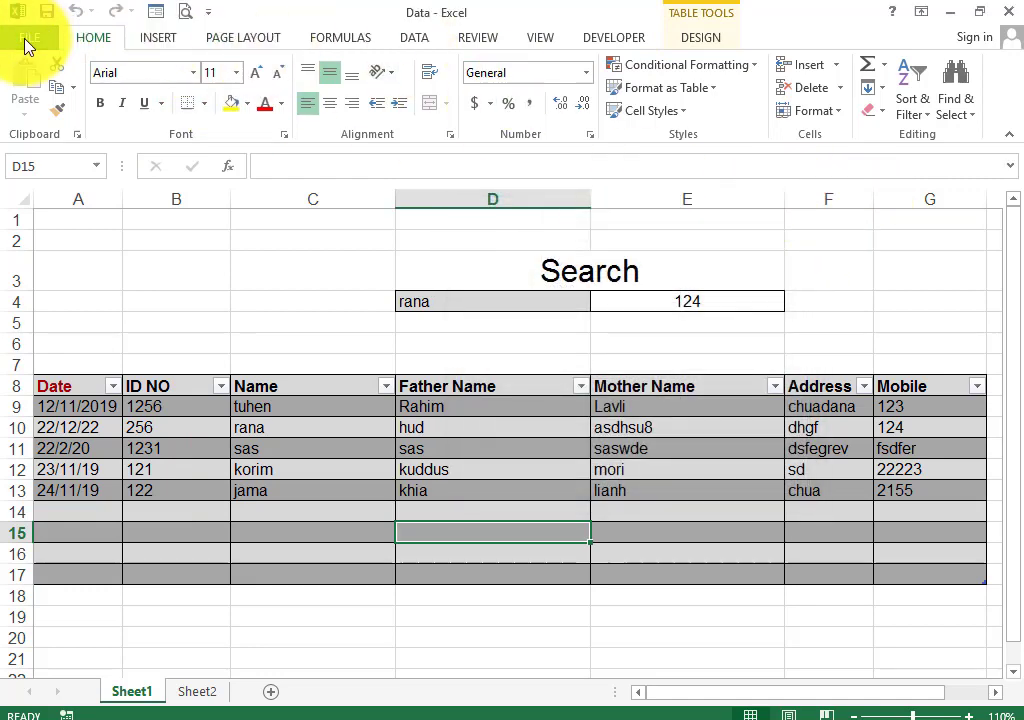
pyautogui.click(24, 18)
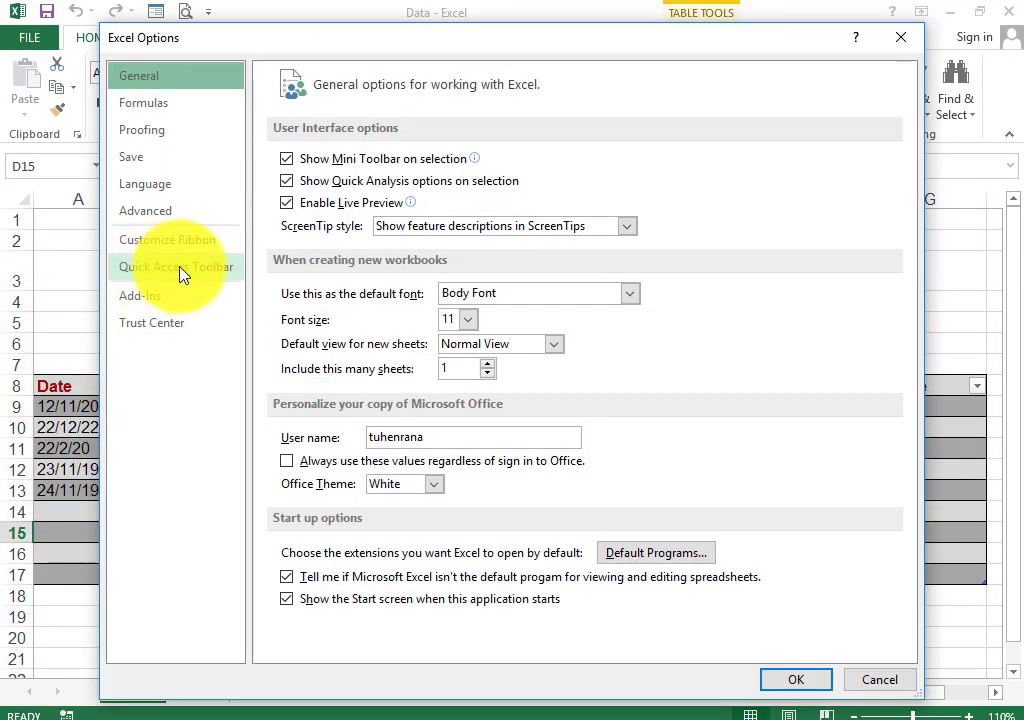
pyautogui.click(176, 266)
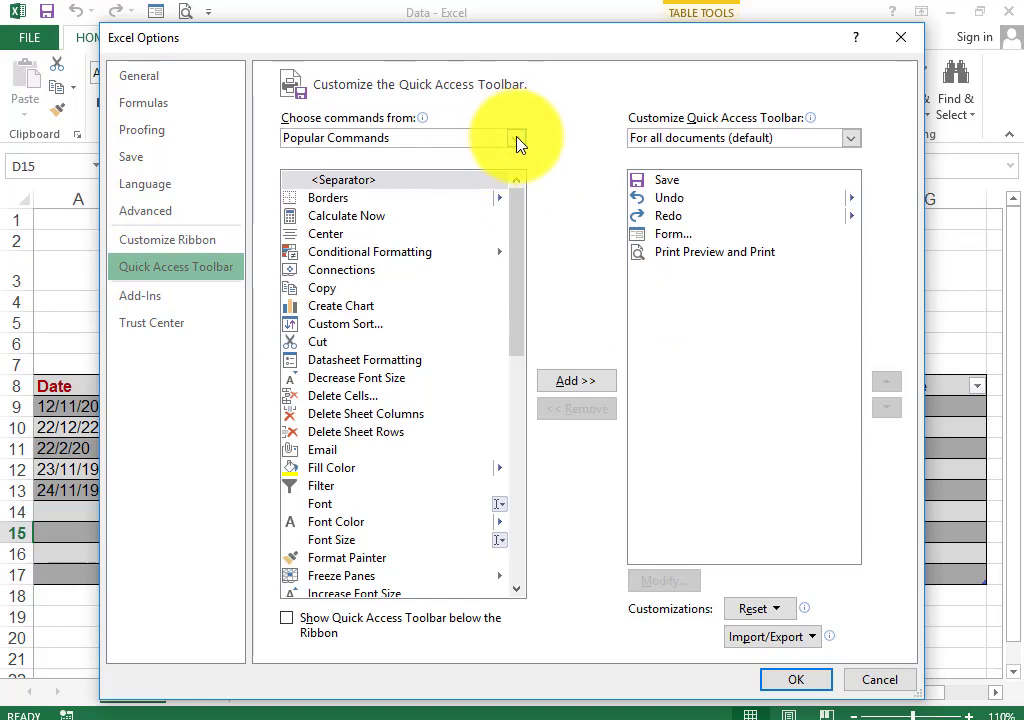
pyautogui.click(516, 138)
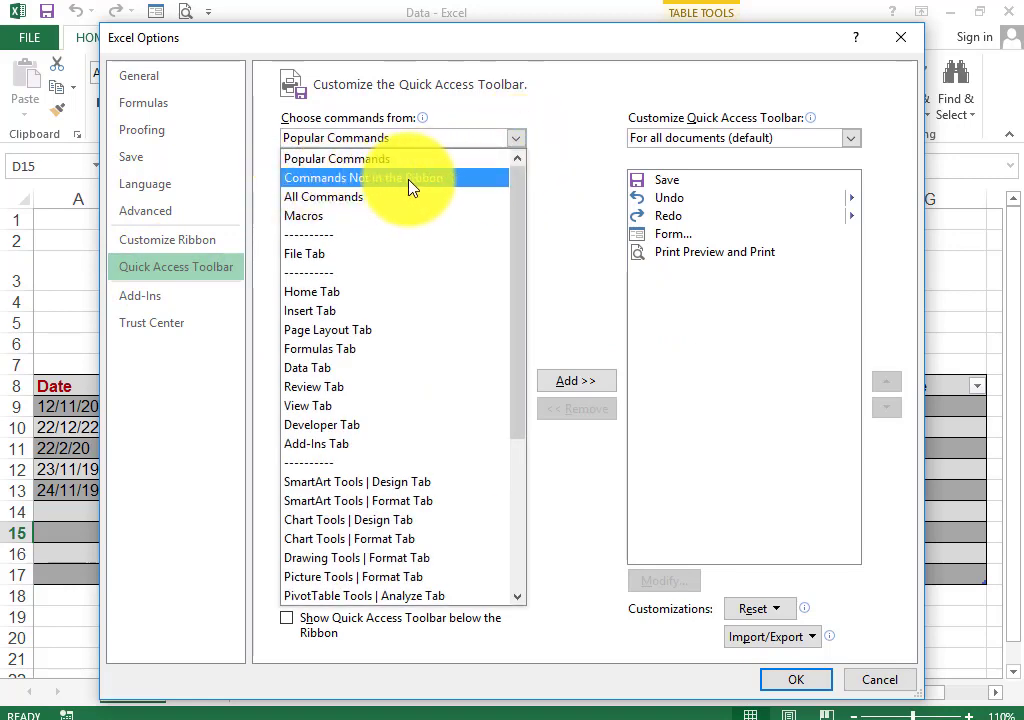
pyautogui.click(364, 176)
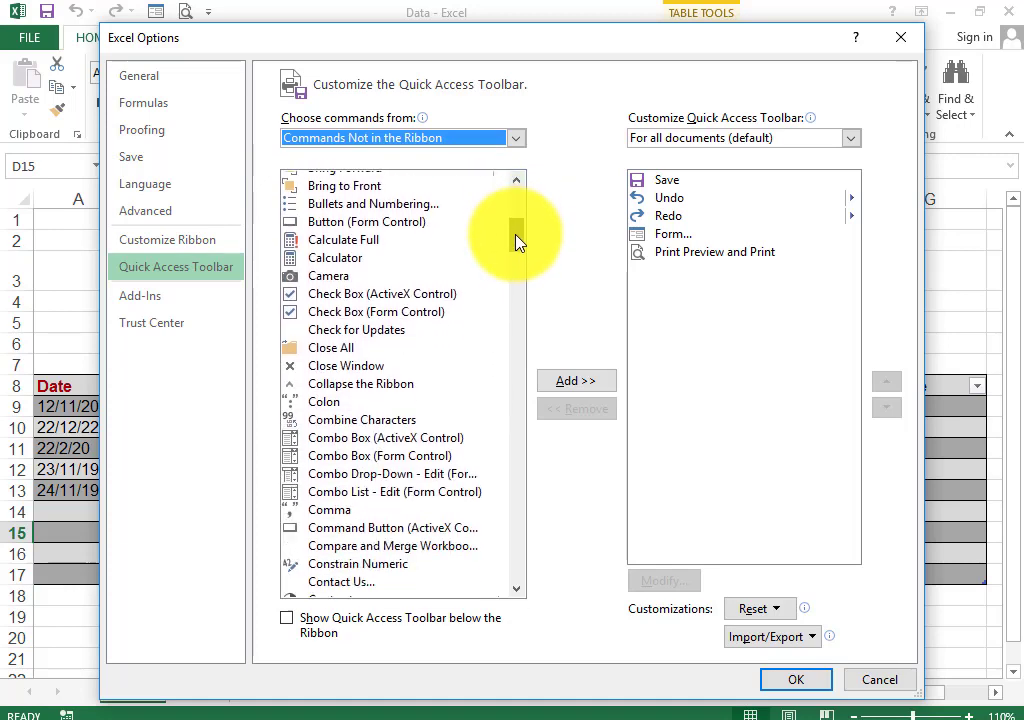
pyautogui.scroll(-3)
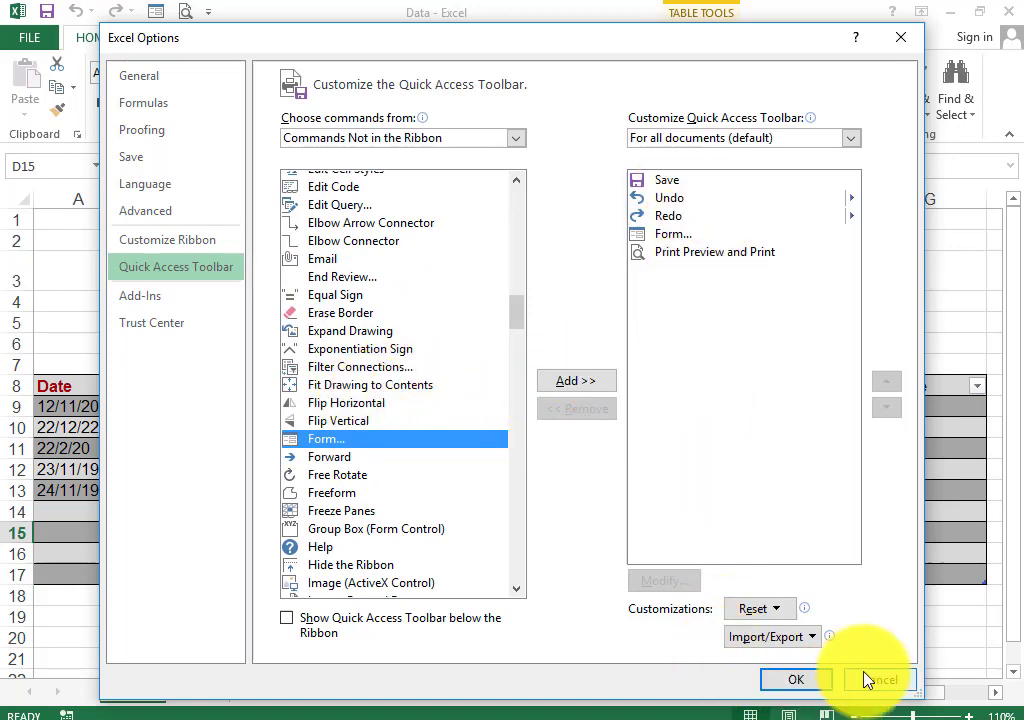
pyautogui.click(876, 680)
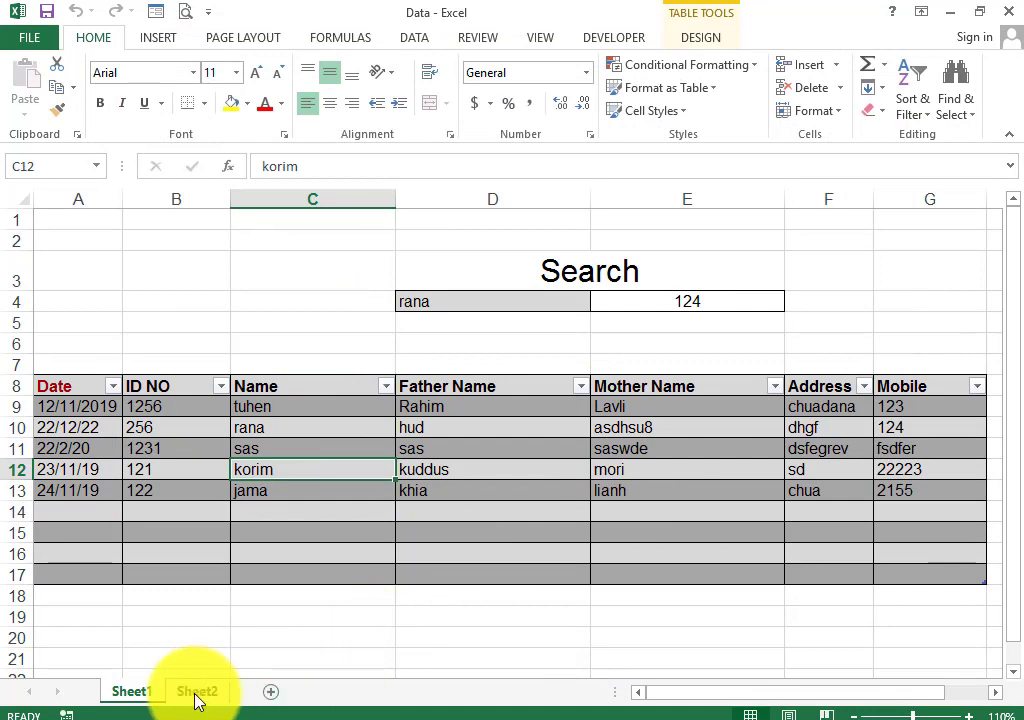
# Widen the copied form's columns and draw a rectangle below it labelled SAVE
pyautogui.click(196, 692)
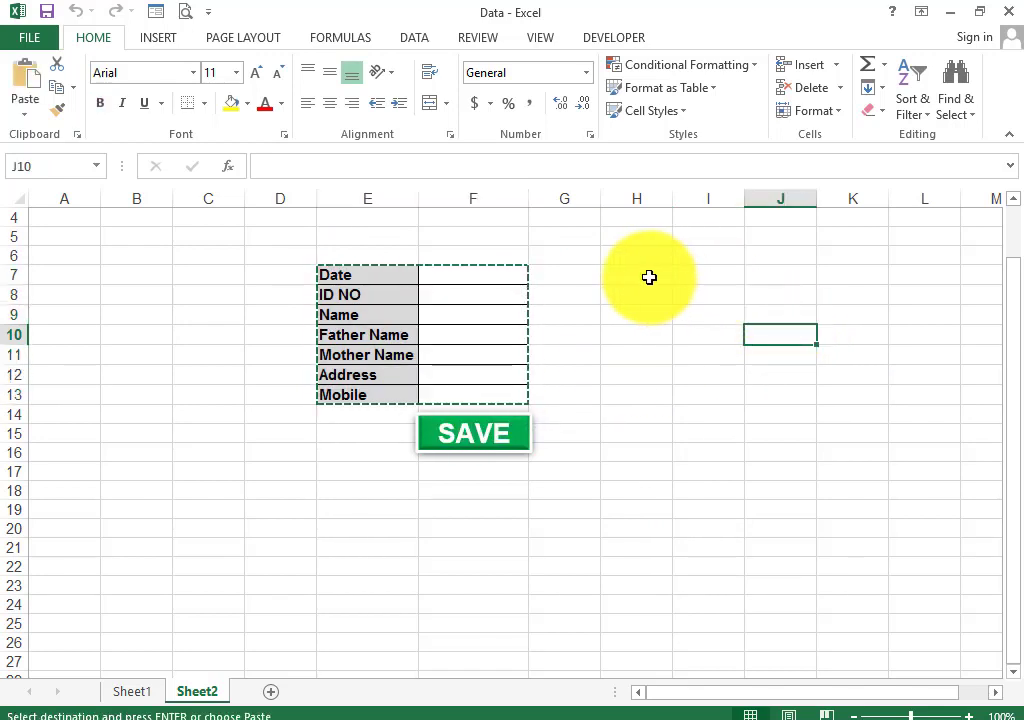
pyautogui.moveTo(650, 276); pyautogui.dragTo(838, 432)
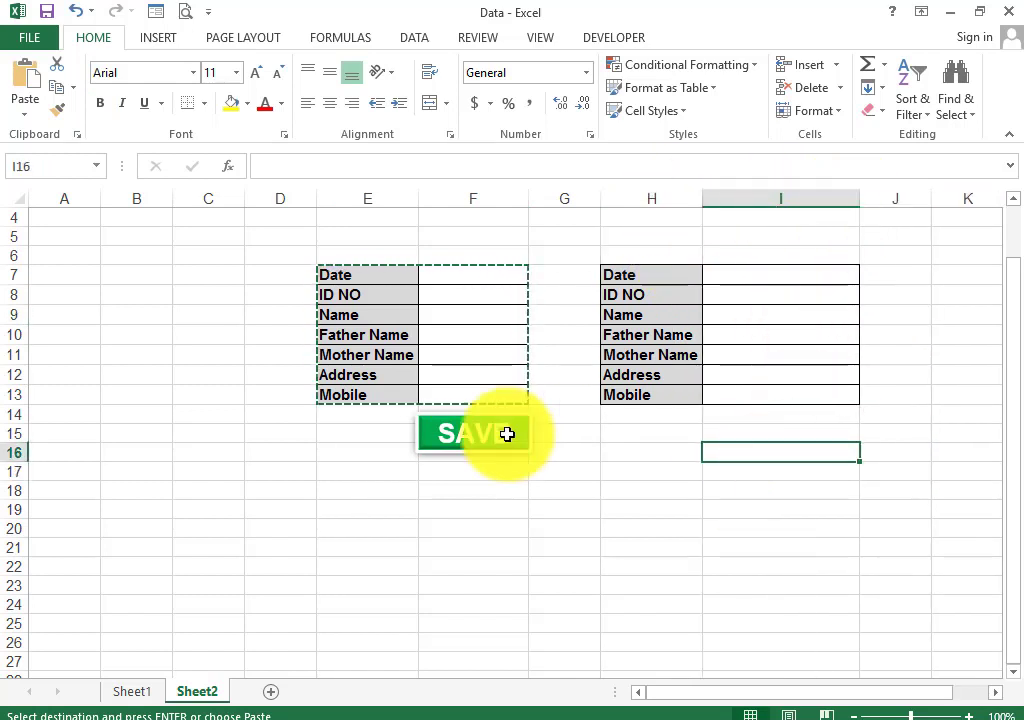
pyautogui.click(156, 36)
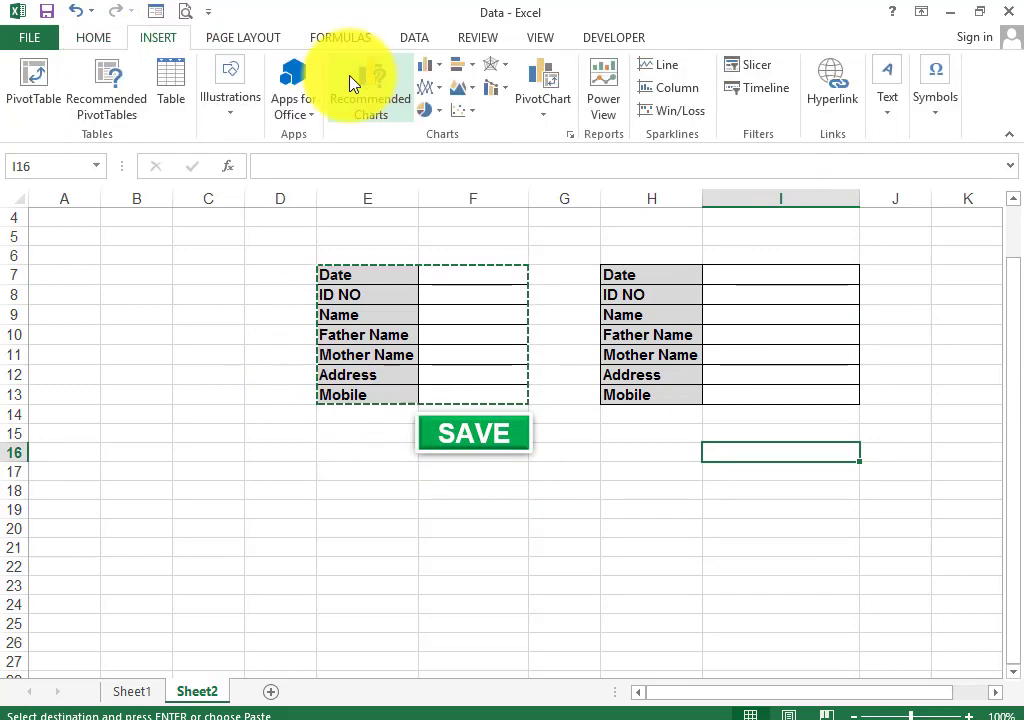
pyautogui.click(230, 84)
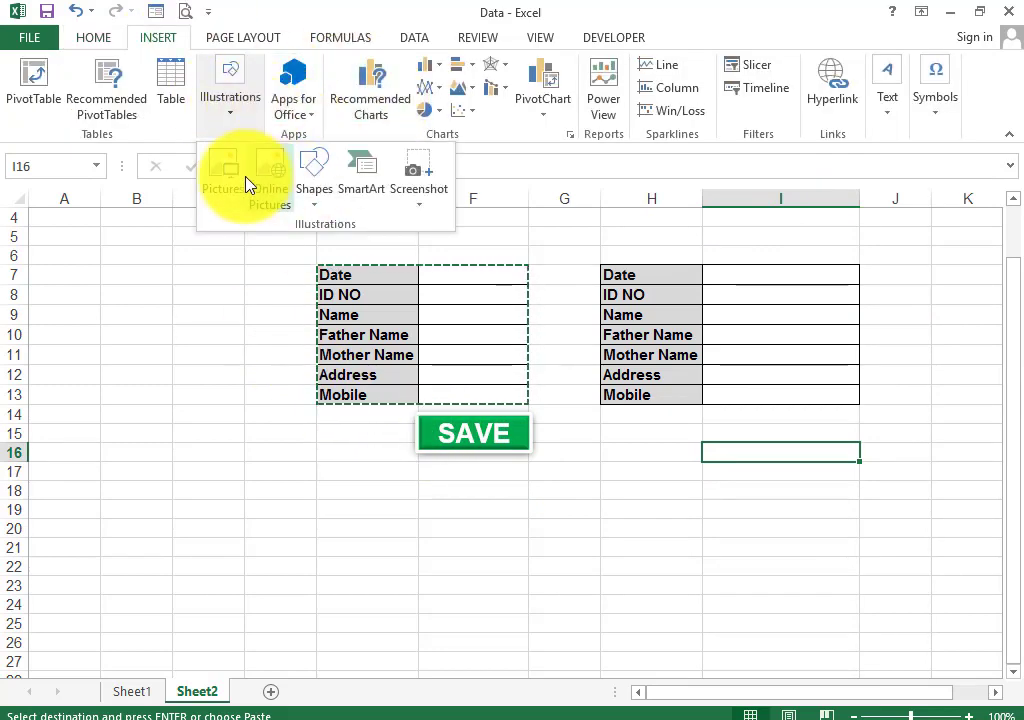
pyautogui.click(220, 170)
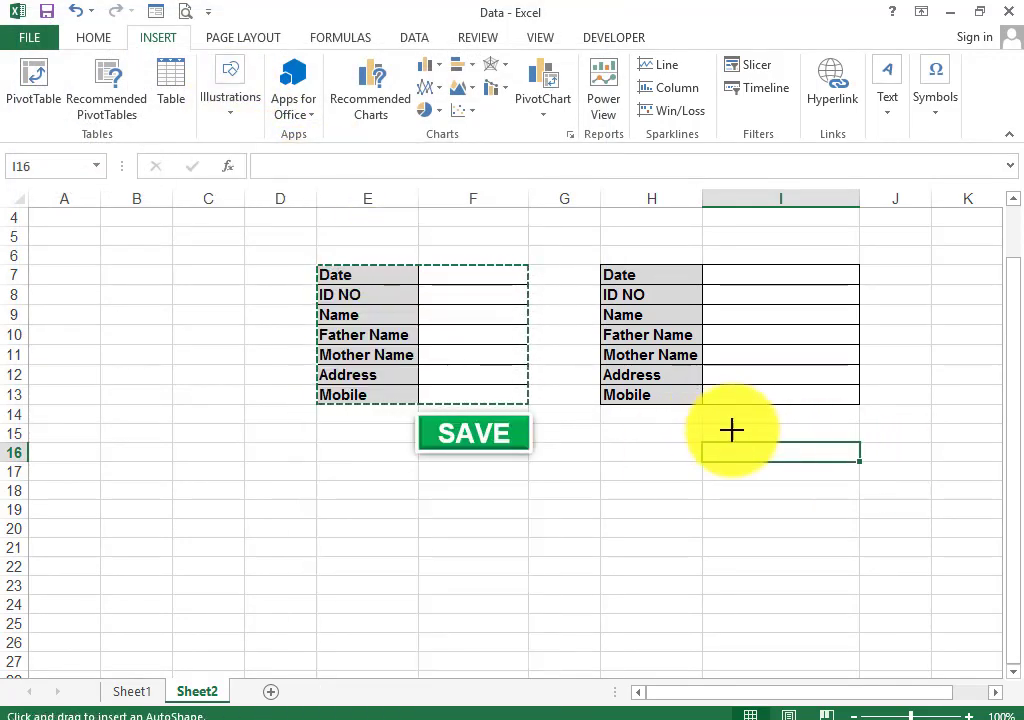
pyautogui.moveTo(704, 424); pyautogui.dragTo(860, 456)
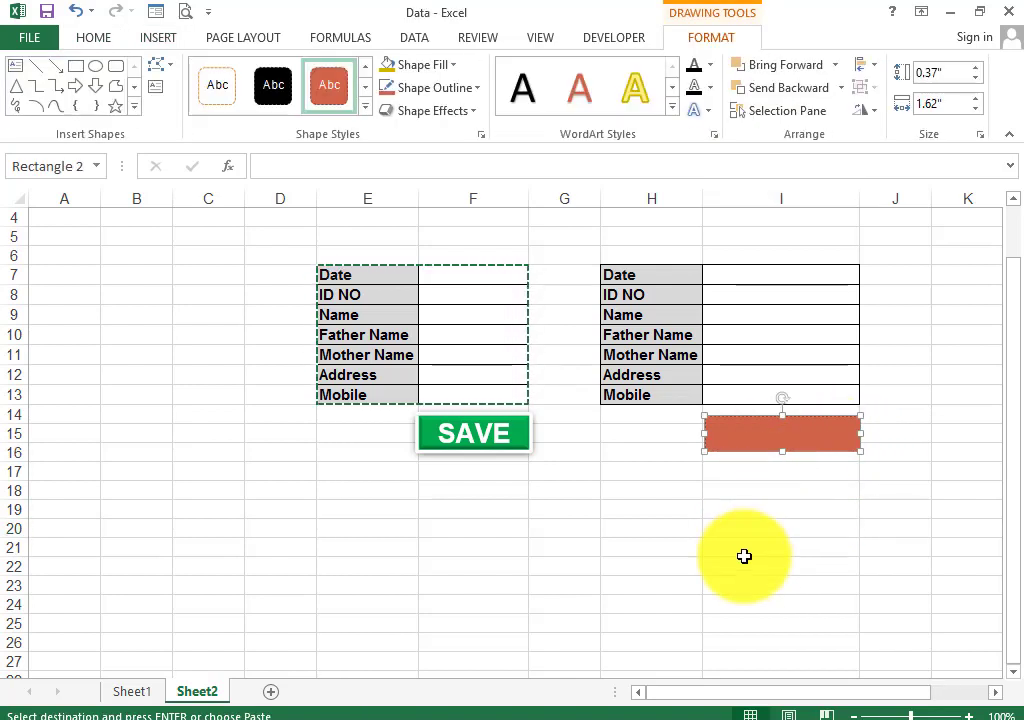
pyautogui.write('SAVE')
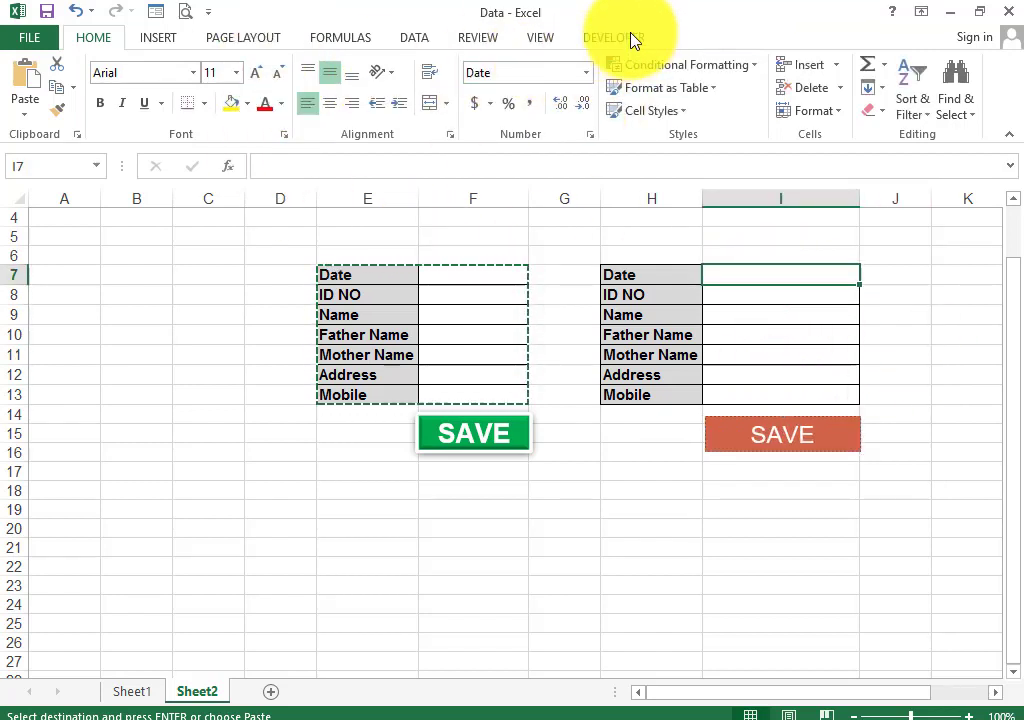
# Enable the Developer tab under Customize Ribbon in Excel Options and confirm
pyautogui.click(614, 36)
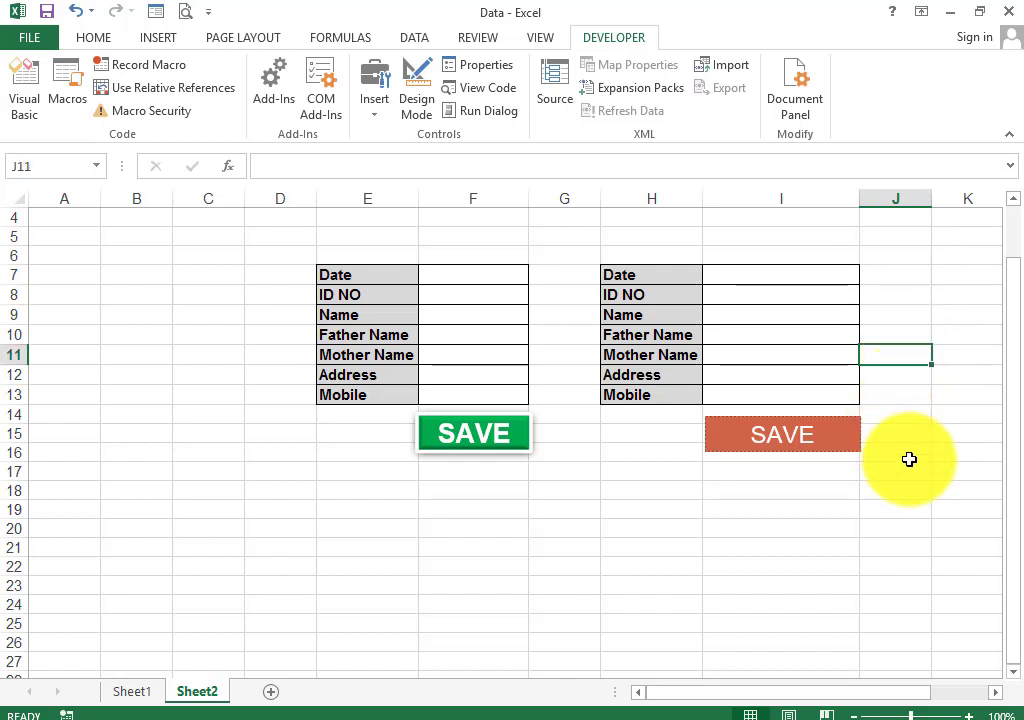
pyautogui.moveTo(904, 308)
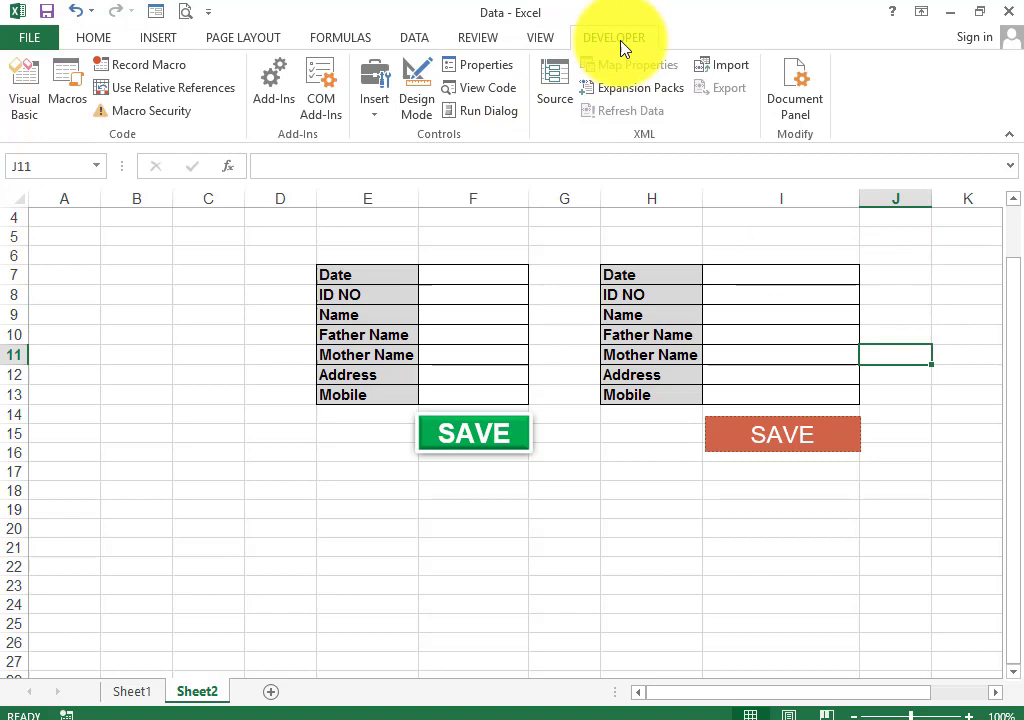
pyautogui.click(28, 36)
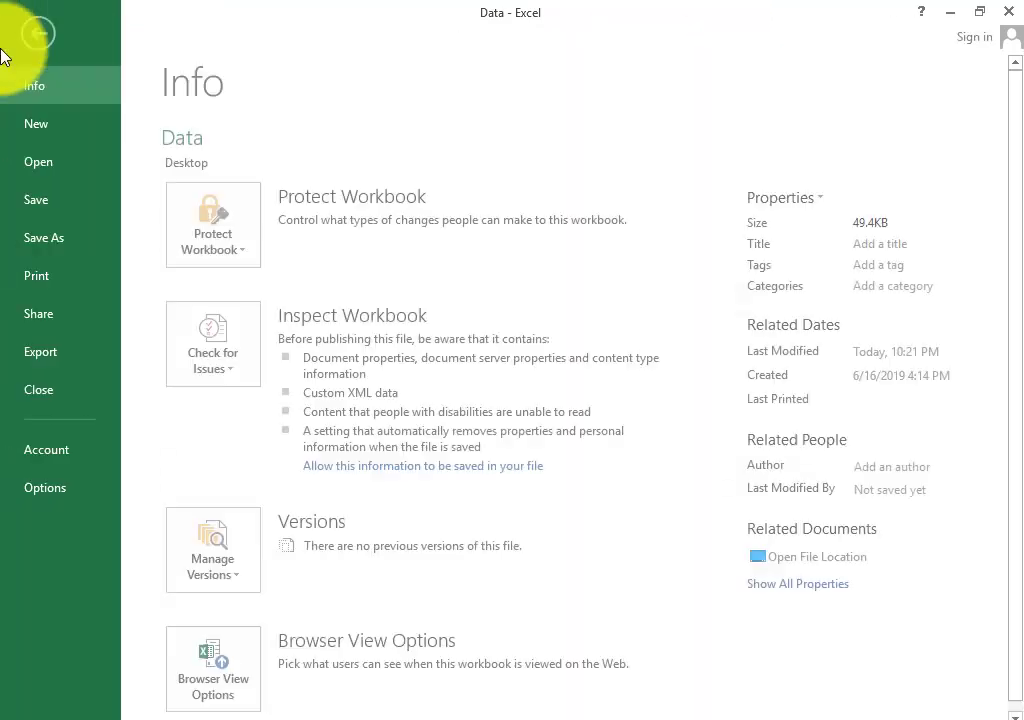
pyautogui.click(44, 488)
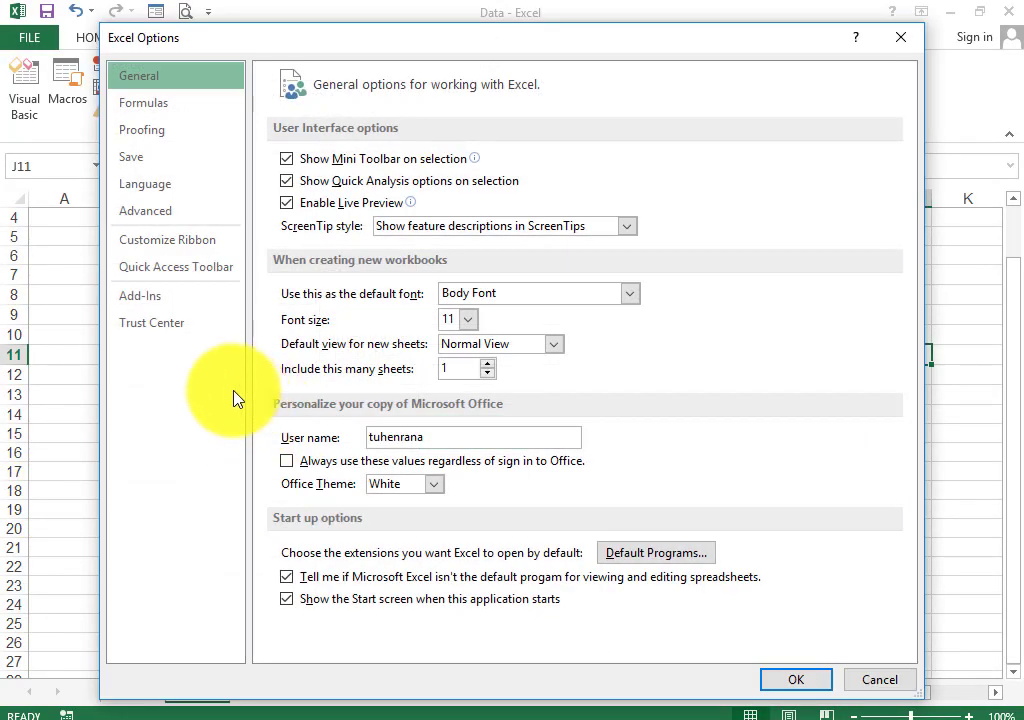
pyautogui.click(168, 240)
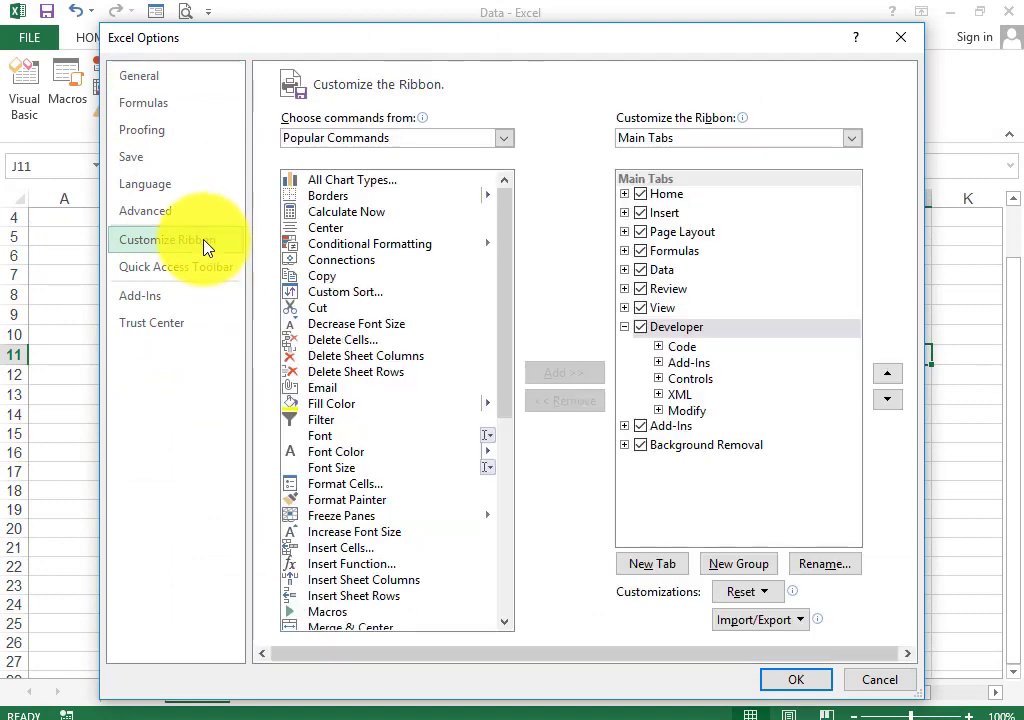
pyautogui.click(676, 328)
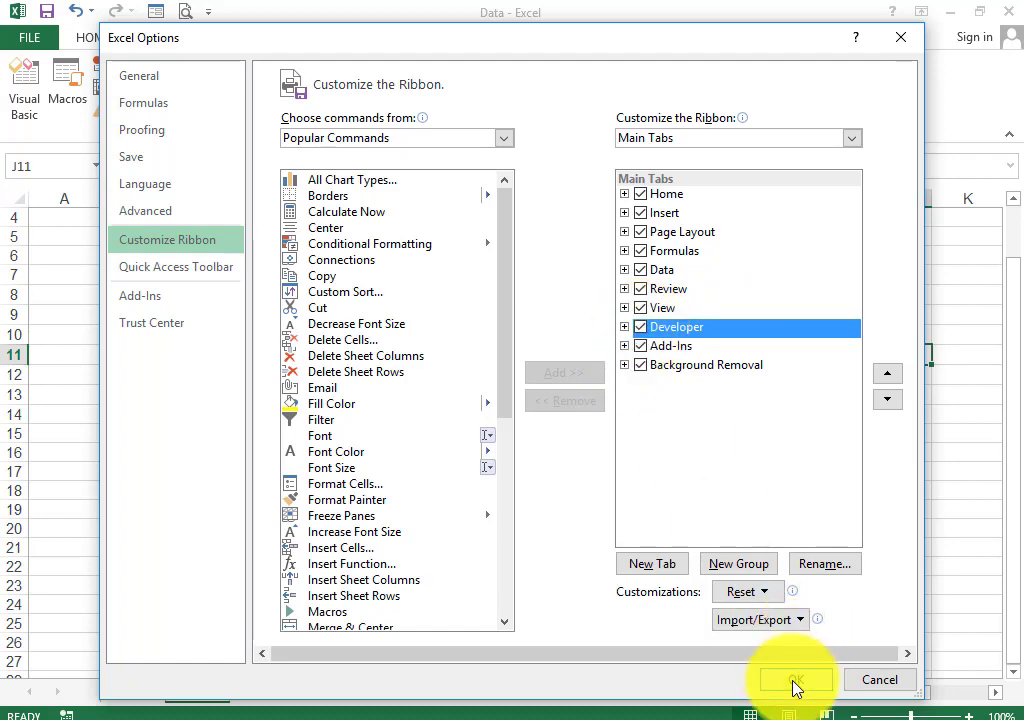
pyautogui.click(792, 680)
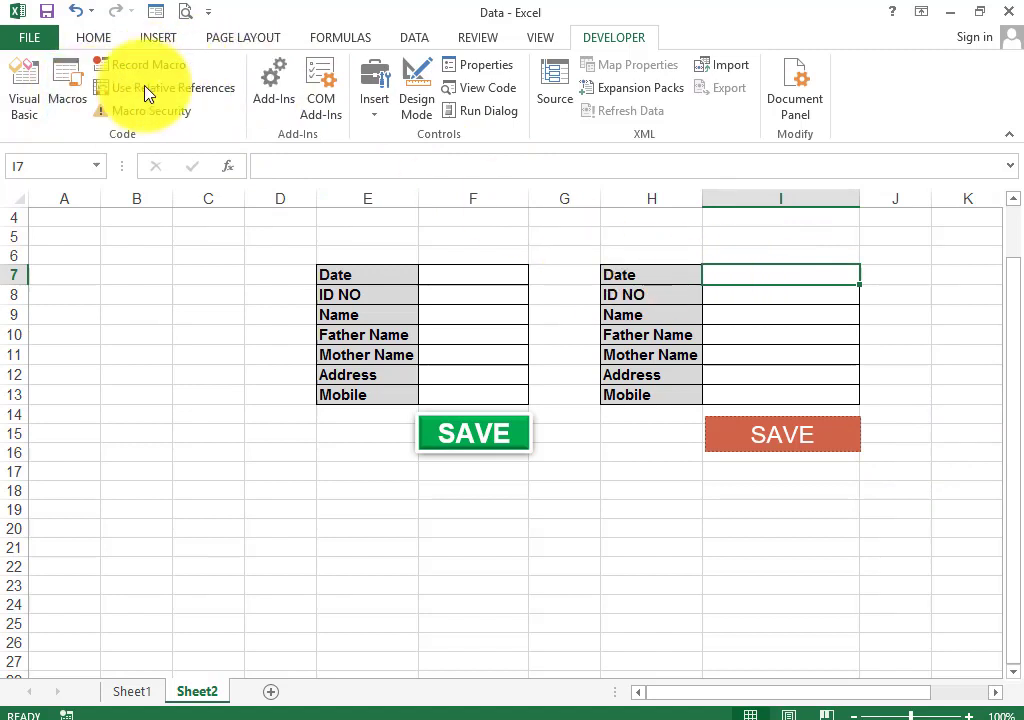
pyautogui.moveTo(740, 280)
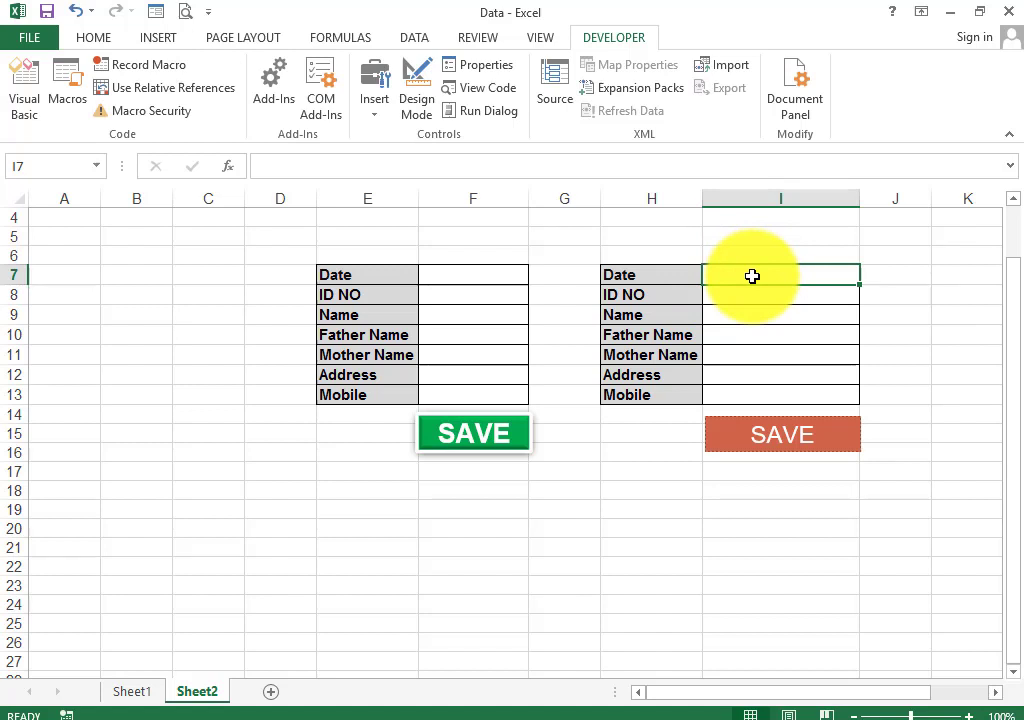
# Enter date 27/5/2020 and ID NO 123456 in the right-hand form
pyautogui.write('22')
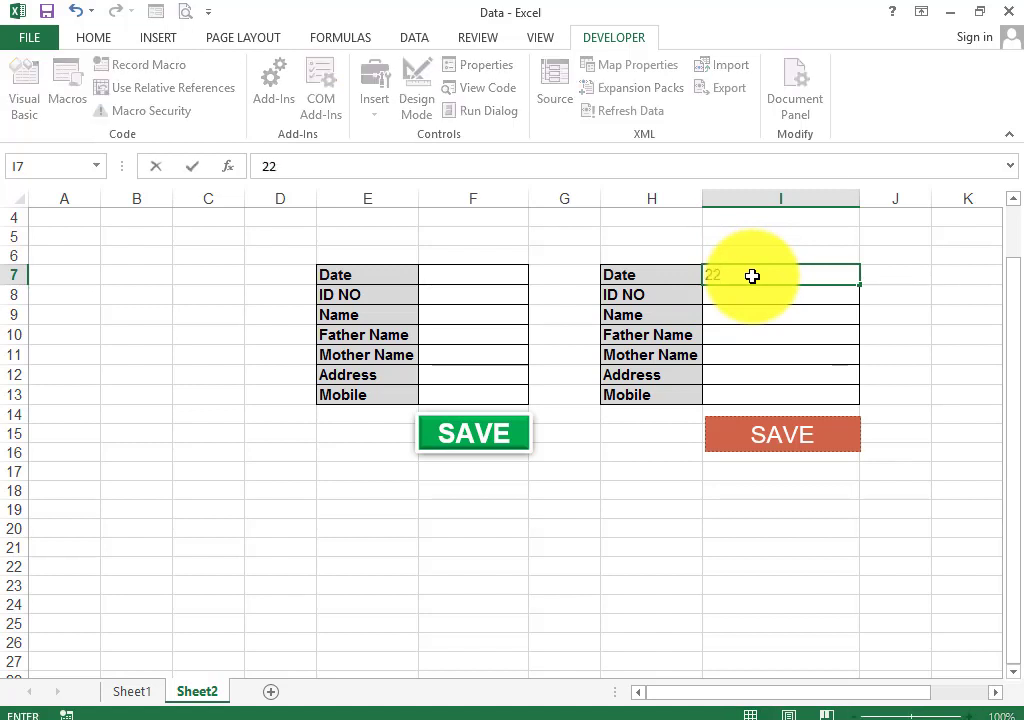
pyautogui.write('27/')
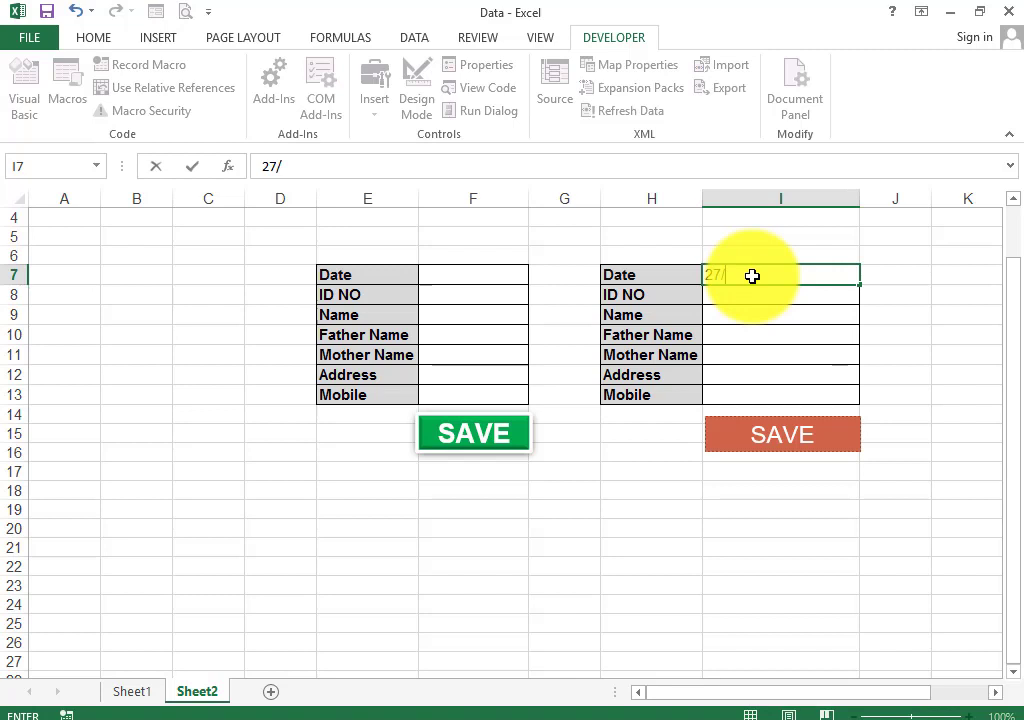
pyautogui.write('5')
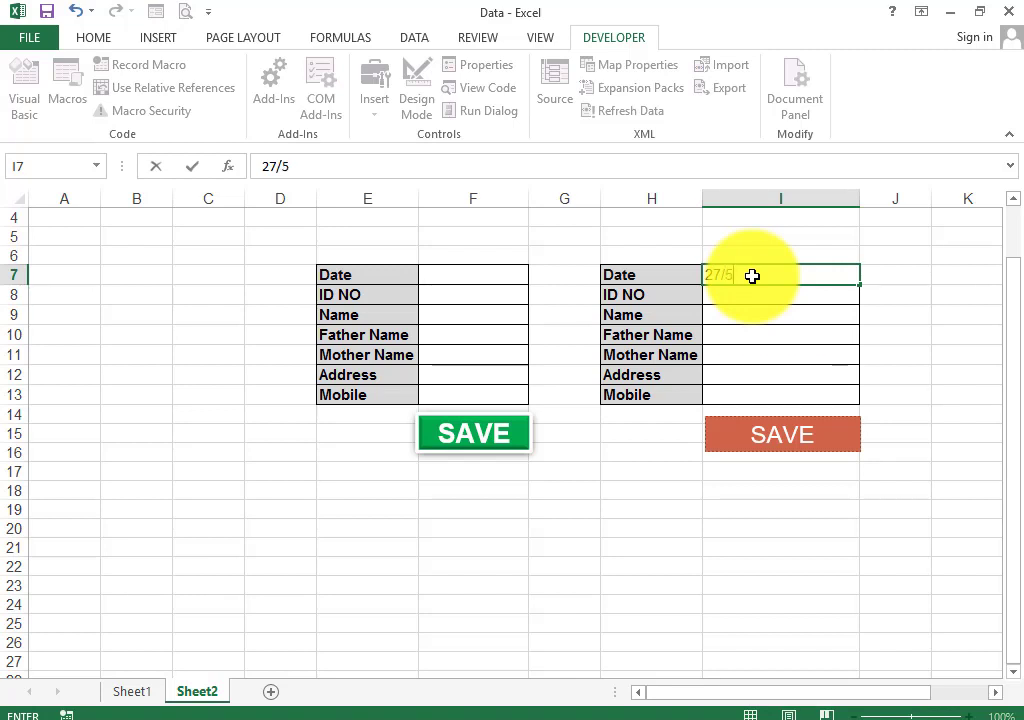
pyautogui.write('2020')
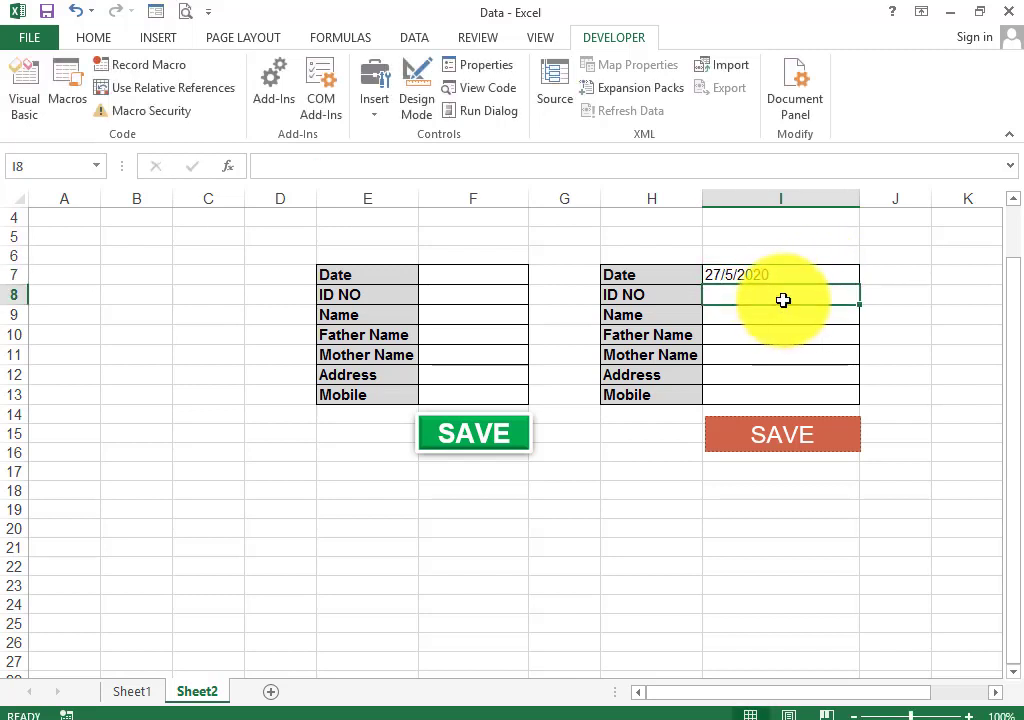
pyautogui.write('123456')
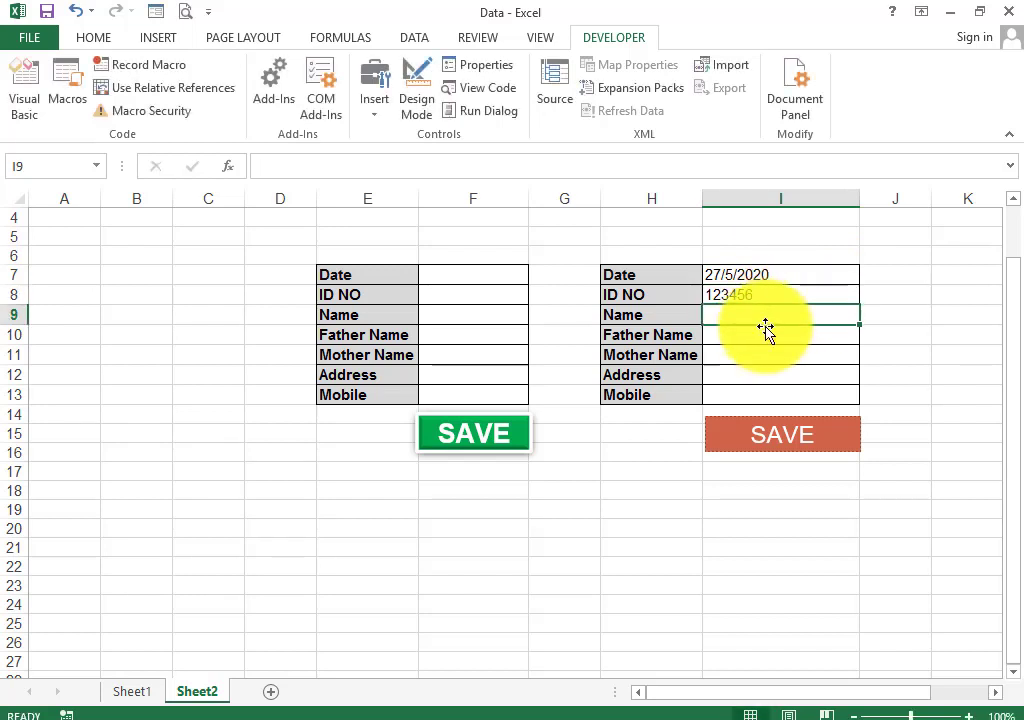
# Enter sample names hsjds, thaiaj, address kalouiu and mobile 01236
pyautogui.write('hsjdsd')
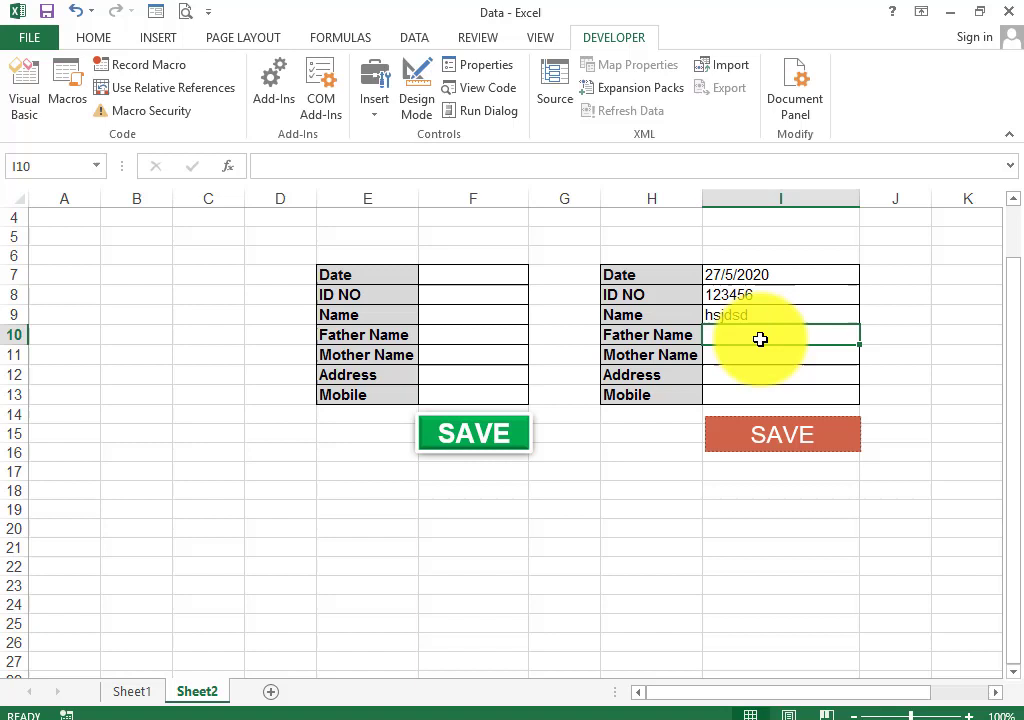
pyautogui.write('thaiajd')
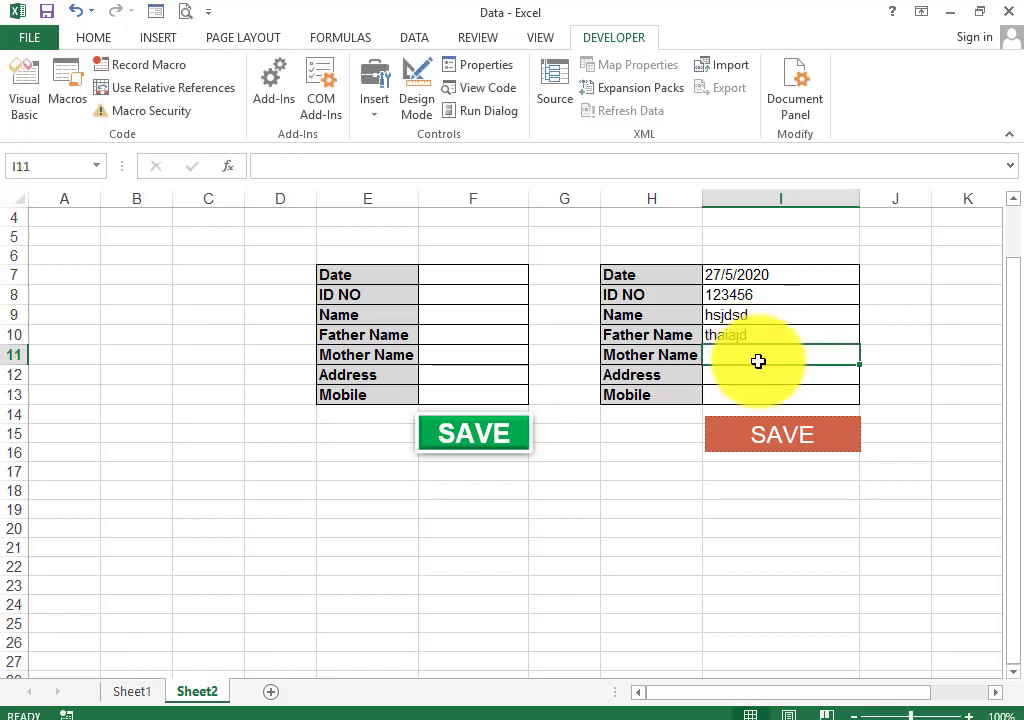
pyautogui.write('kalouiu')
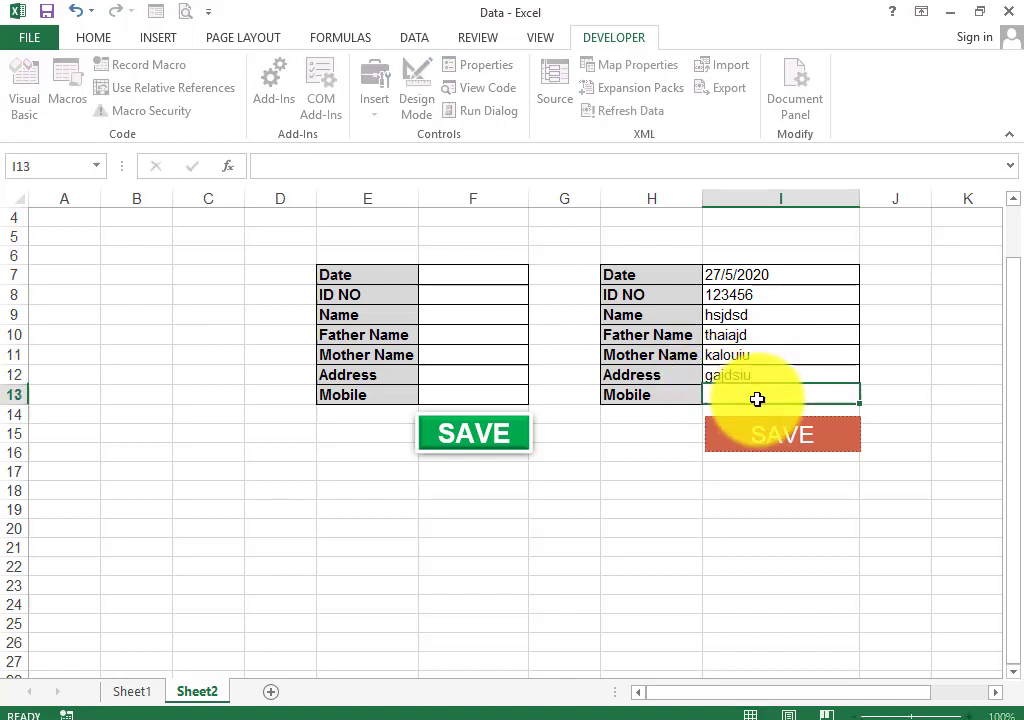
pyautogui.write('01236')
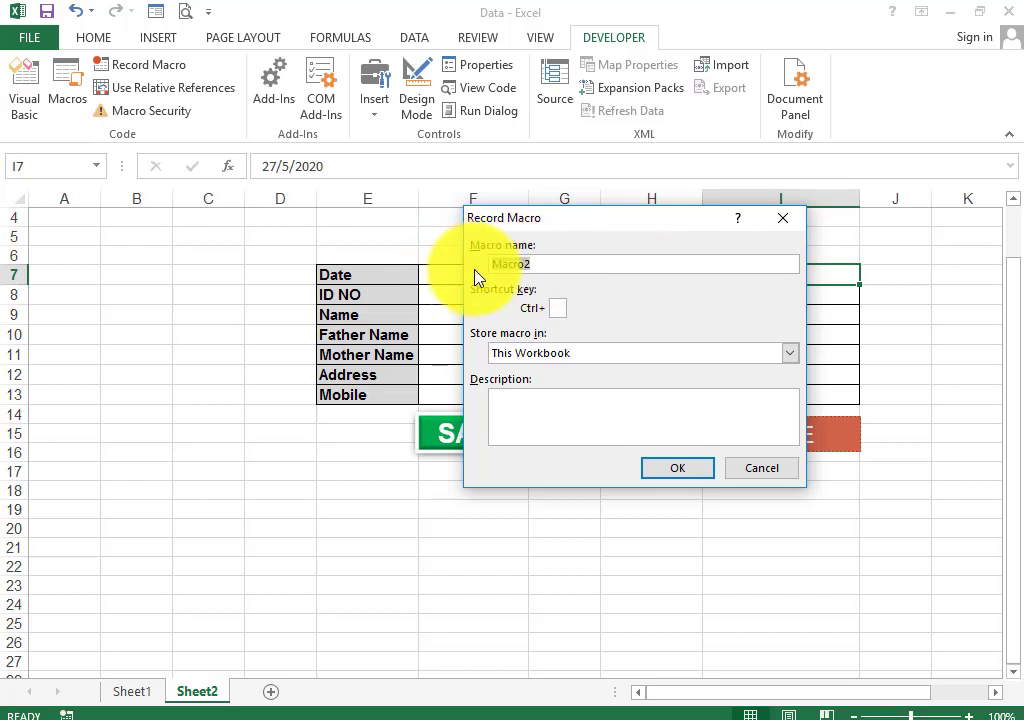
pyautogui.moveTo(764, 390)
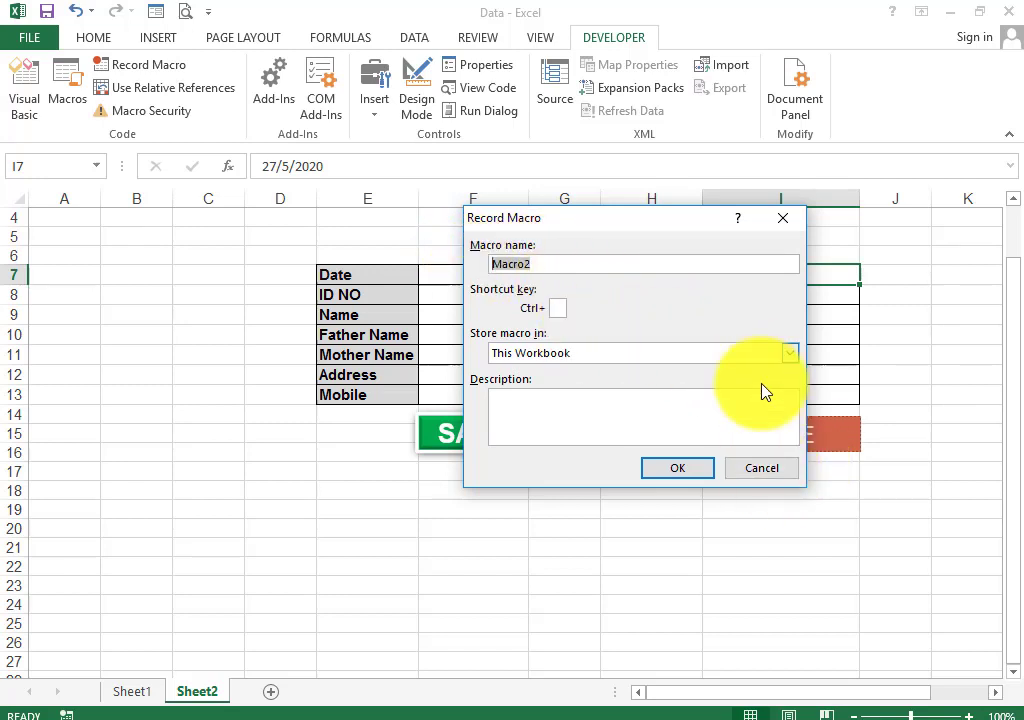
# Name the new macro dataf, store it in This Workbook and start recording
pyautogui.write('da')
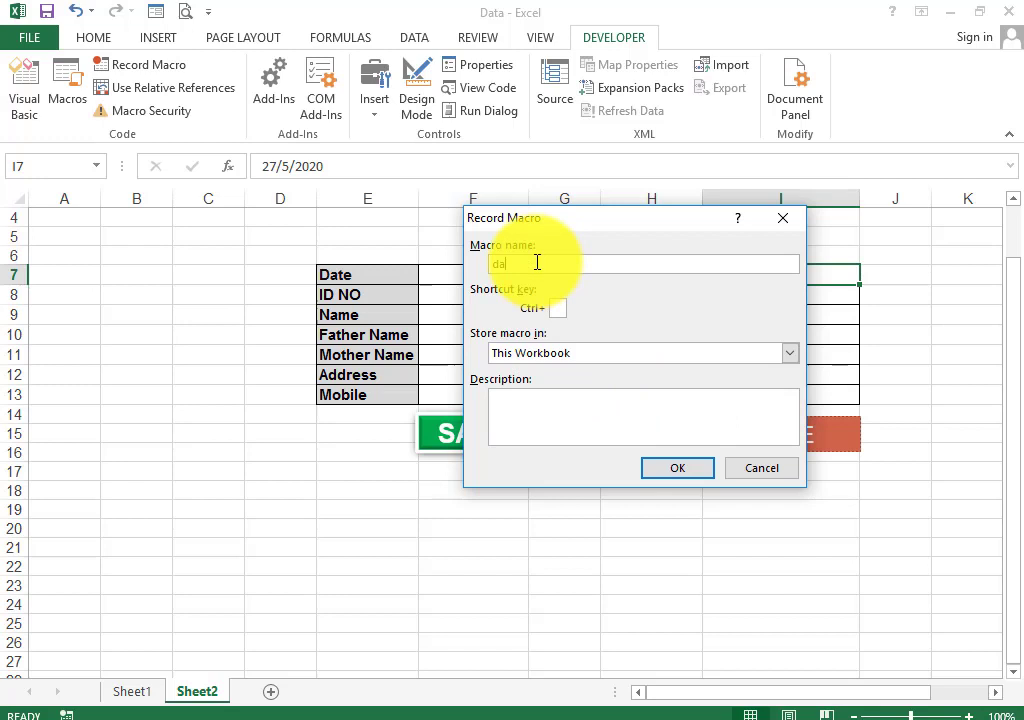
pyautogui.write('ta')
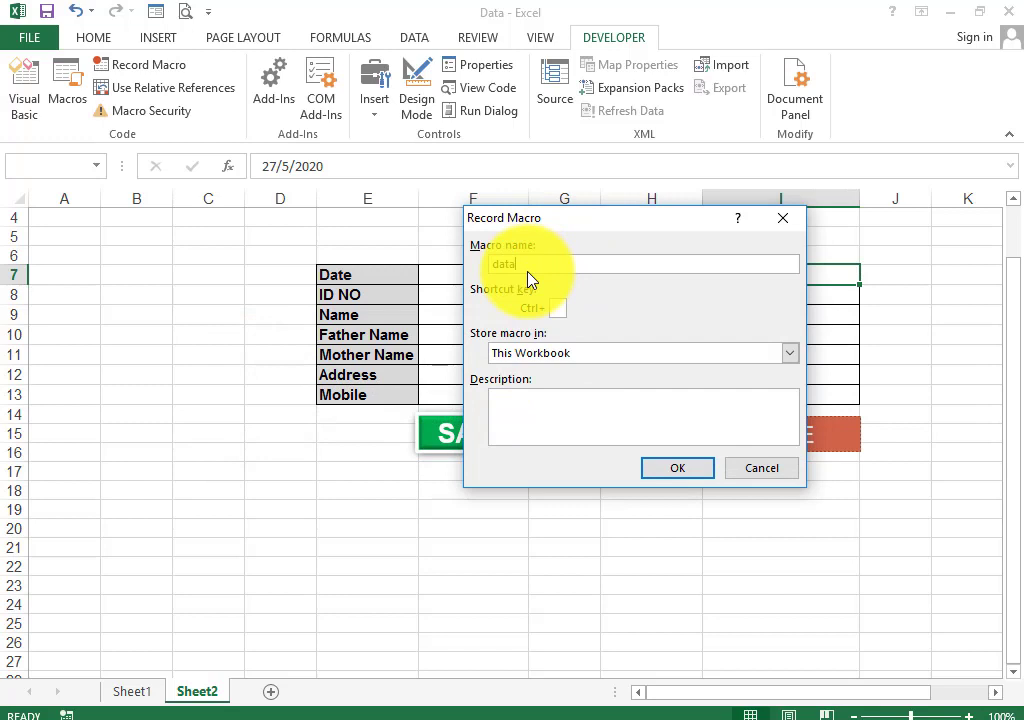
pyautogui.write('f')
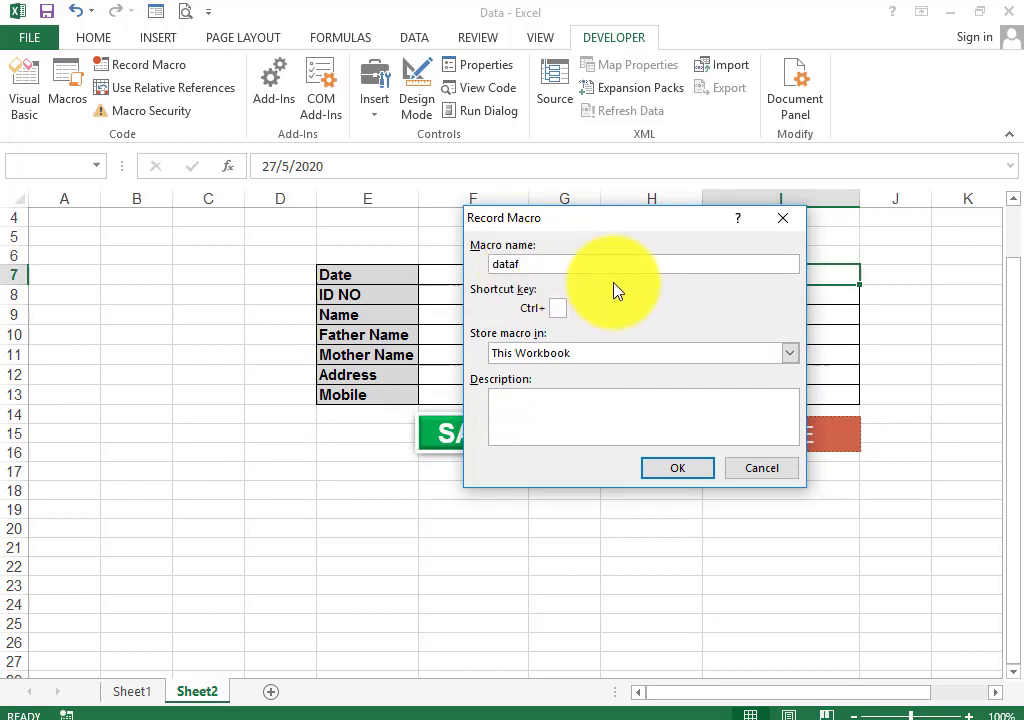
pyautogui.click(676, 468)
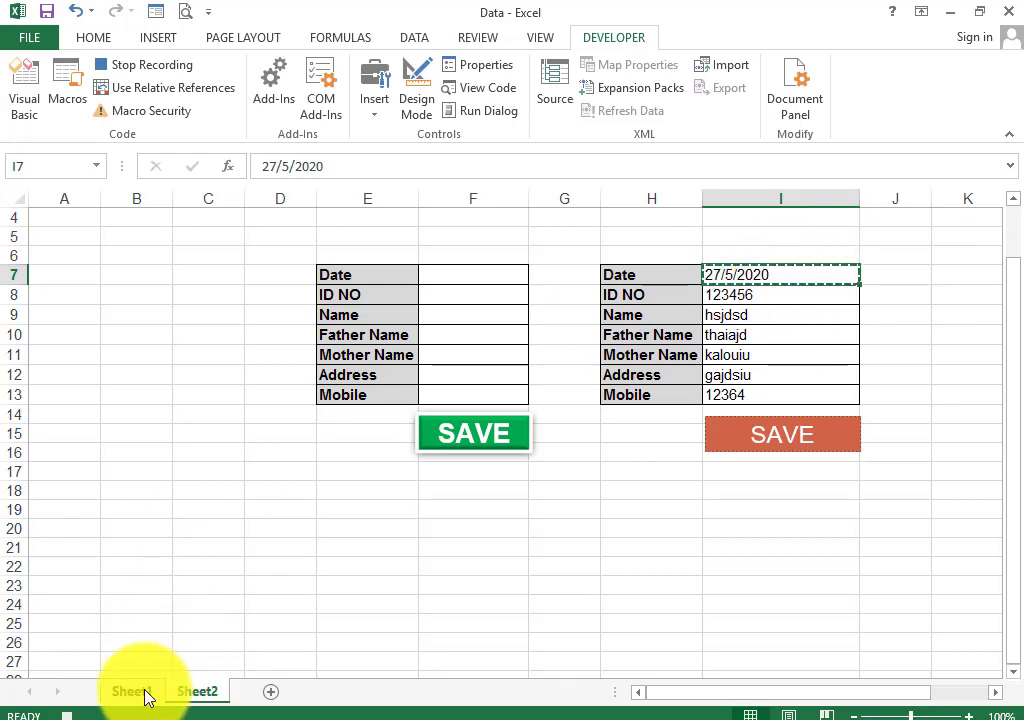
# Paste the form record into the Sheet1 table's Date column while recording, then return to Sheet2
pyautogui.click(132, 692)
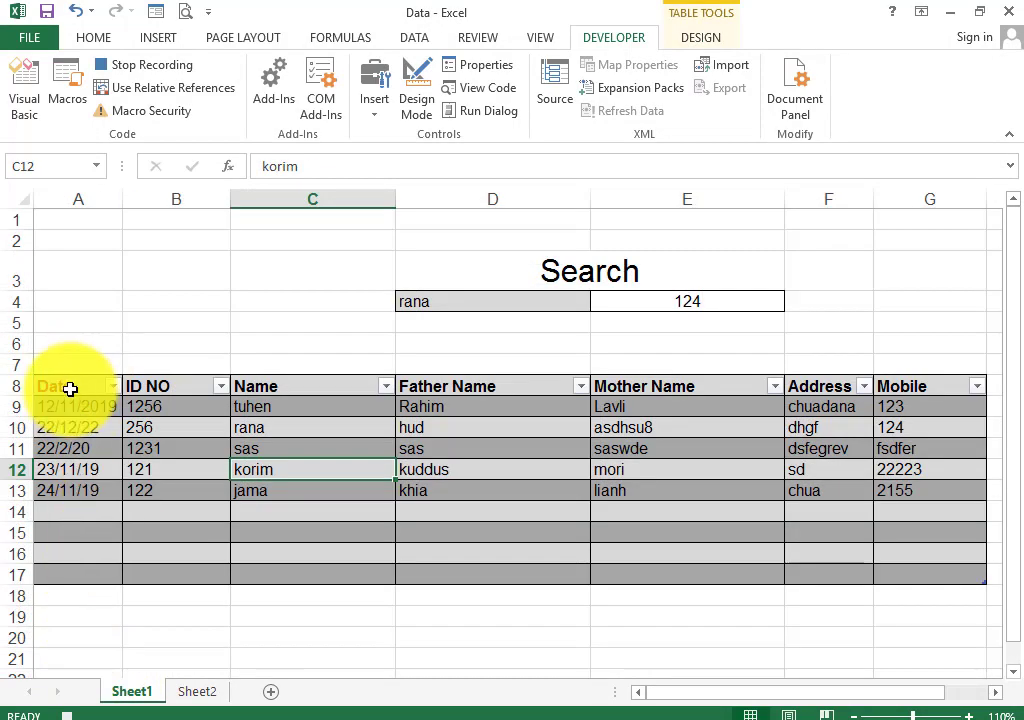
pyautogui.click(52, 386)
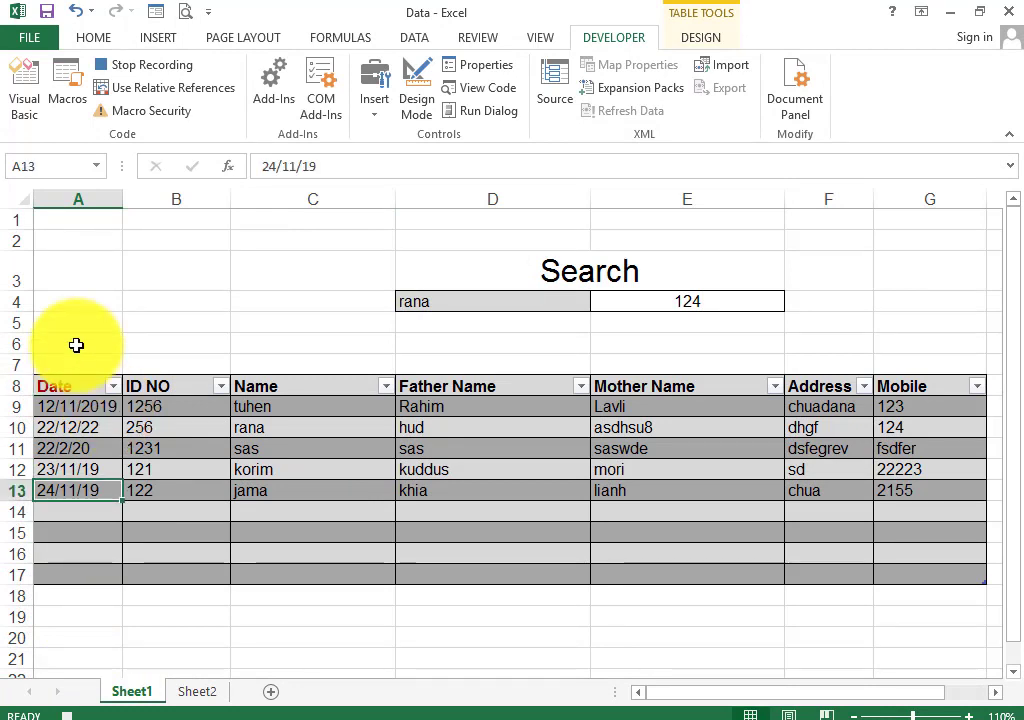
pyautogui.moveTo(164, 88)
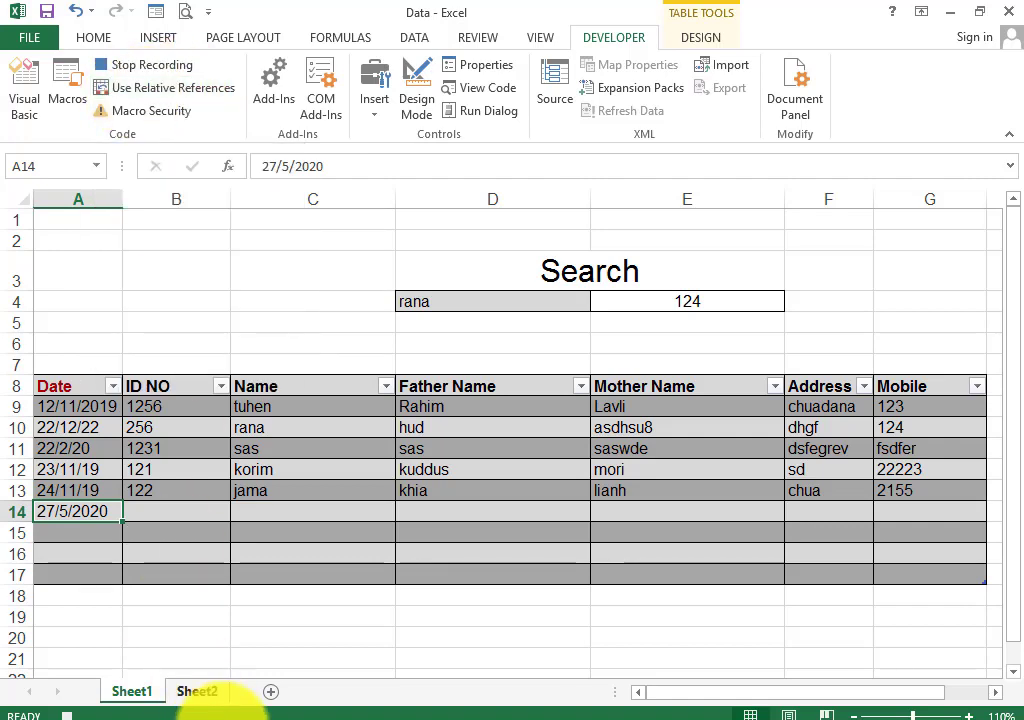
pyautogui.click(196, 692)
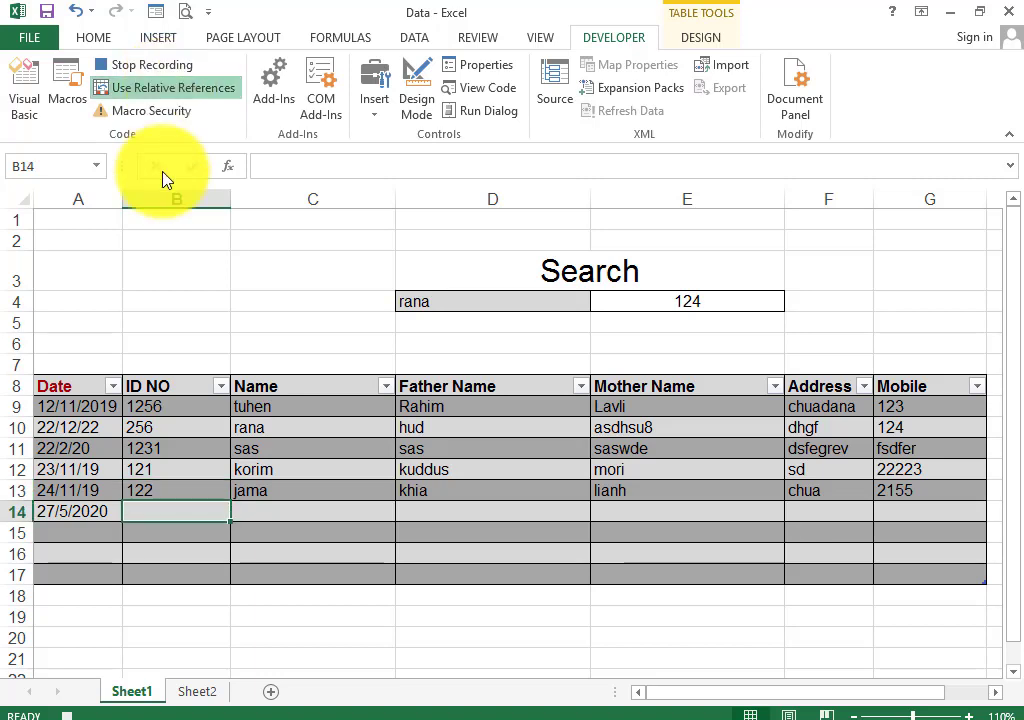
pyautogui.write('123456')
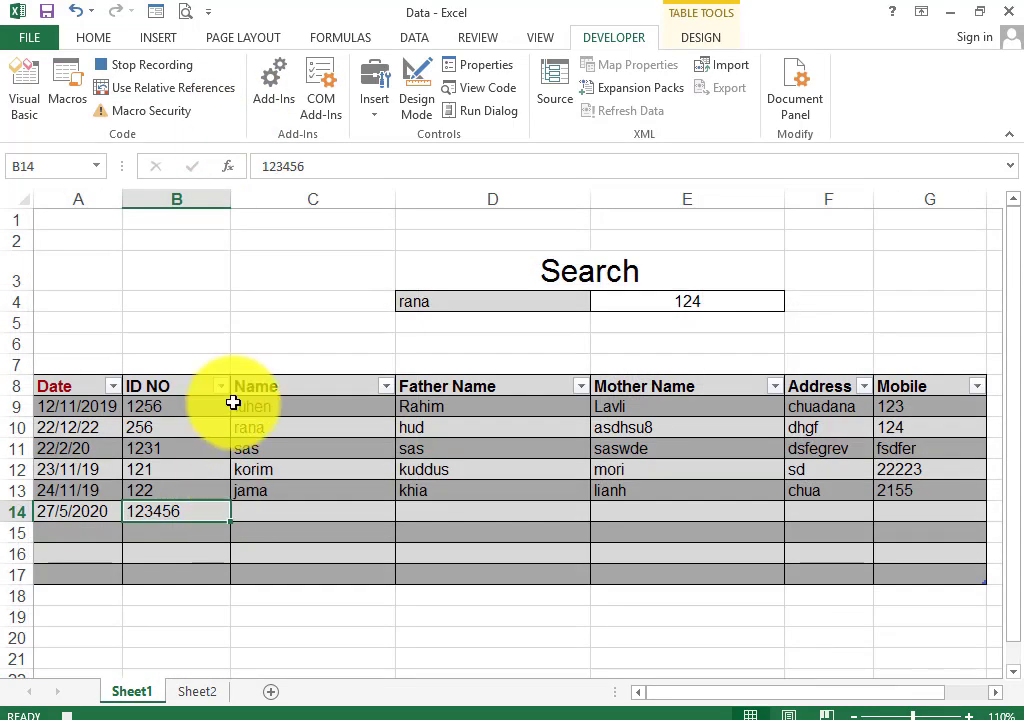
pyautogui.click(312, 386)
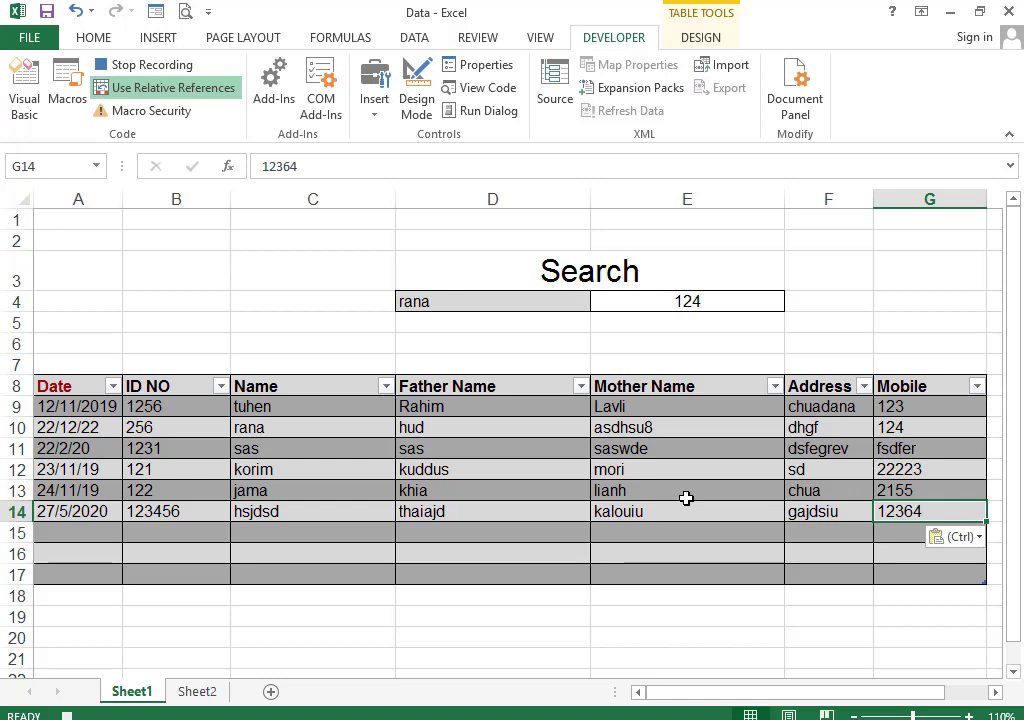
pyautogui.moveTo(178, 122)
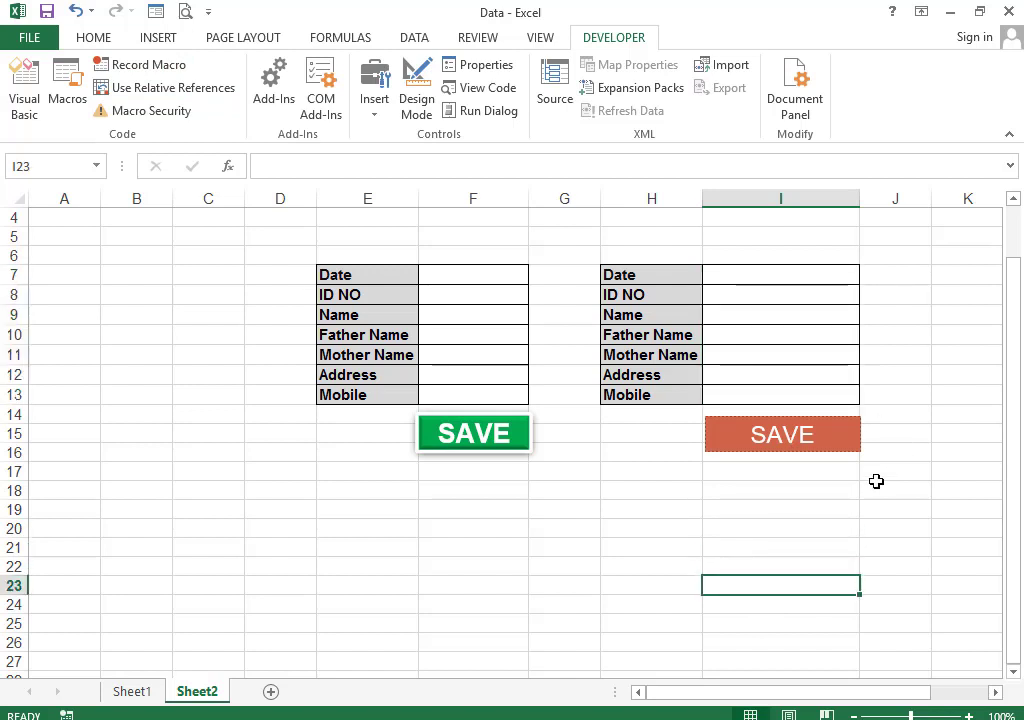
# Assign the dataf macro to the orange SAVE shape via Assign Macro
pyautogui.click(780, 434)
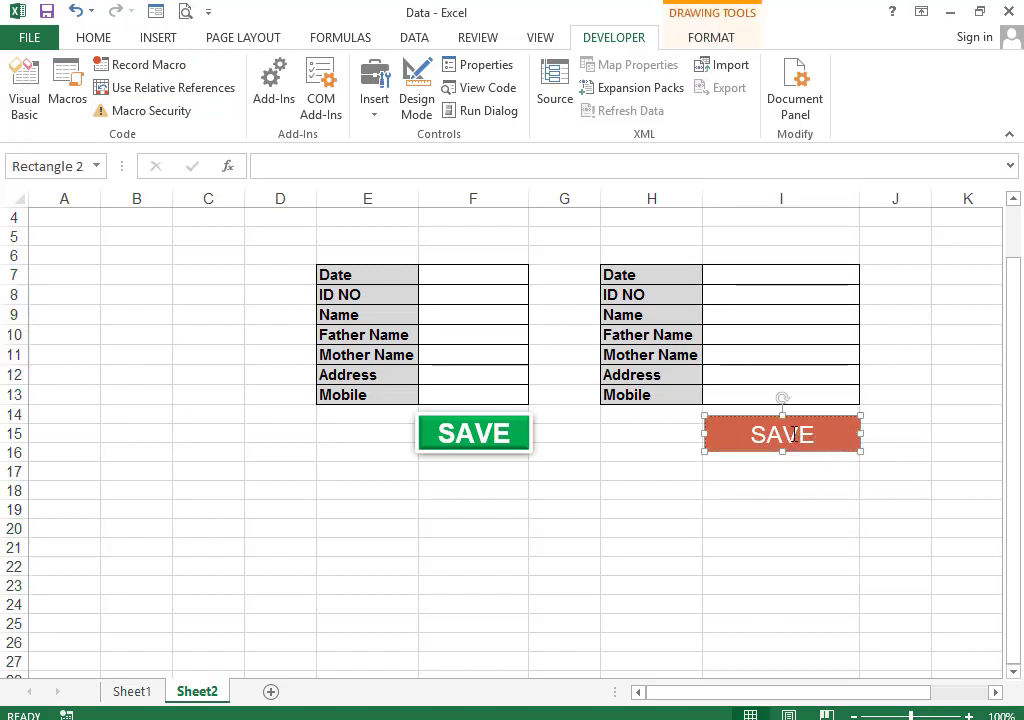
pyautogui.rightClick(780, 434)
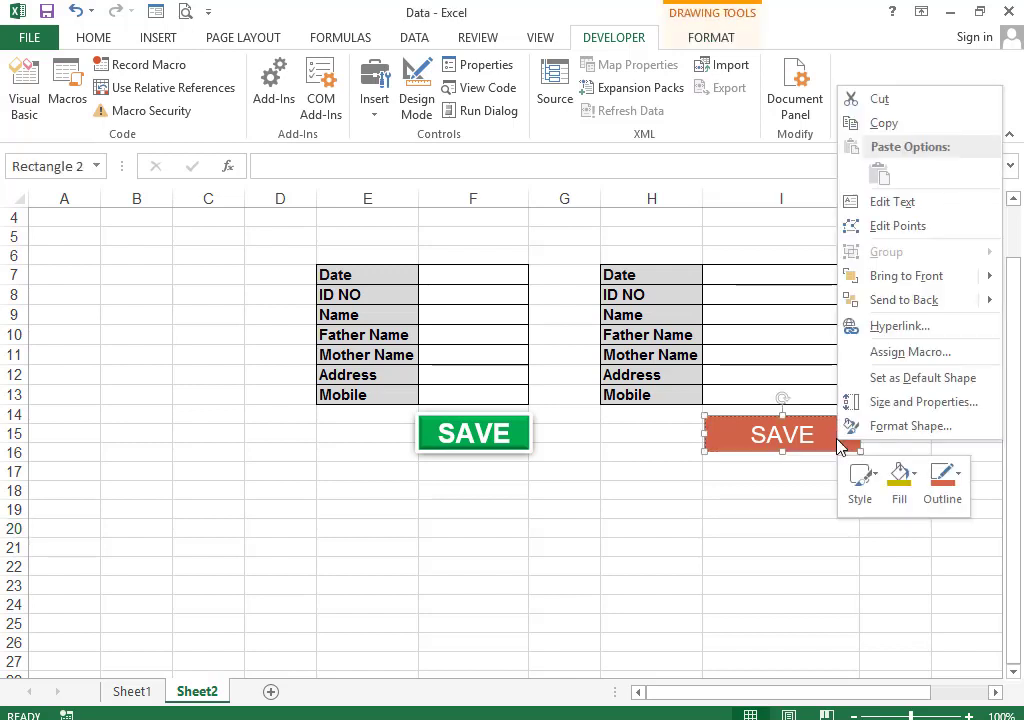
pyautogui.moveTo(884, 360)
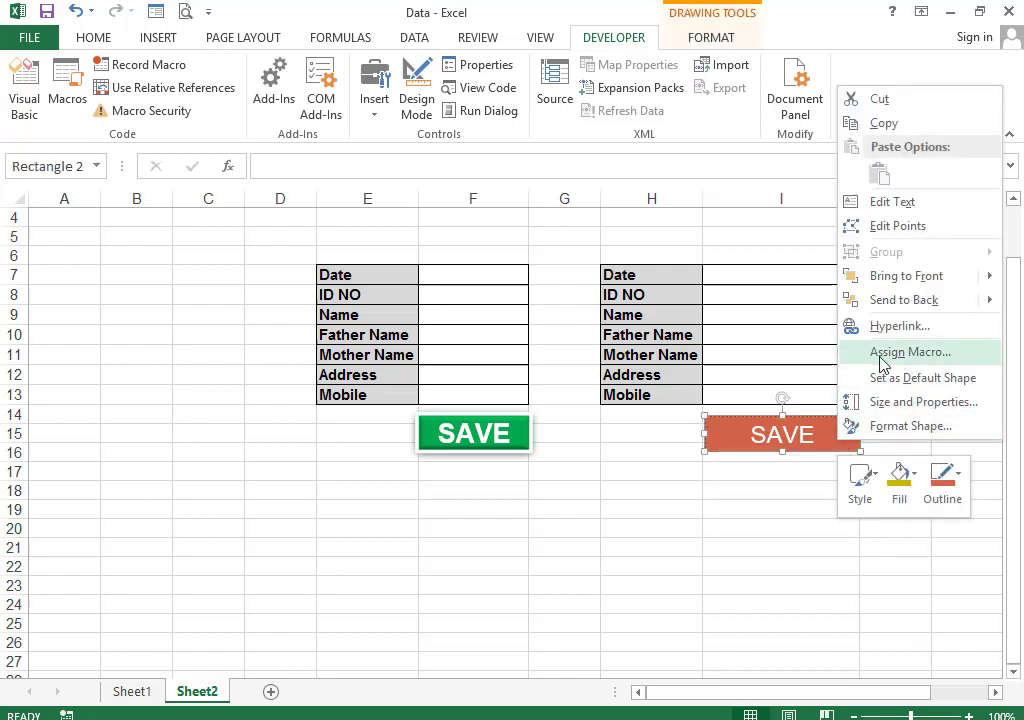
pyautogui.click(910, 352)
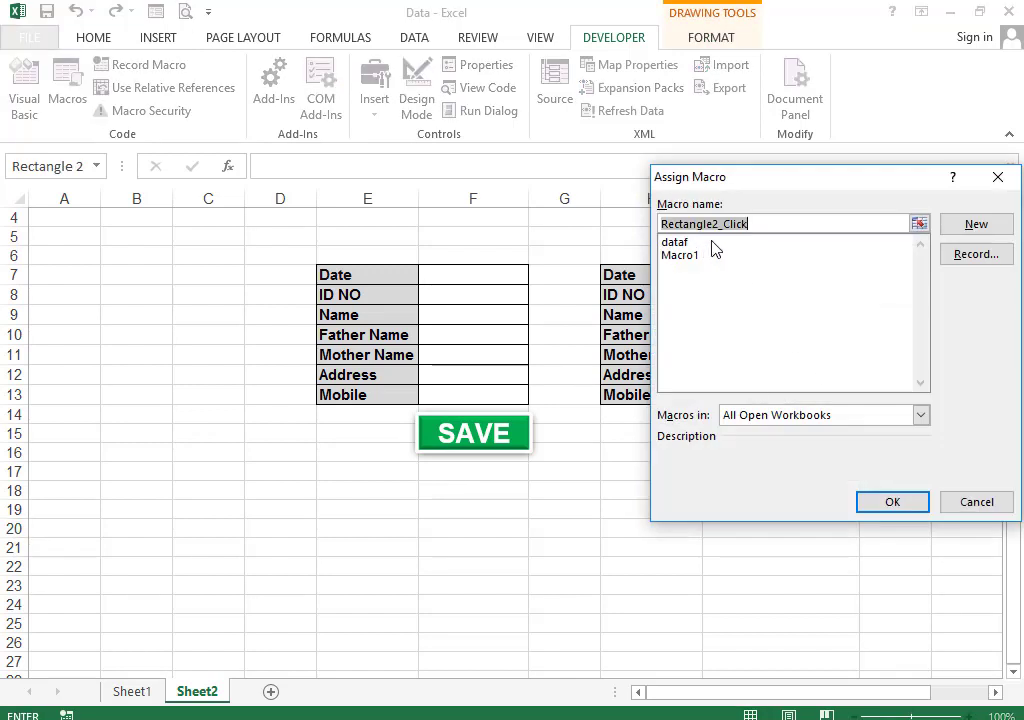
pyautogui.click(676, 242)
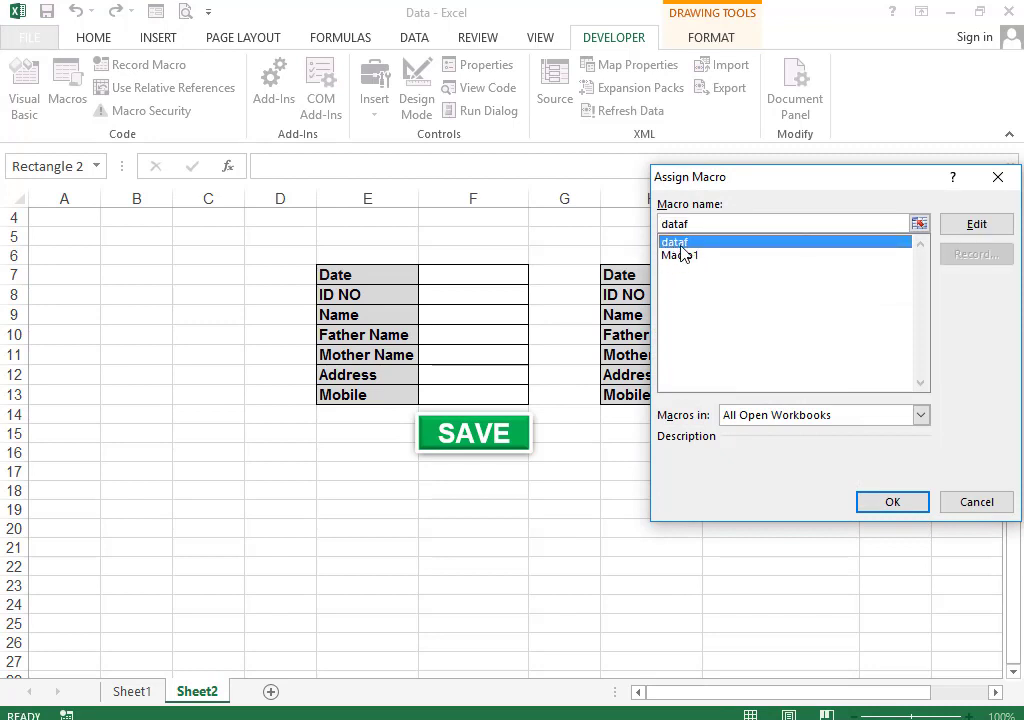
pyautogui.click(892, 500)
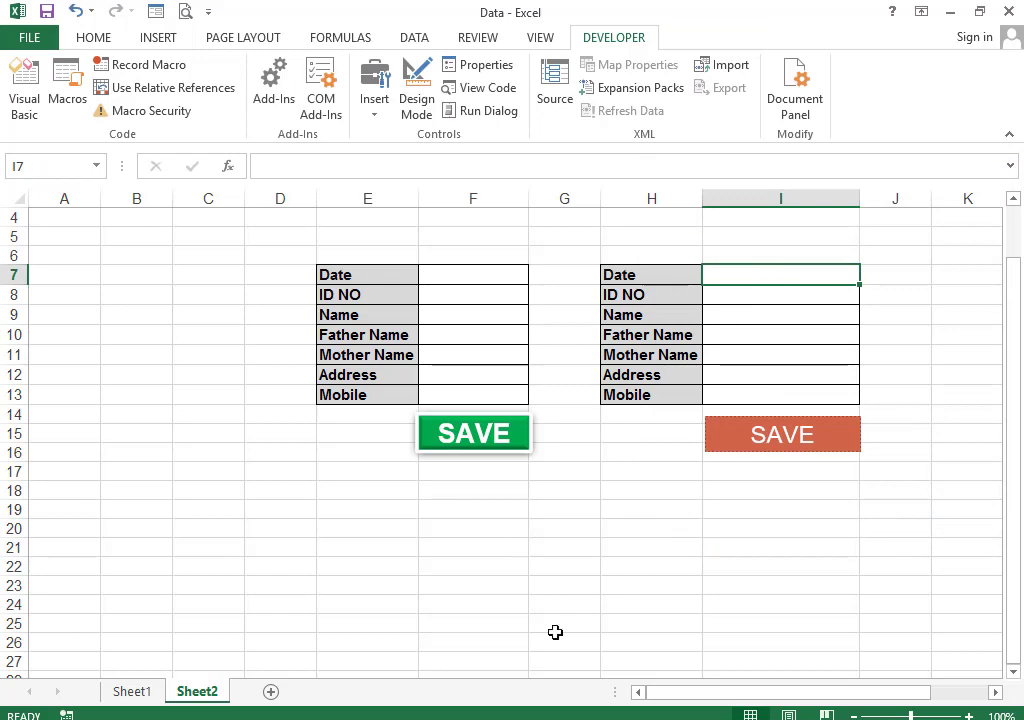
pyautogui.moveTo(814, 648)
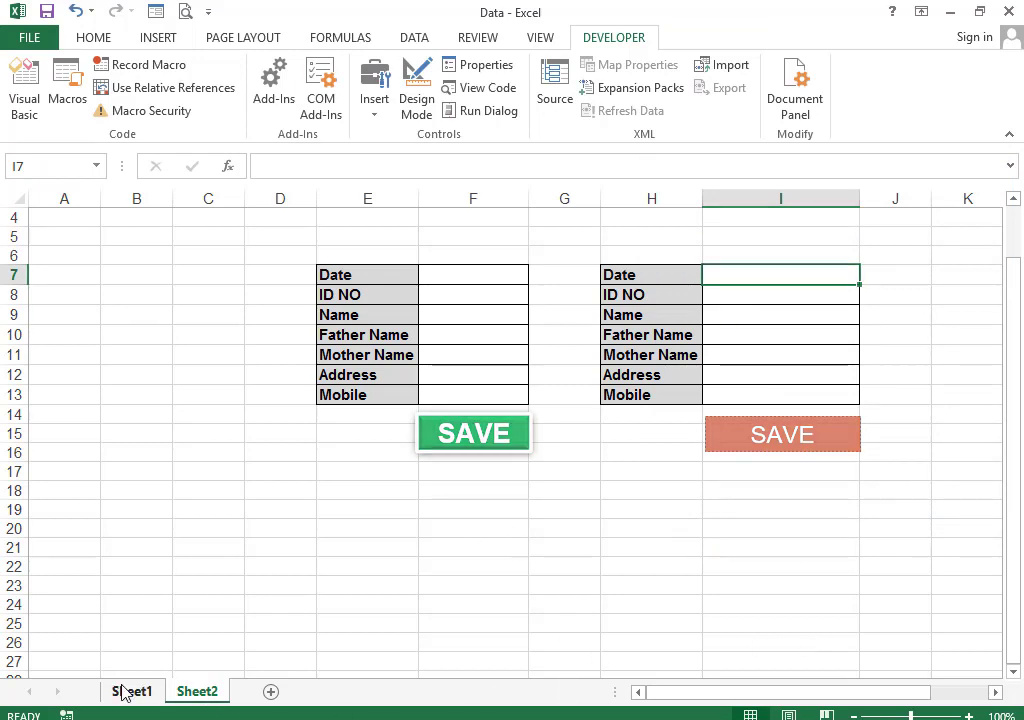
pyautogui.click(132, 692)
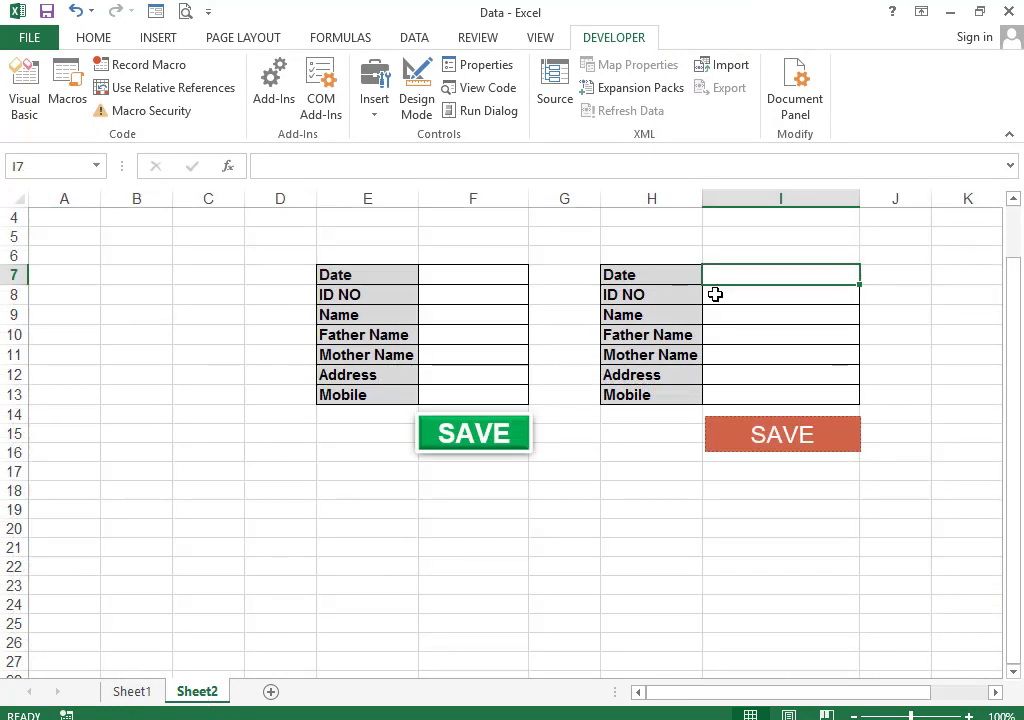
pyautogui.write('28')
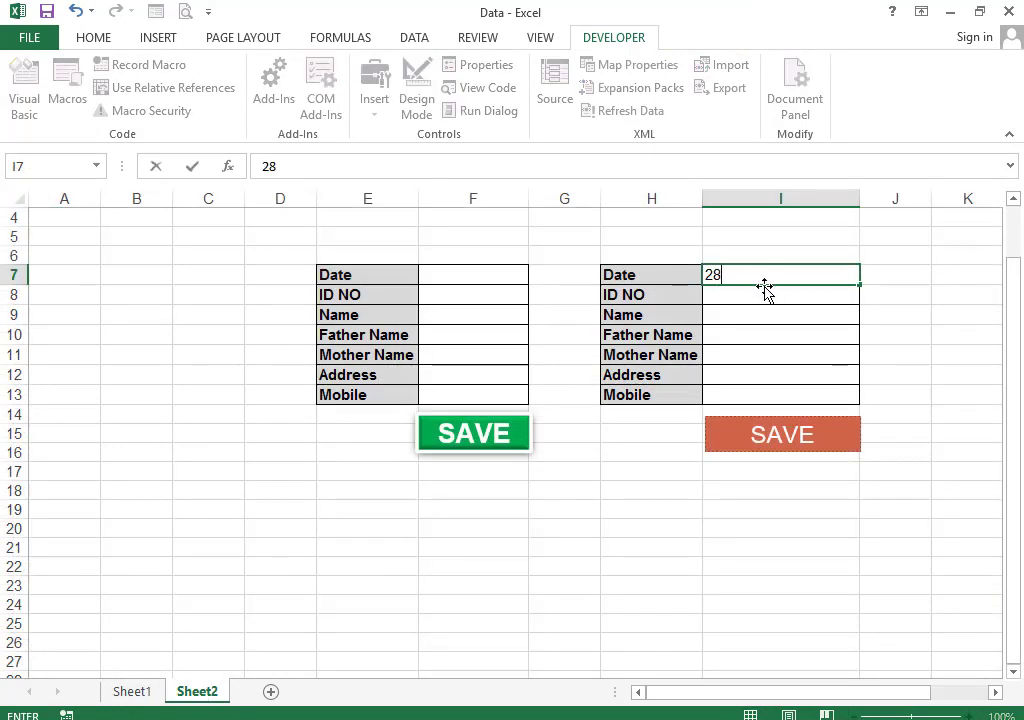
pyautogui.write('/5/2020')
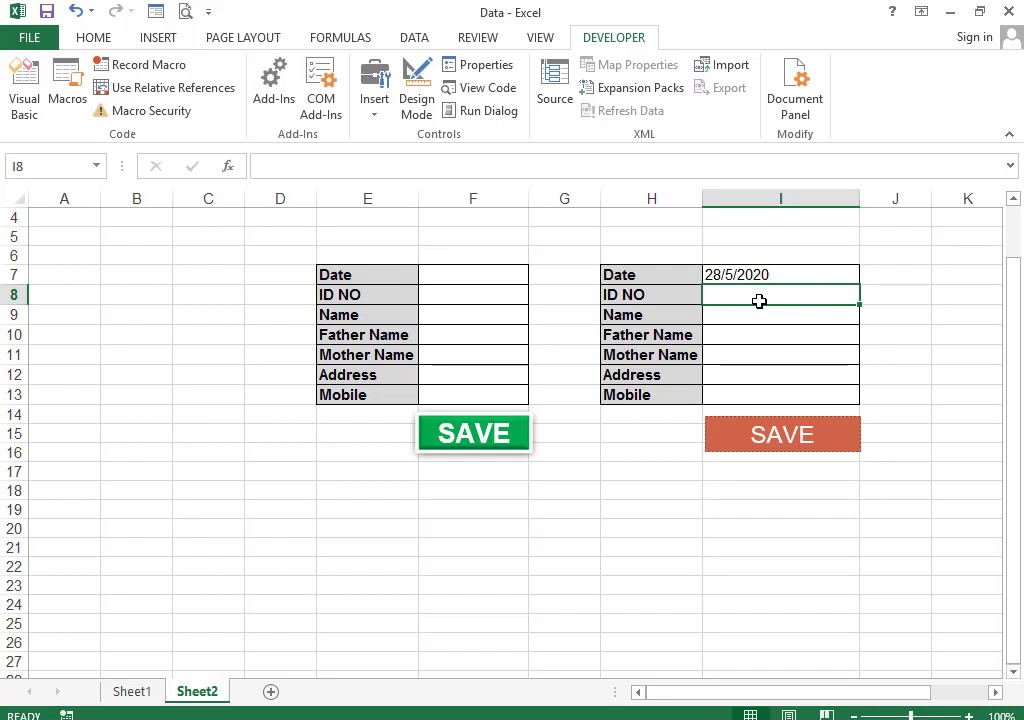
pyautogui.write('1454')
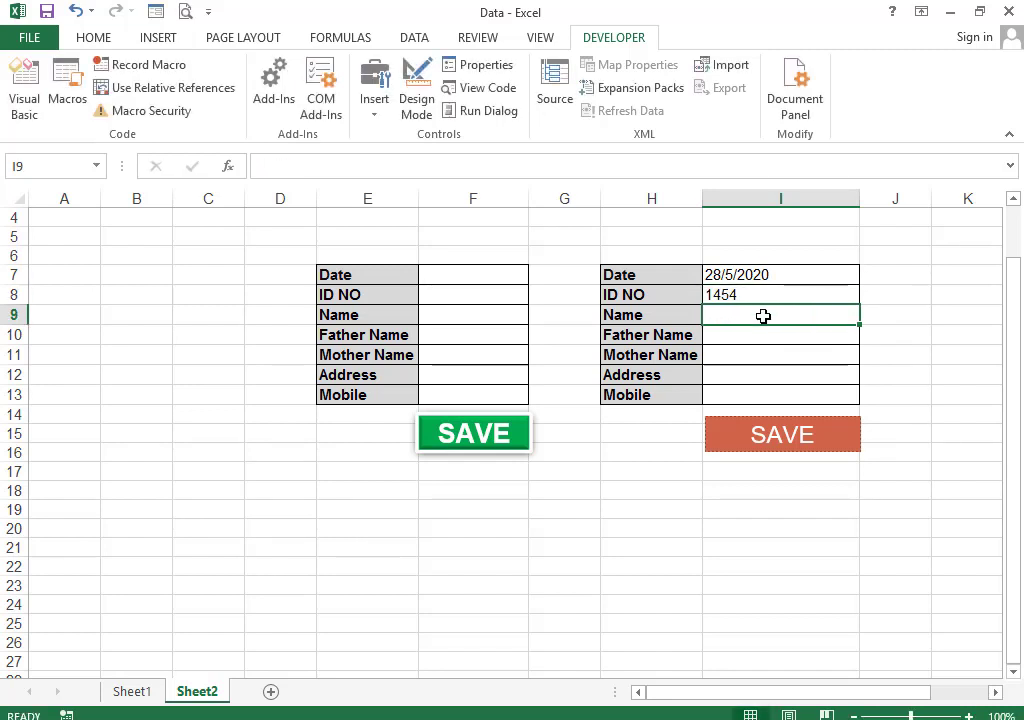
pyautogui.write('hhhhh')
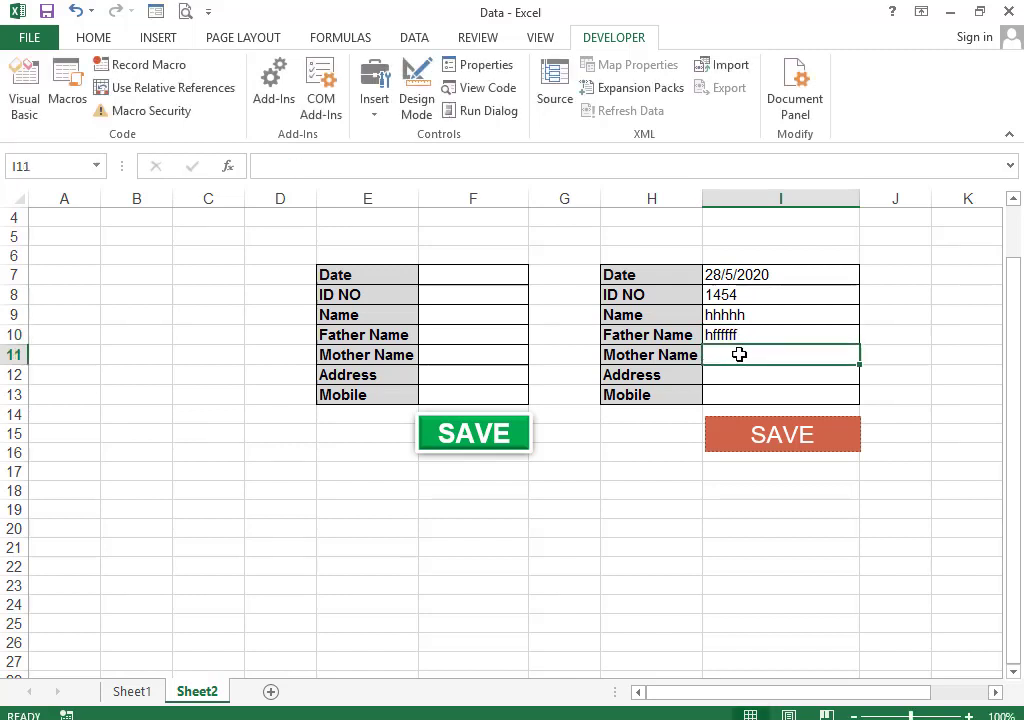
pyautogui.write('dddd')
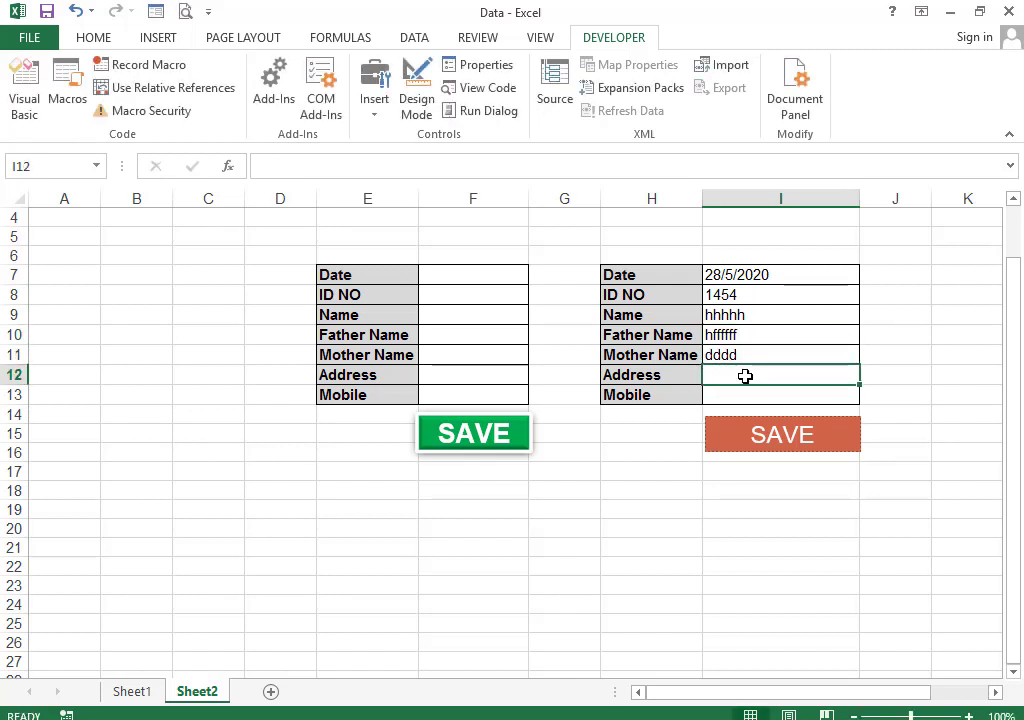
pyautogui.write('dddddddd')
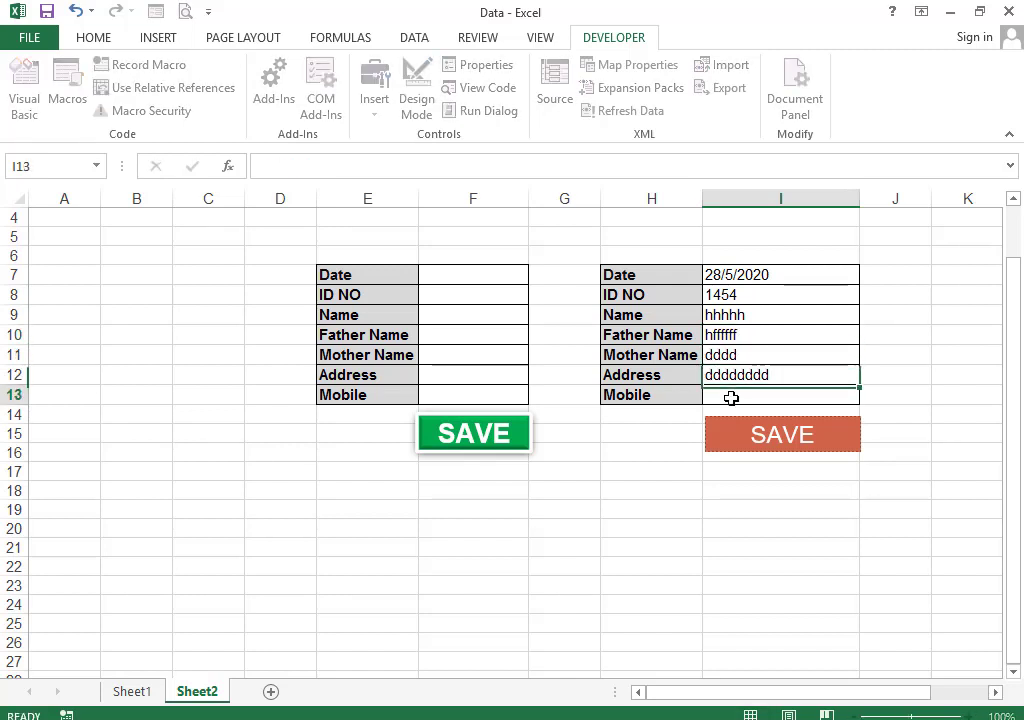
pyautogui.write('0000000000')
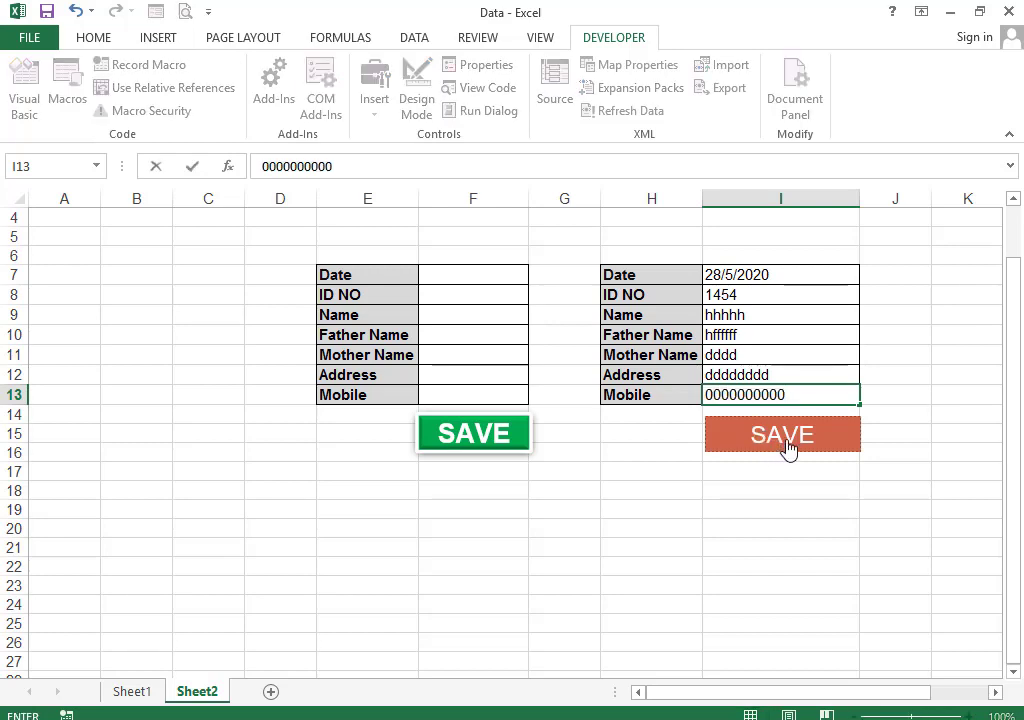
pyautogui.click(780, 434)
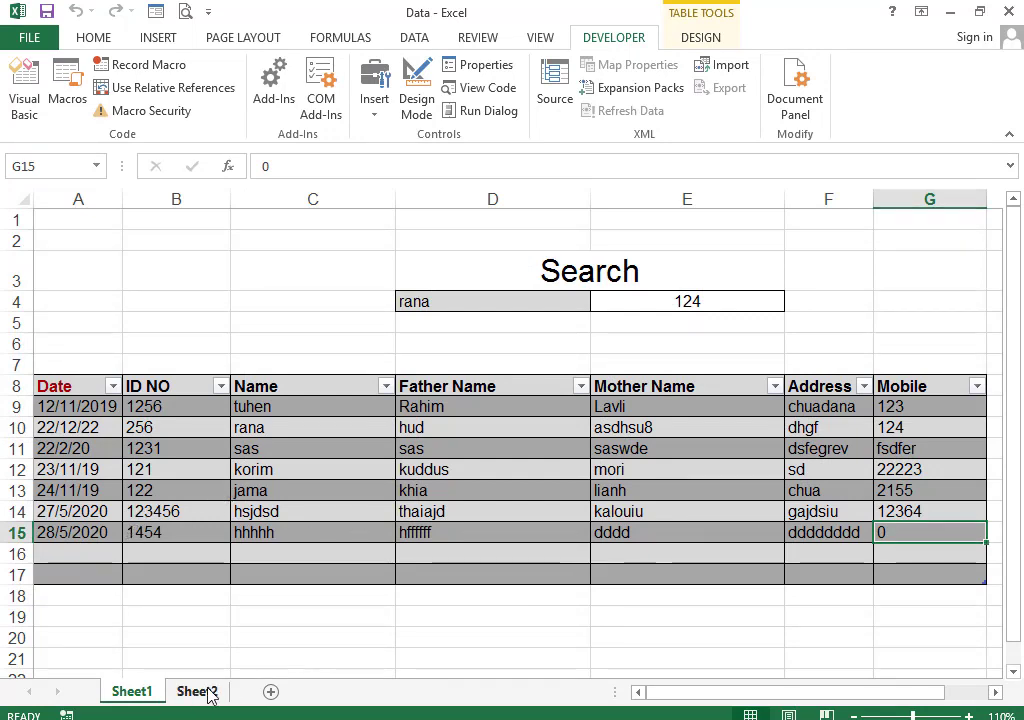
# Enter a second record 122, 111, 245, 22247 and save it with SAVE
pyautogui.click(196, 692)
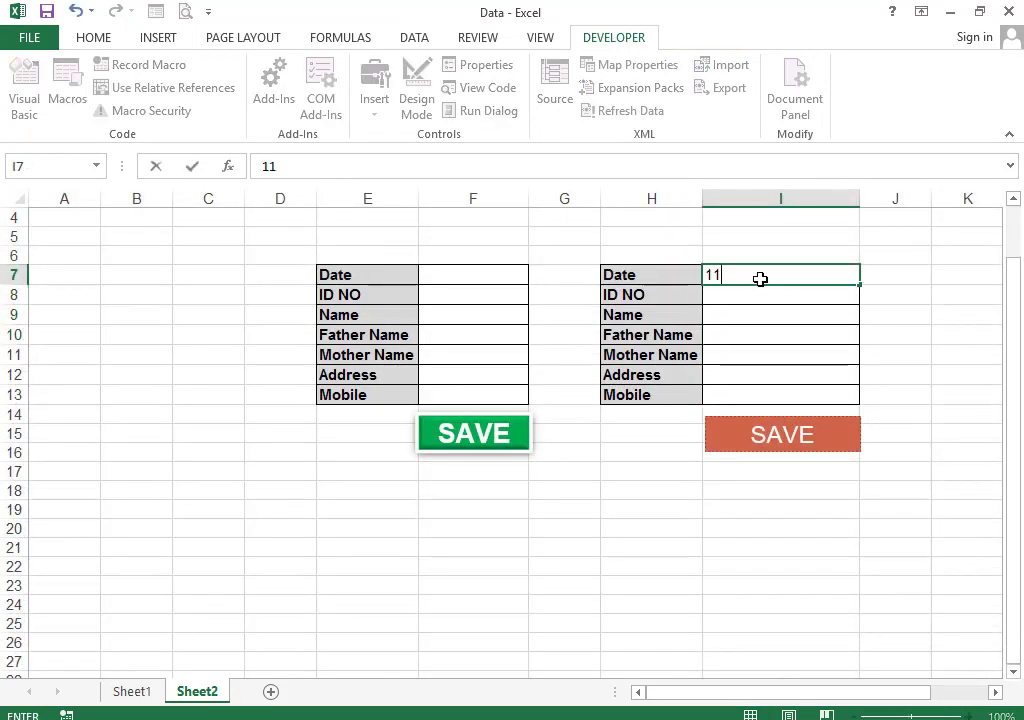
pyautogui.write('122')
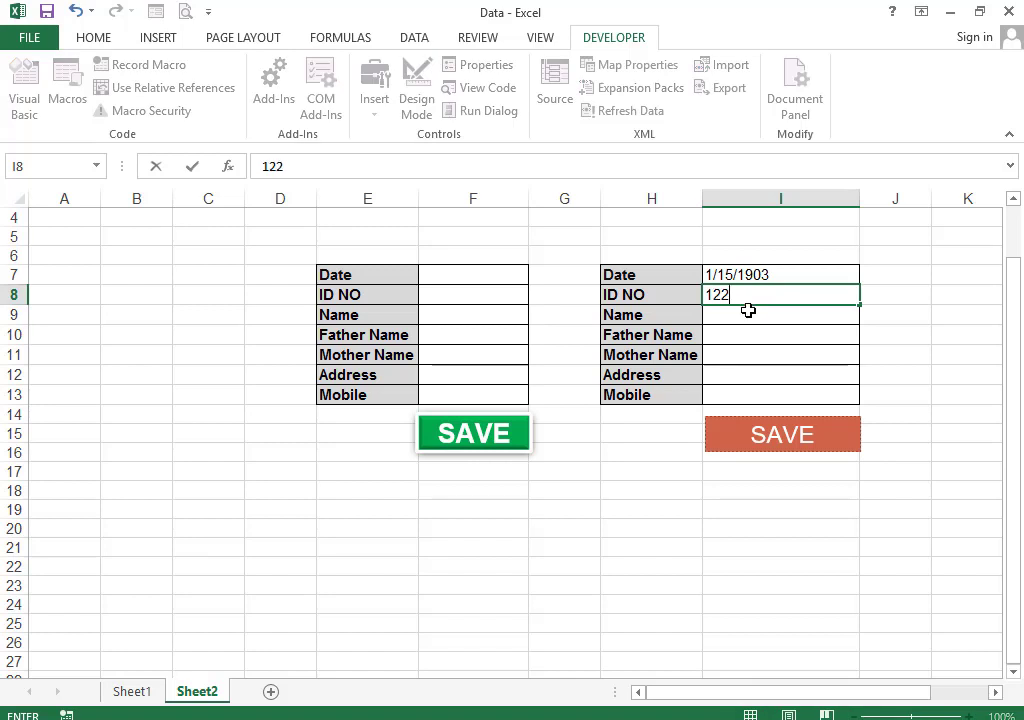
pyautogui.write('111')
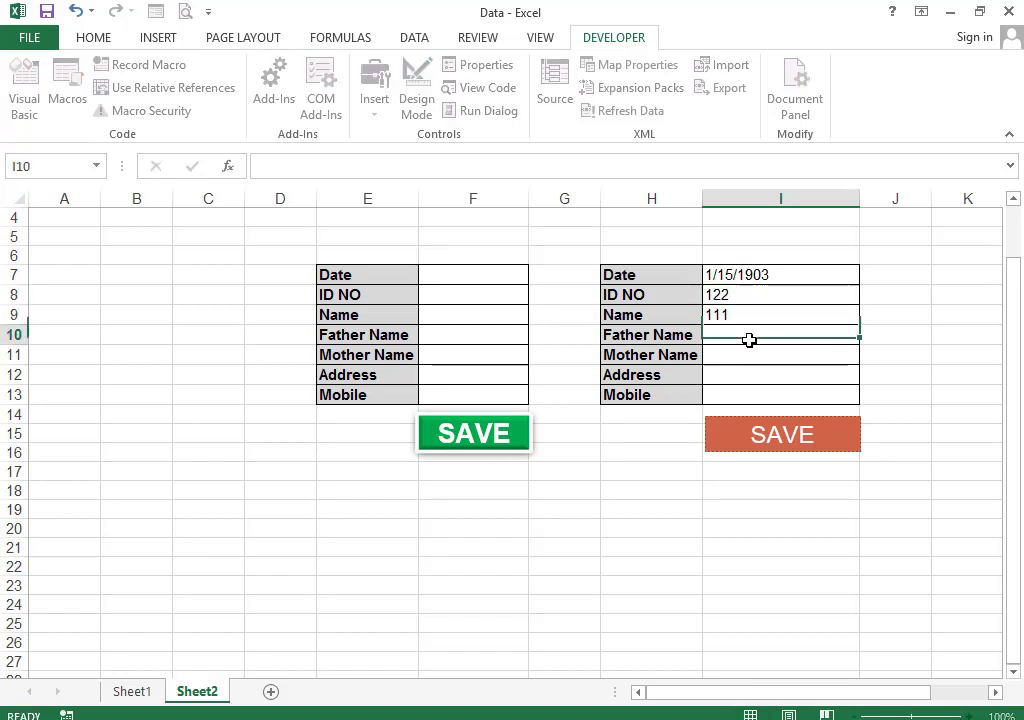
pyautogui.write('245')
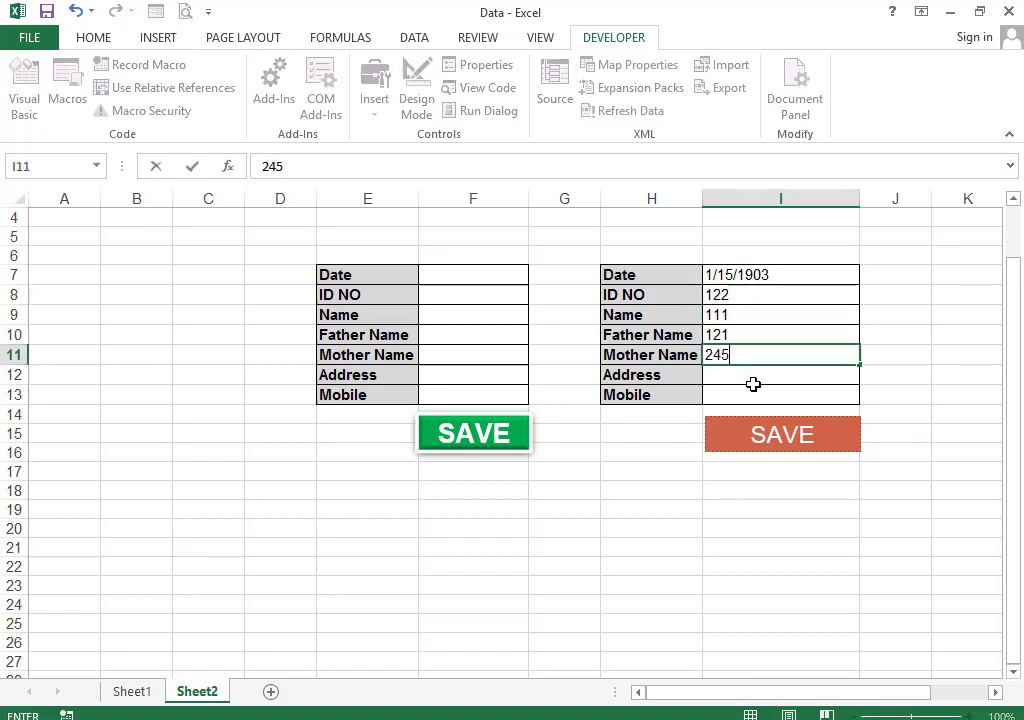
pyautogui.write('22247')
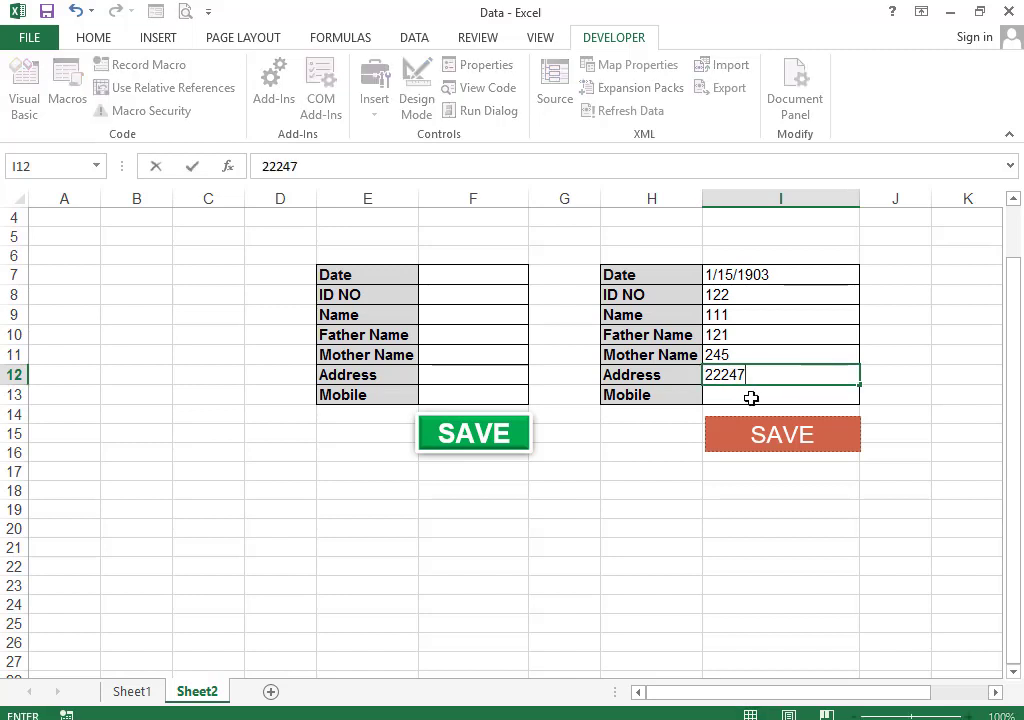
pyautogui.click(782, 432)
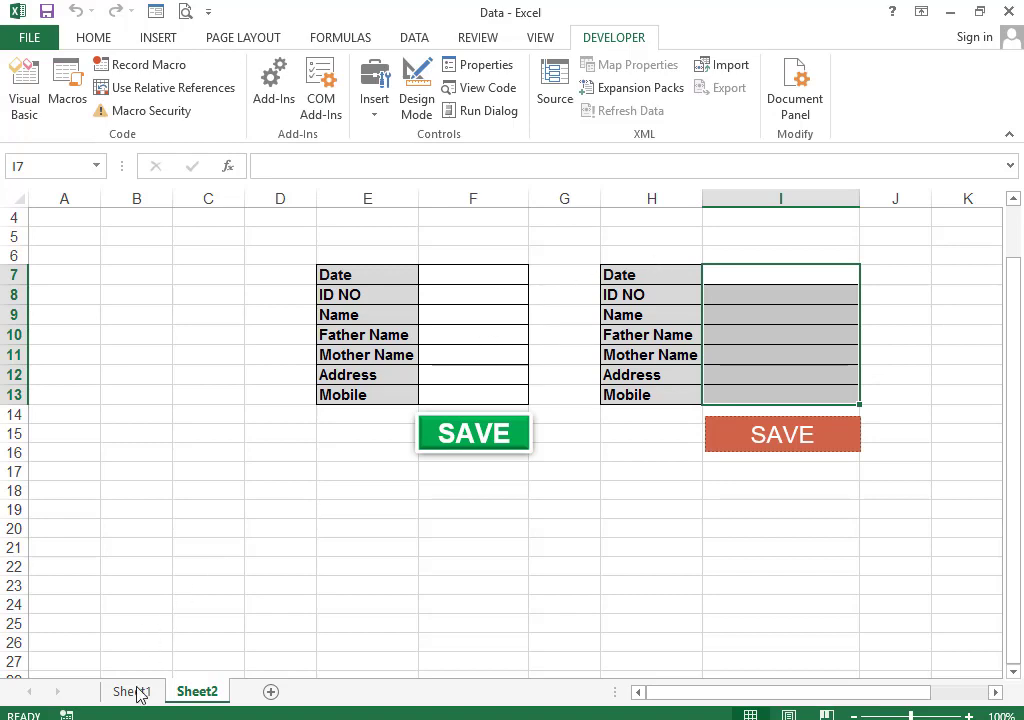
# Search for tuhen in Sheet1's name cell D4 and inspect the lookup result 123 in E4
pyautogui.click(132, 692)
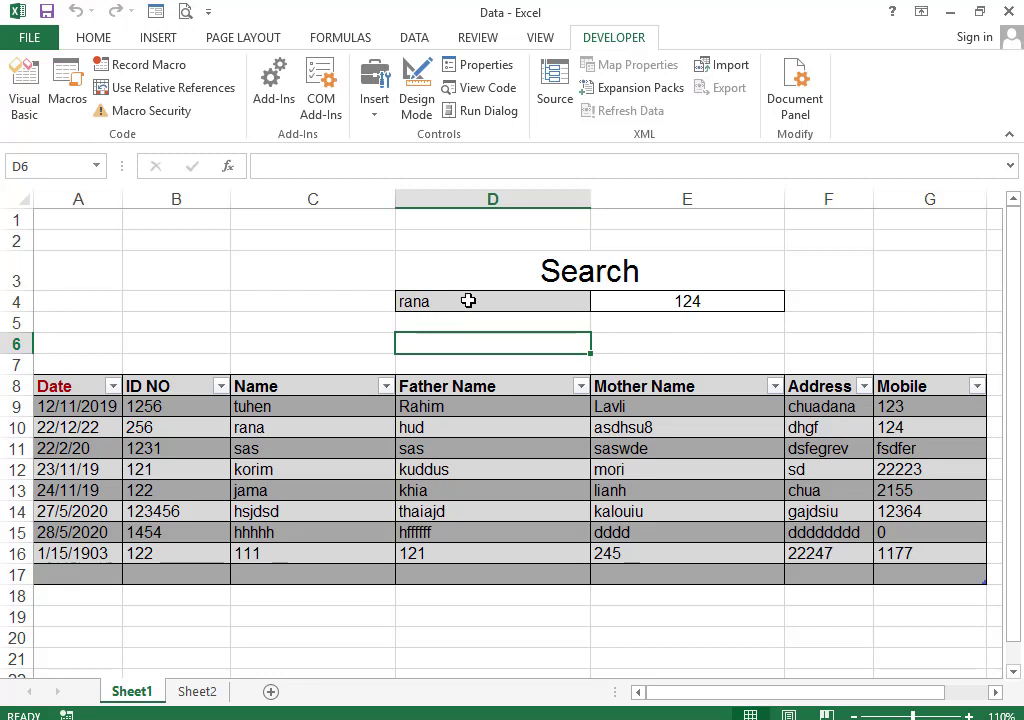
pyautogui.click(246, 448)
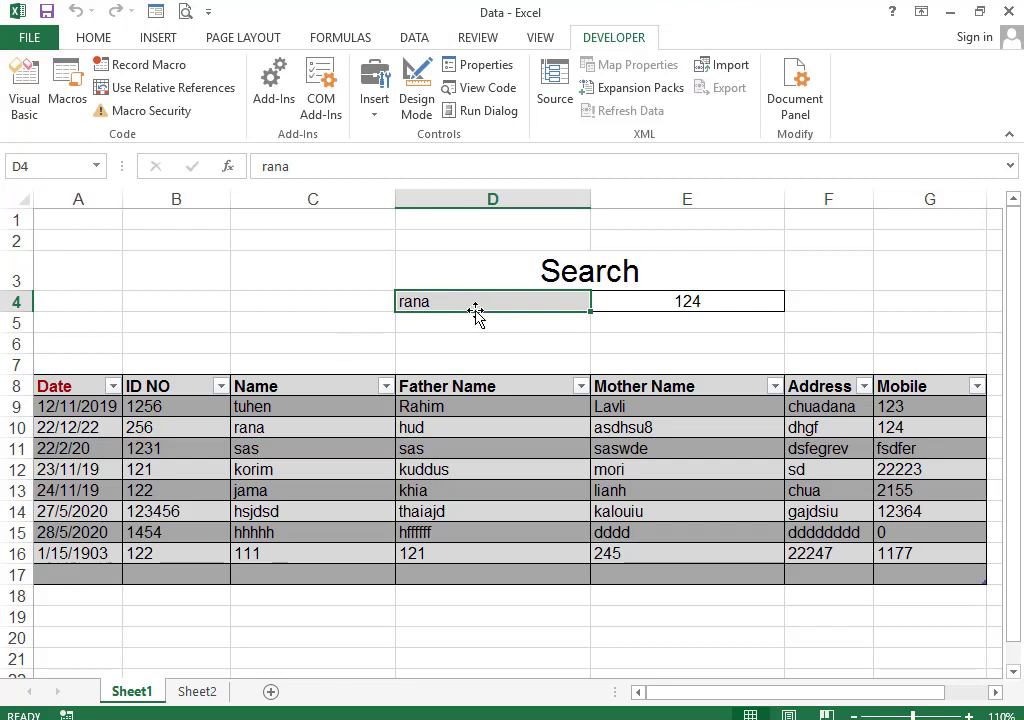
pyautogui.write('t')
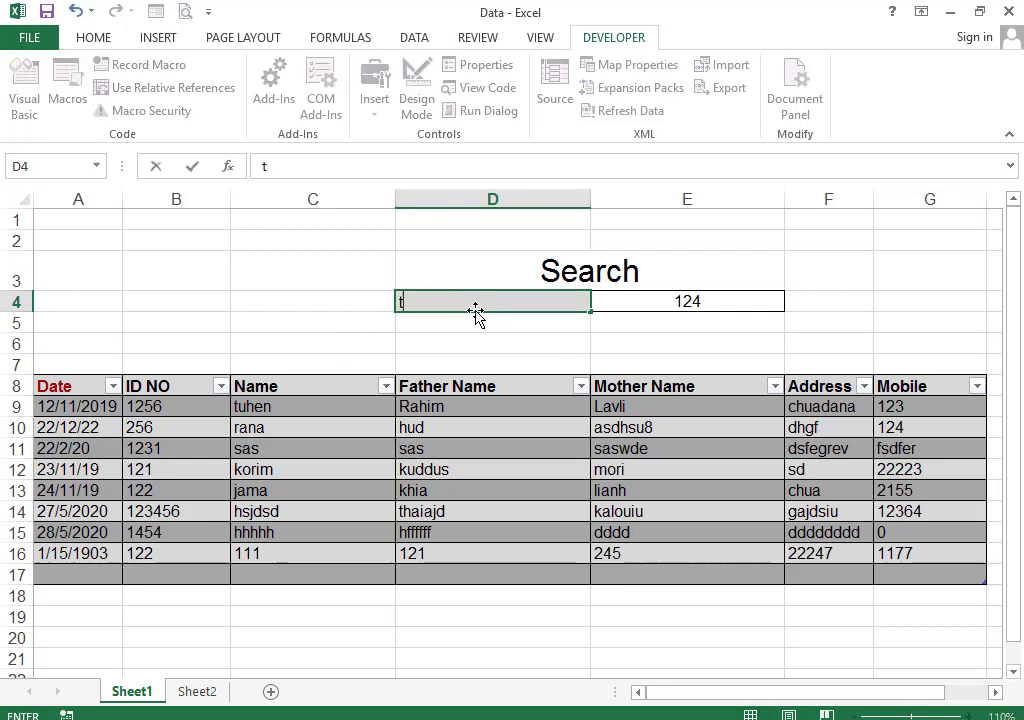
pyautogui.write('uhen')
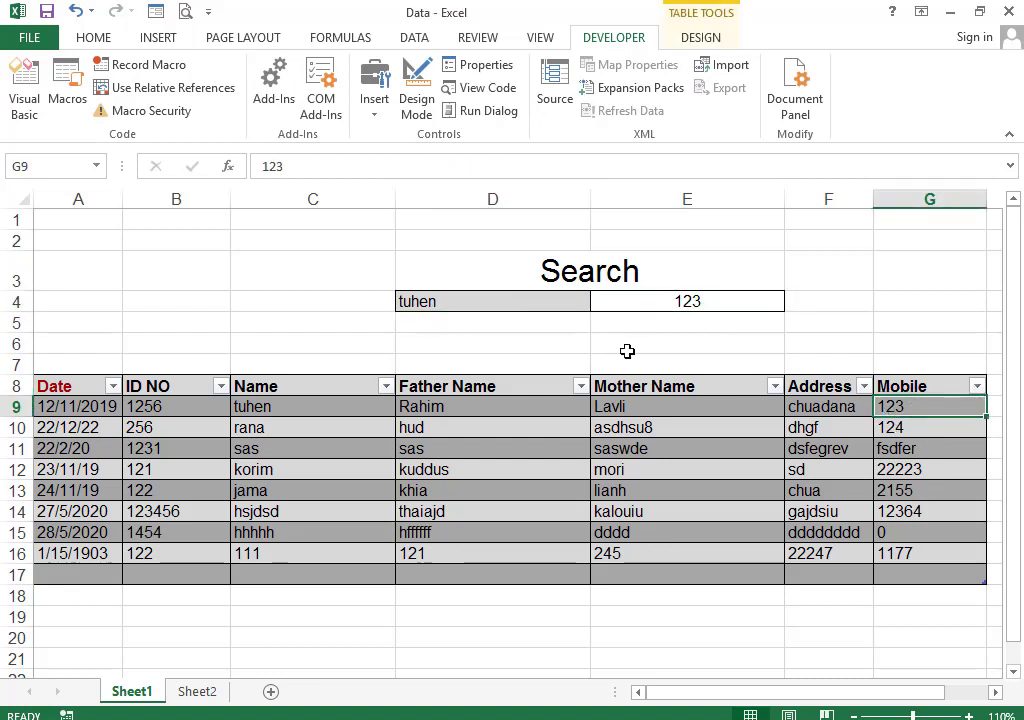
pyautogui.click(680, 300)
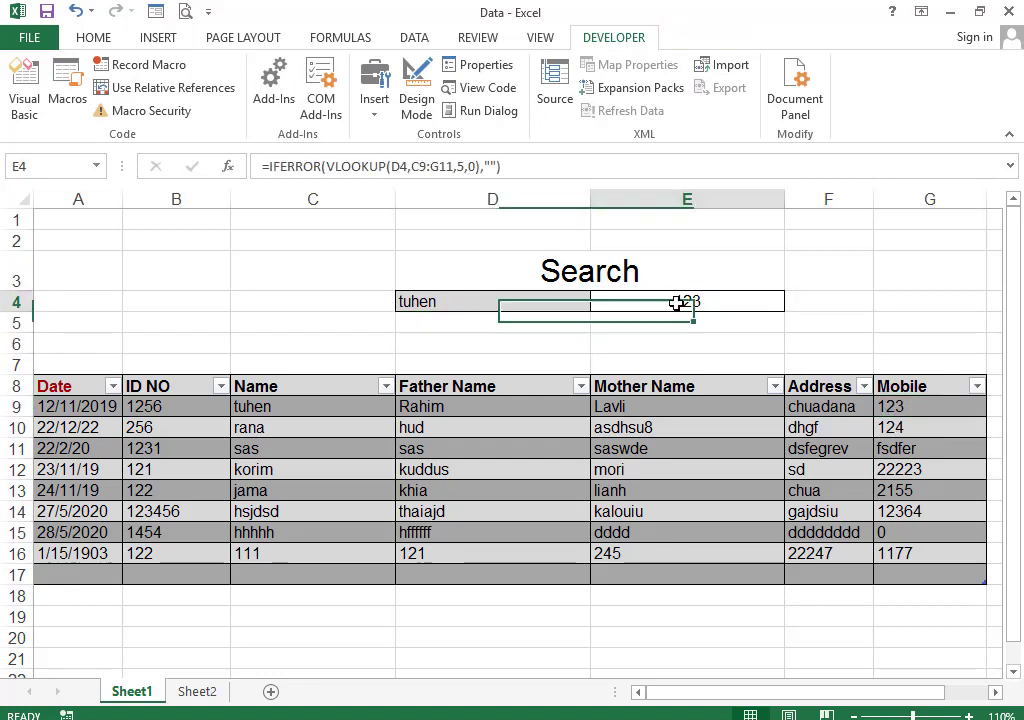
pyautogui.click(492, 344)
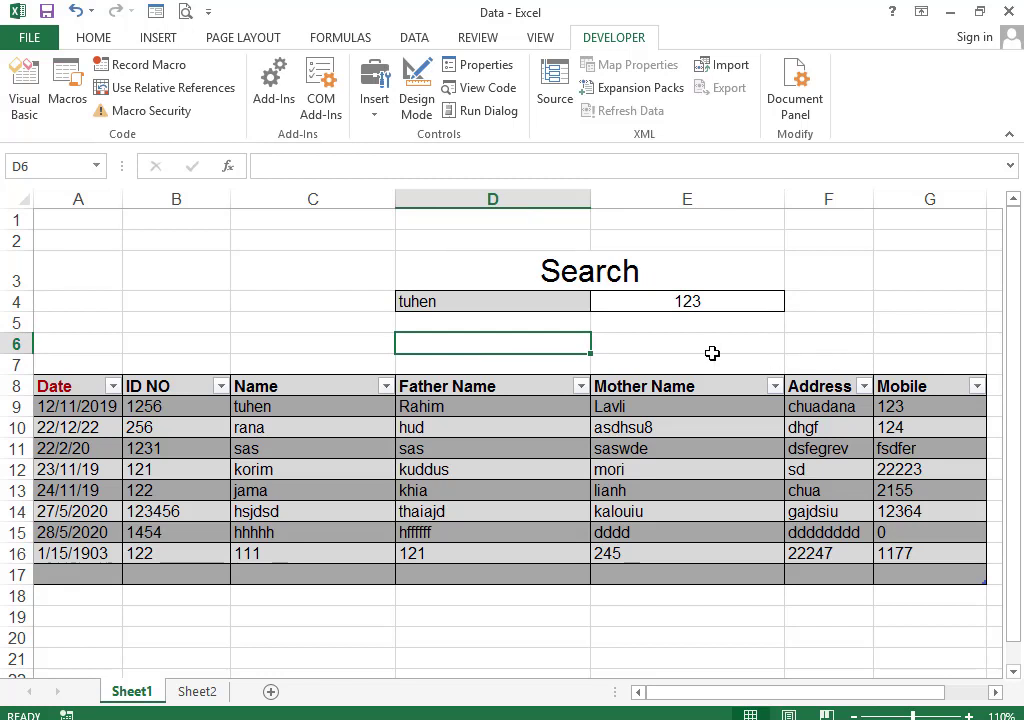
pyautogui.click(688, 344)
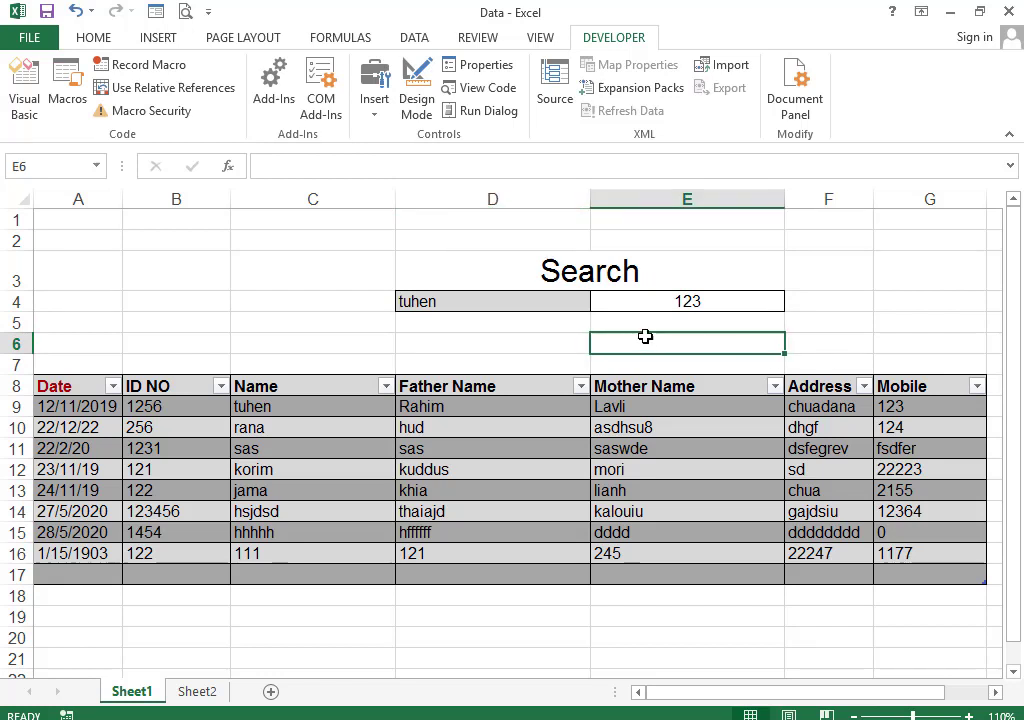
pyautogui.moveTo(658, 396)
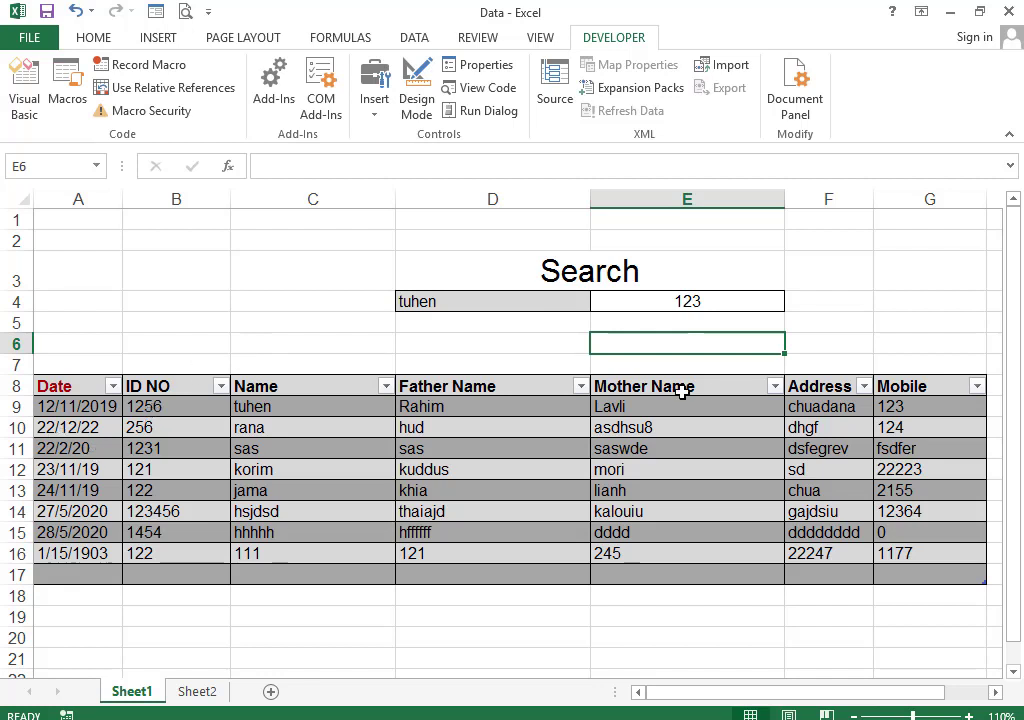
pyautogui.moveTo(744, 368)
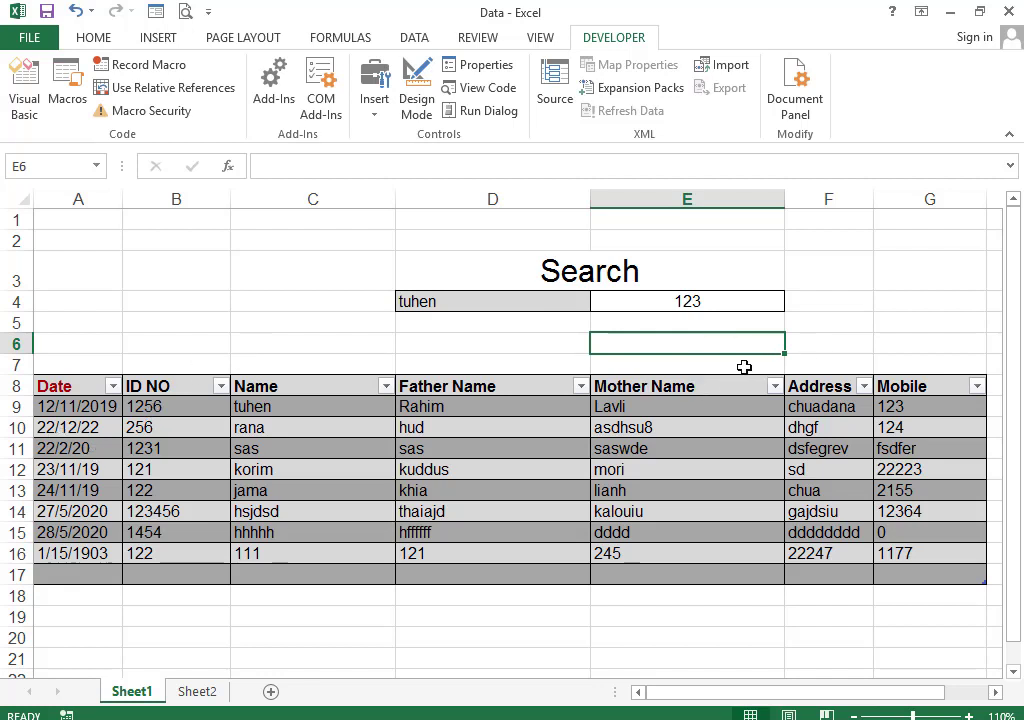
# Enter =VLOOKUP(D6,B9:G16,6,0) in E6 to return the Mobile number for the ID in D6
pyautogui.write('=')
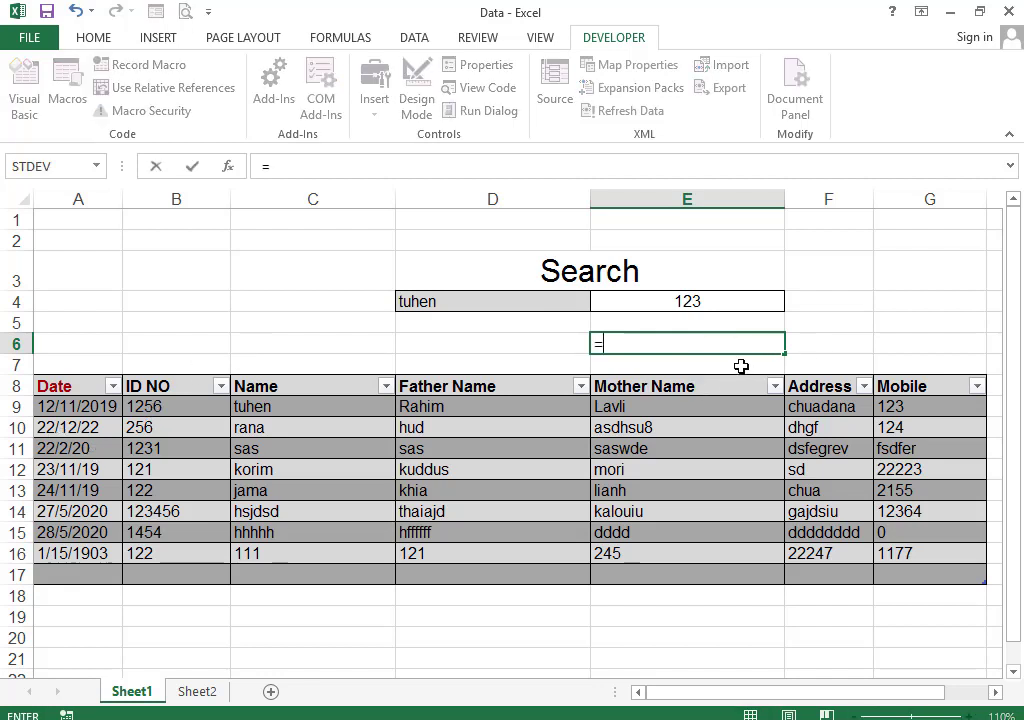
pyautogui.write('v')
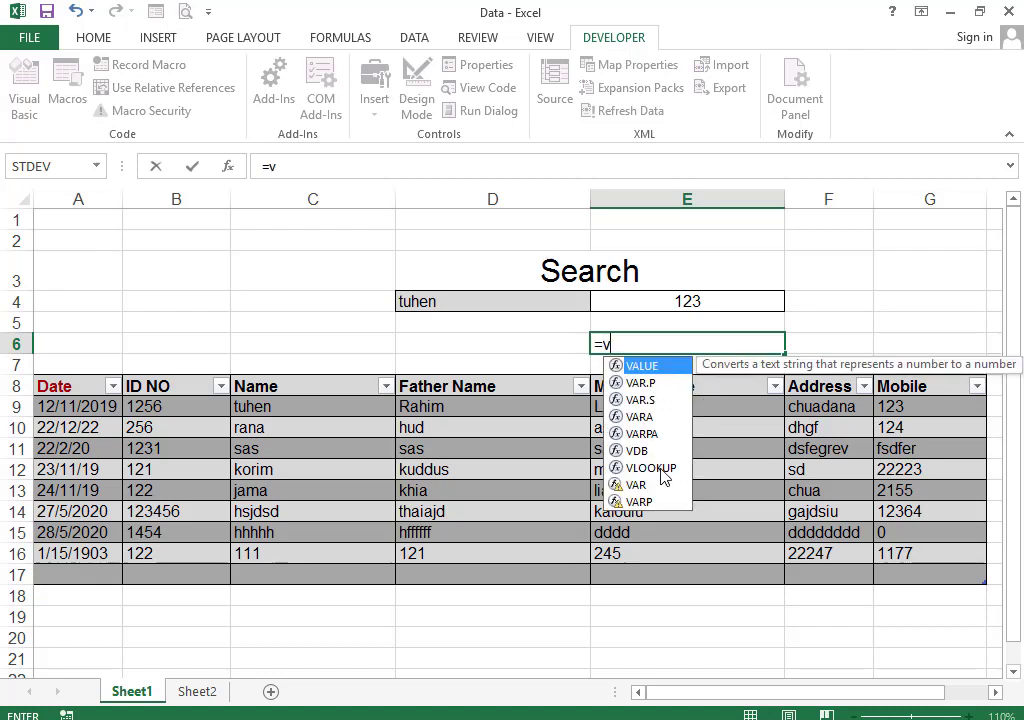
pyautogui.doubleClick(648, 468)
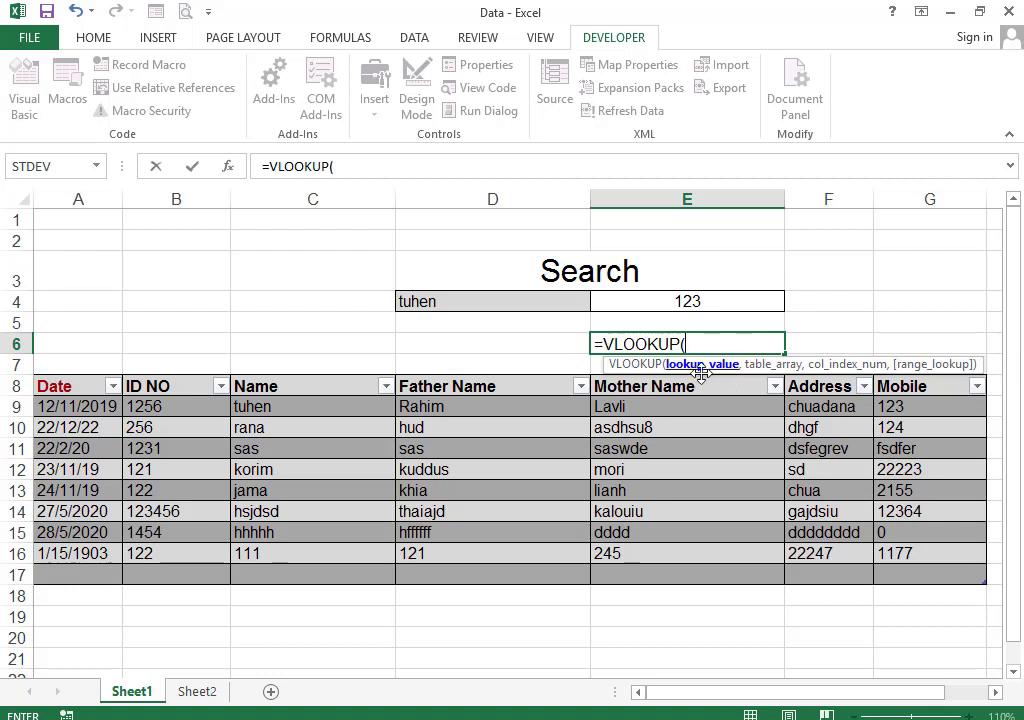
pyautogui.click(492, 344)
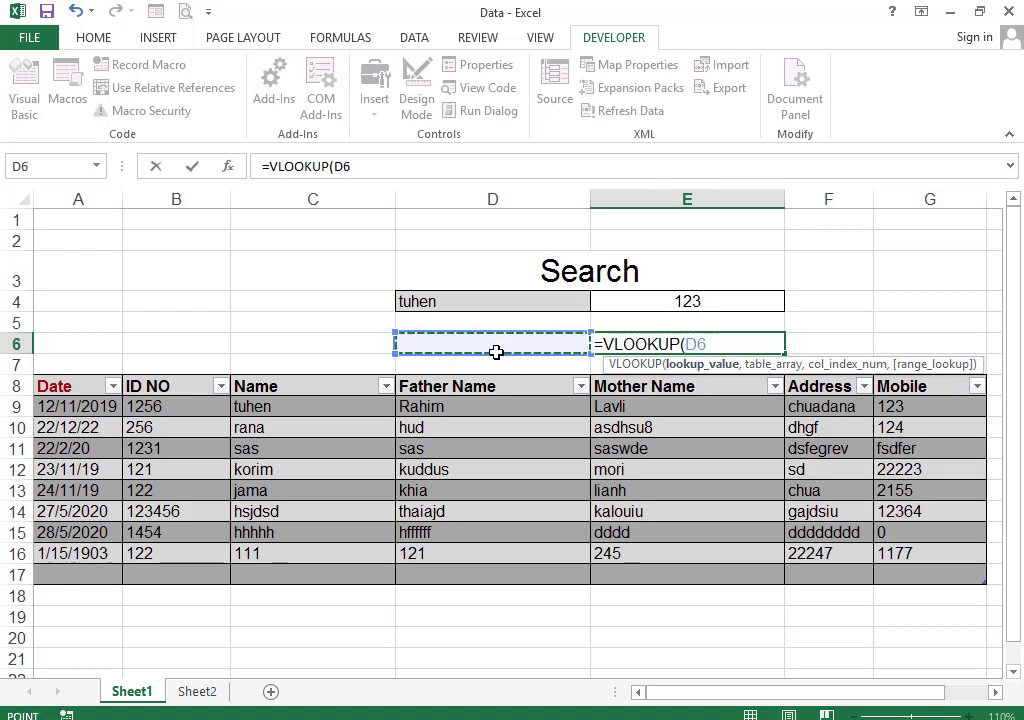
pyautogui.write(',B9:G16')
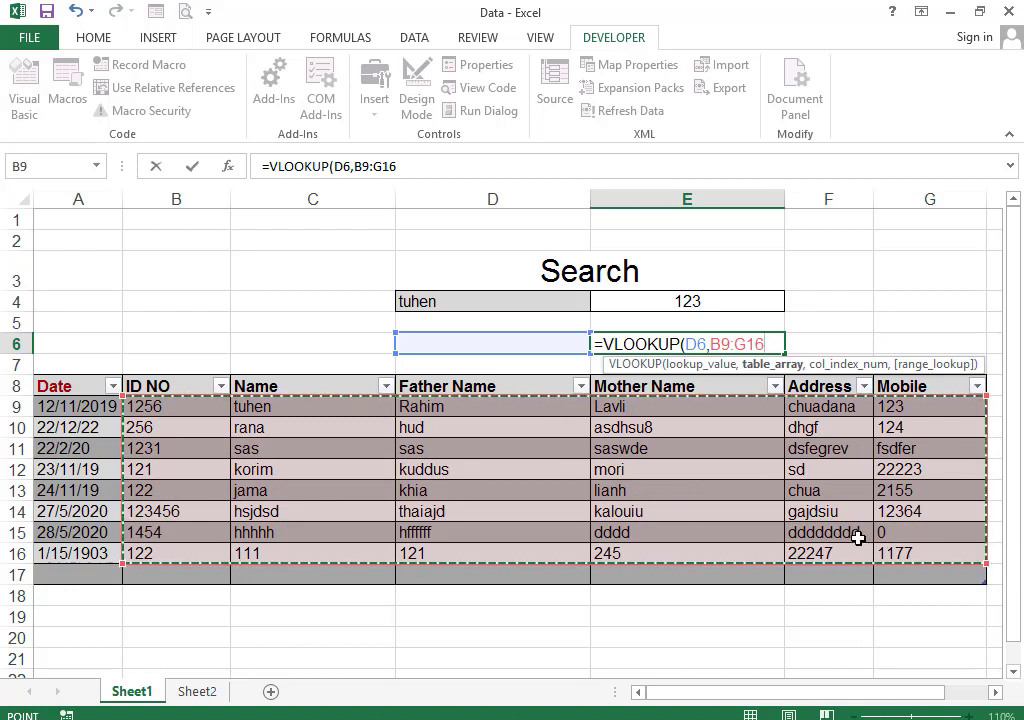
pyautogui.write(',')
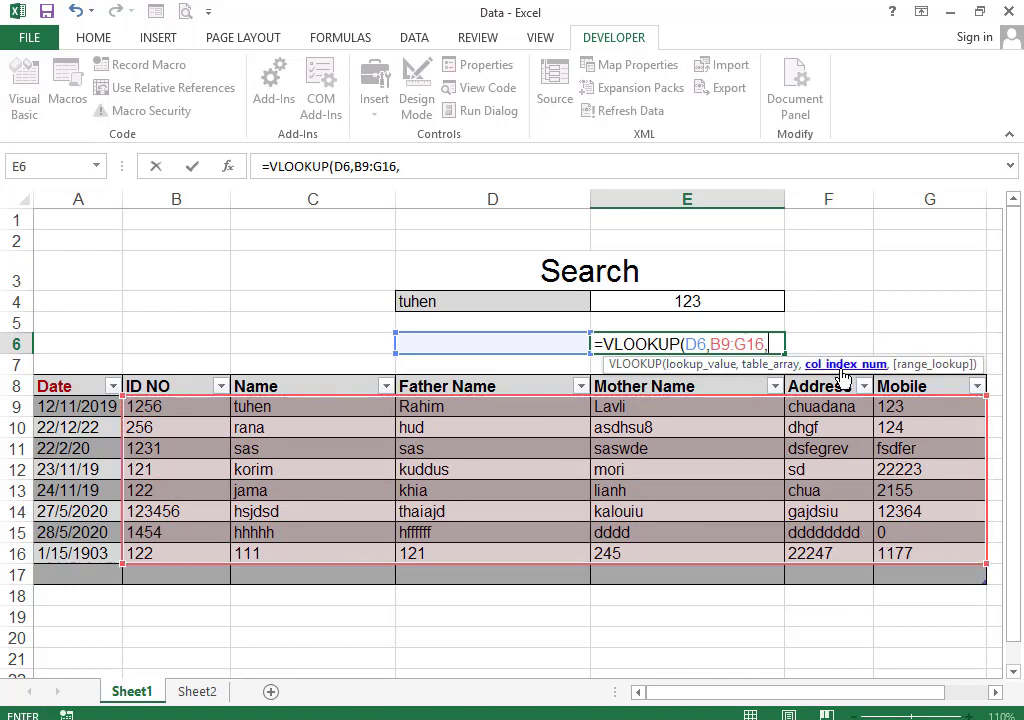
pyautogui.moveTo(936, 418)
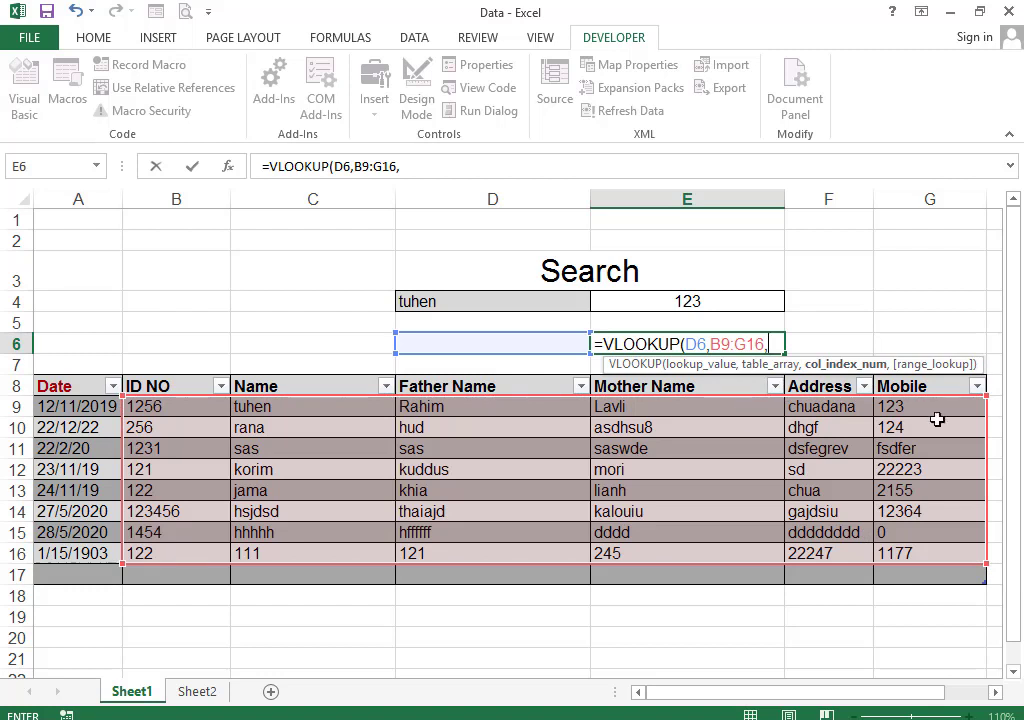
pyautogui.moveTo(180, 440)
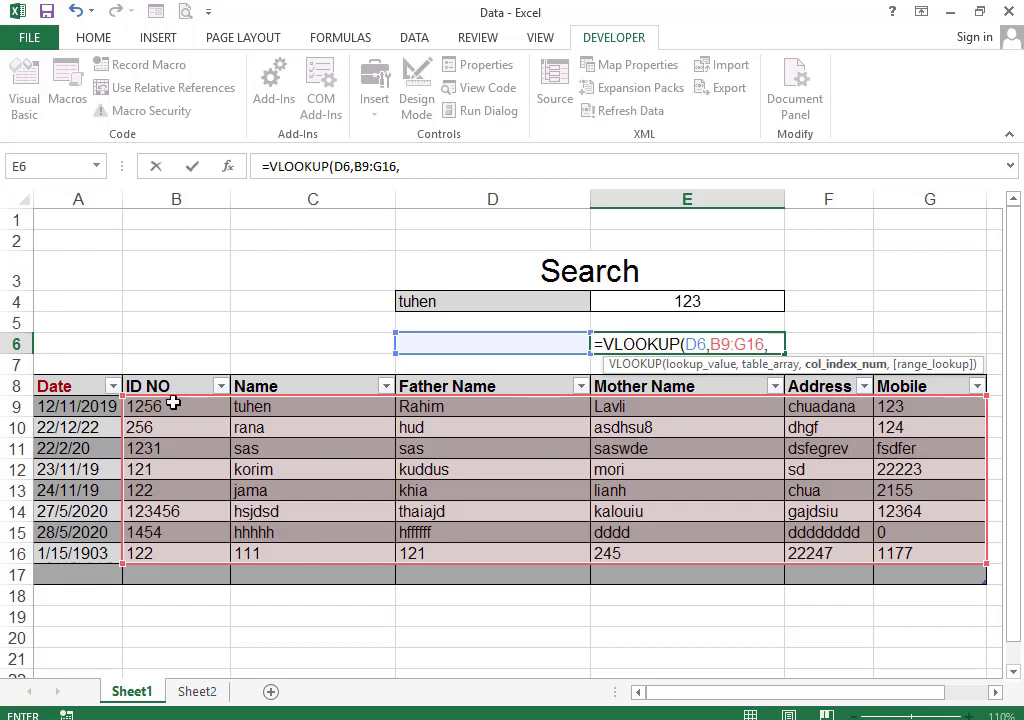
pyautogui.moveTo(268, 408)
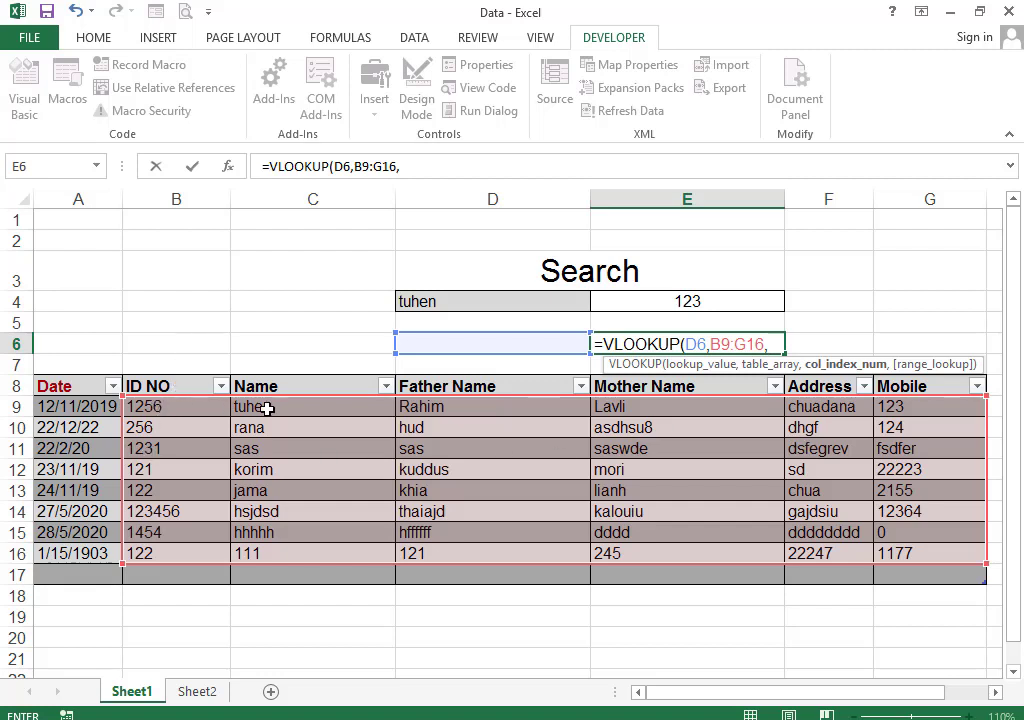
pyautogui.moveTo(836, 408)
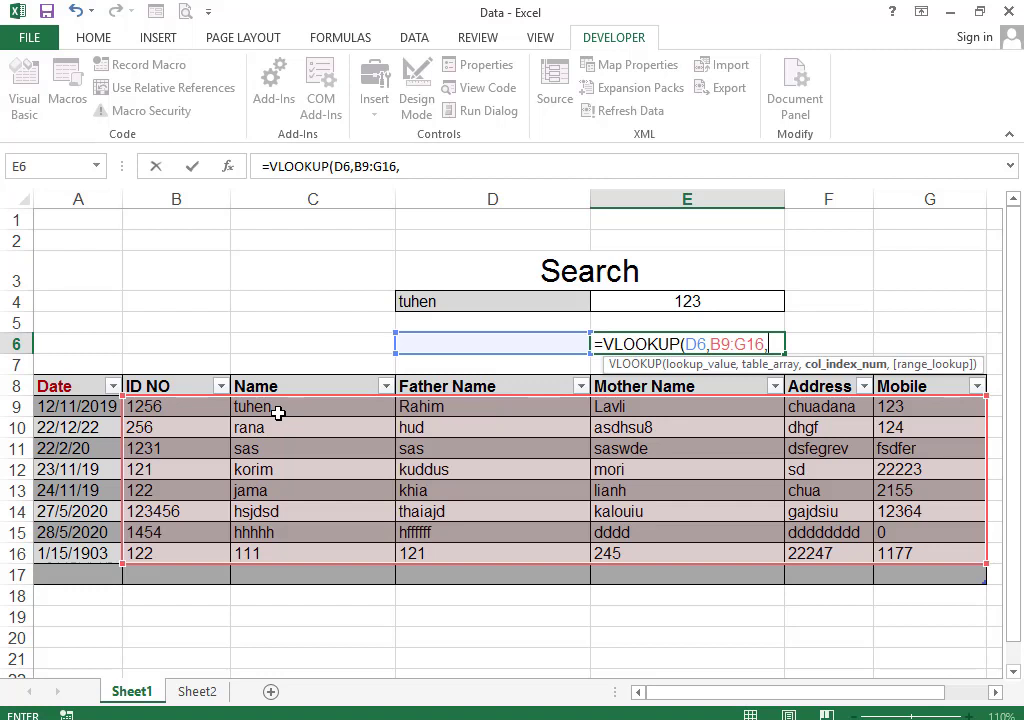
pyautogui.moveTo(840, 406)
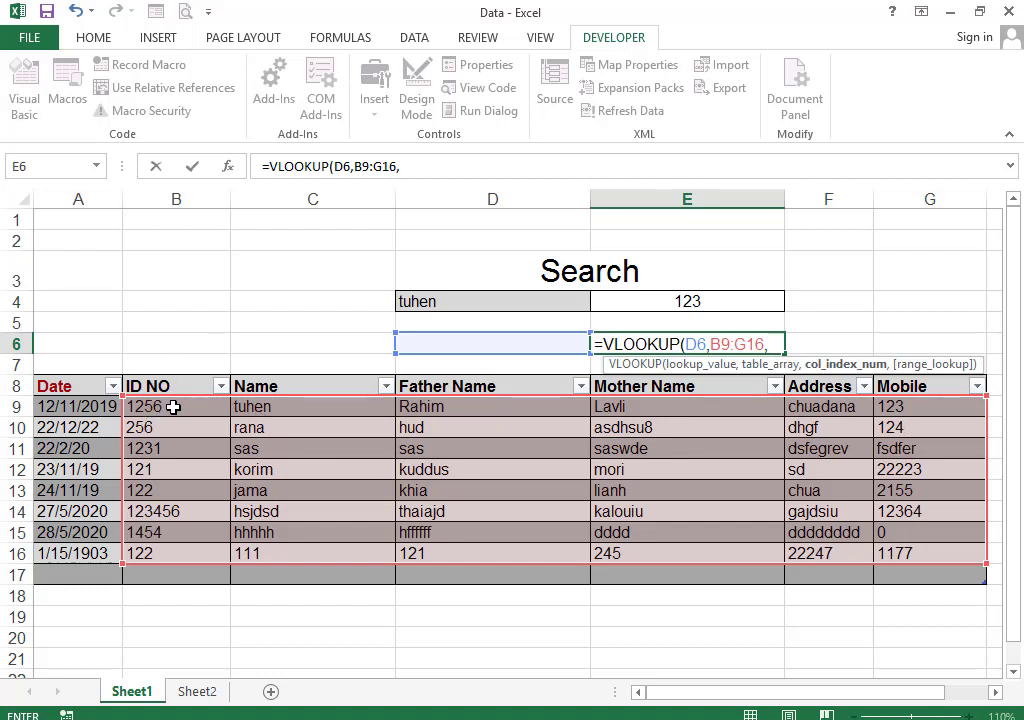
pyautogui.moveTo(636, 408)
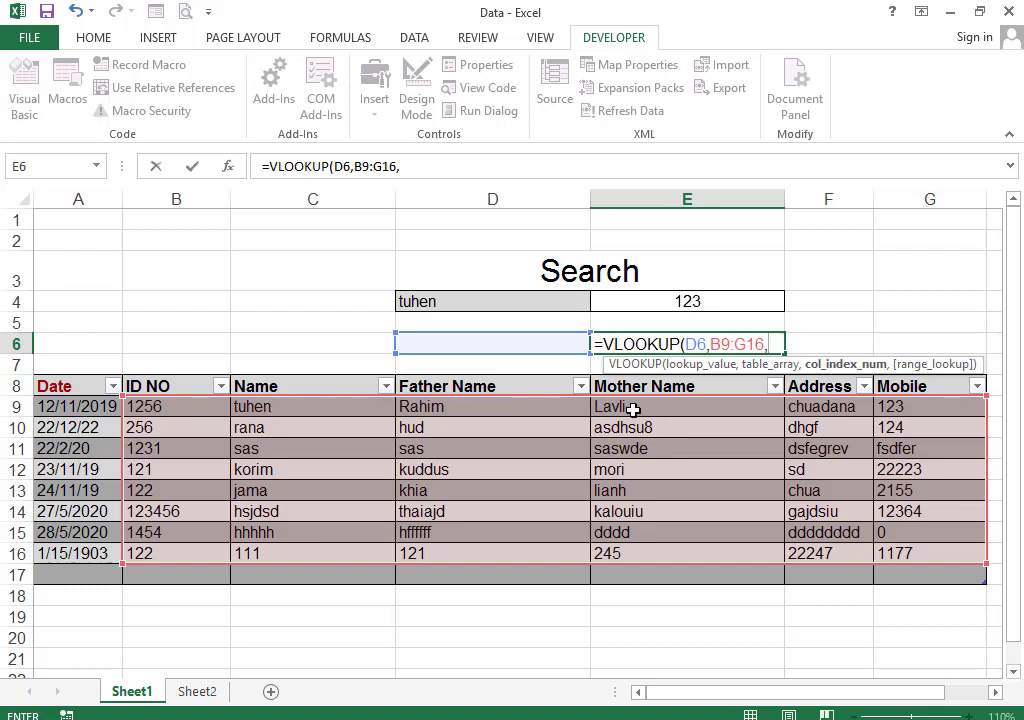
pyautogui.moveTo(908, 406)
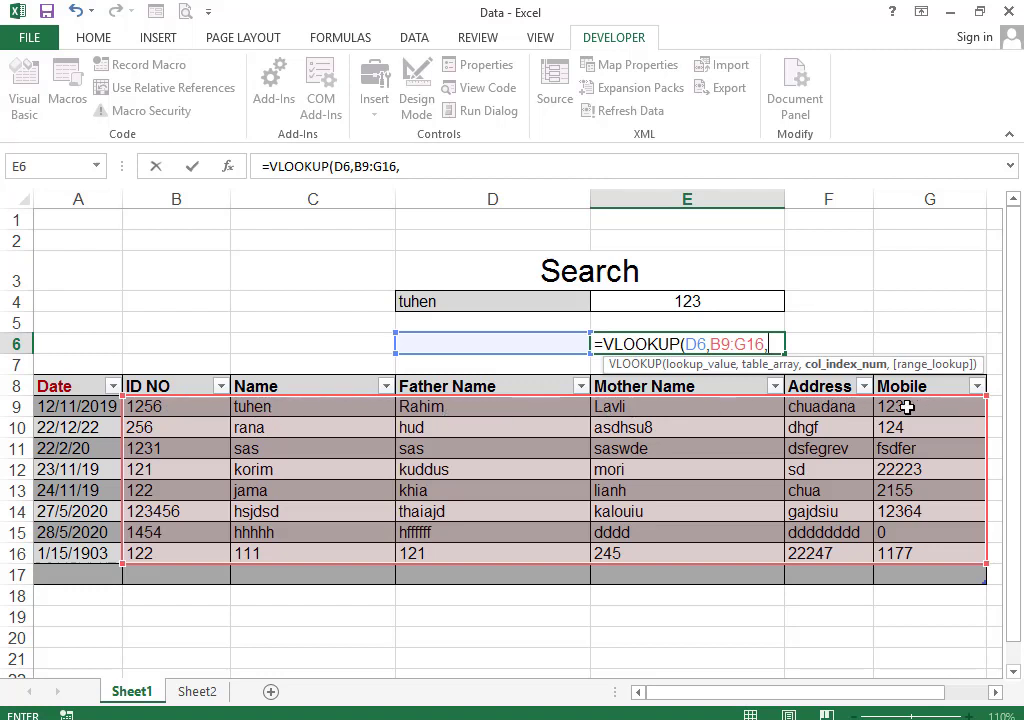
pyautogui.write('6')
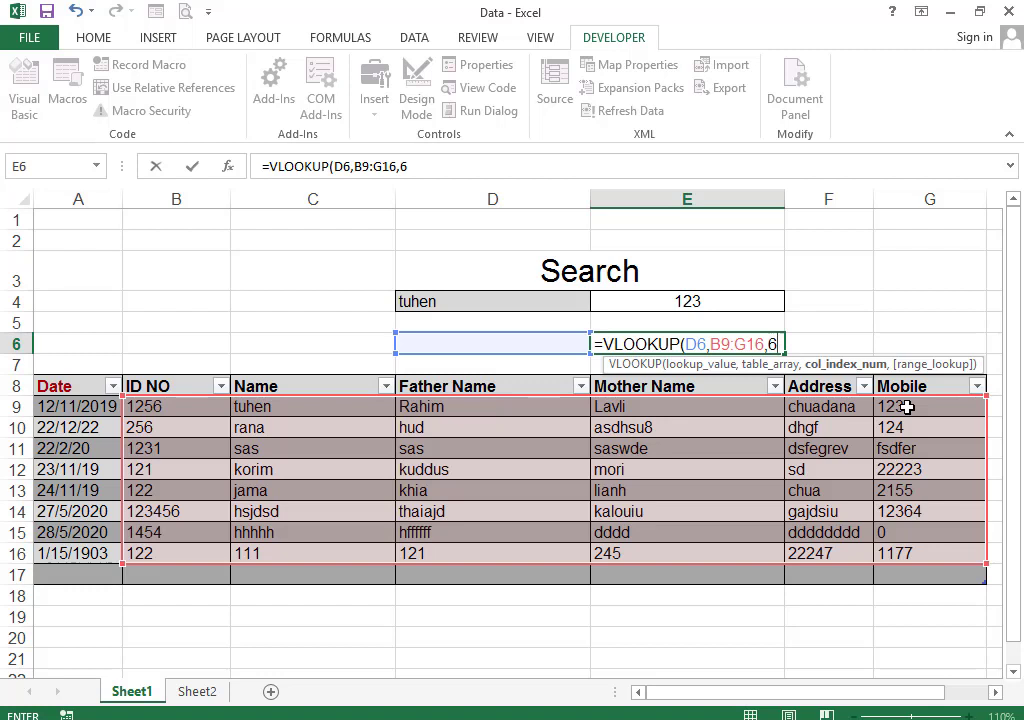
pyautogui.write(',')
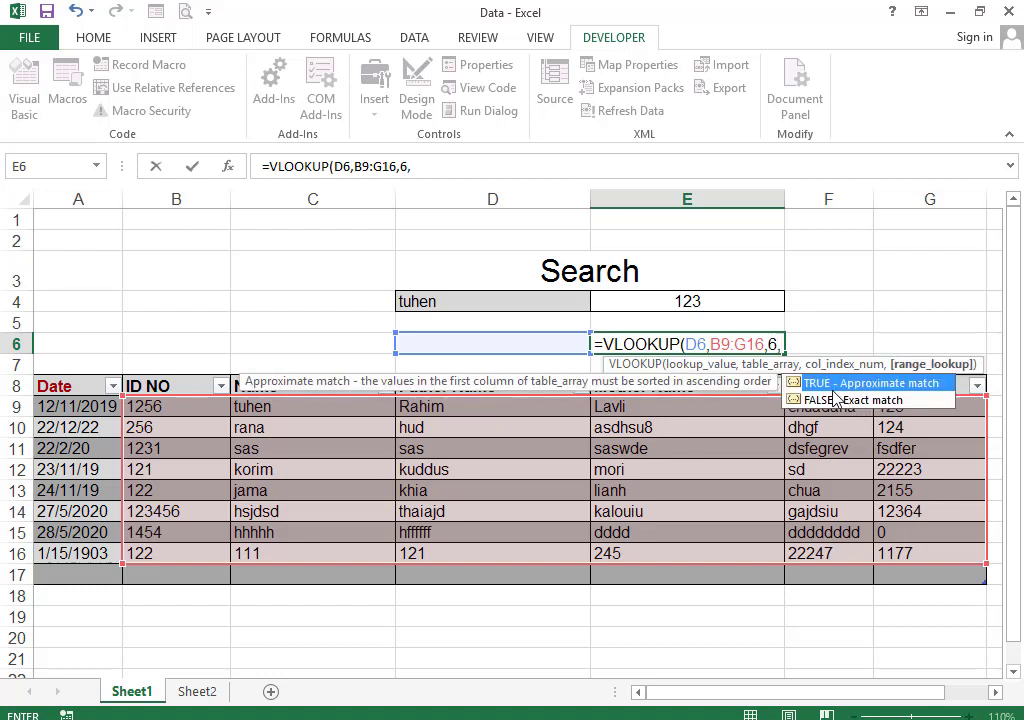
pyautogui.moveTo(852, 404)
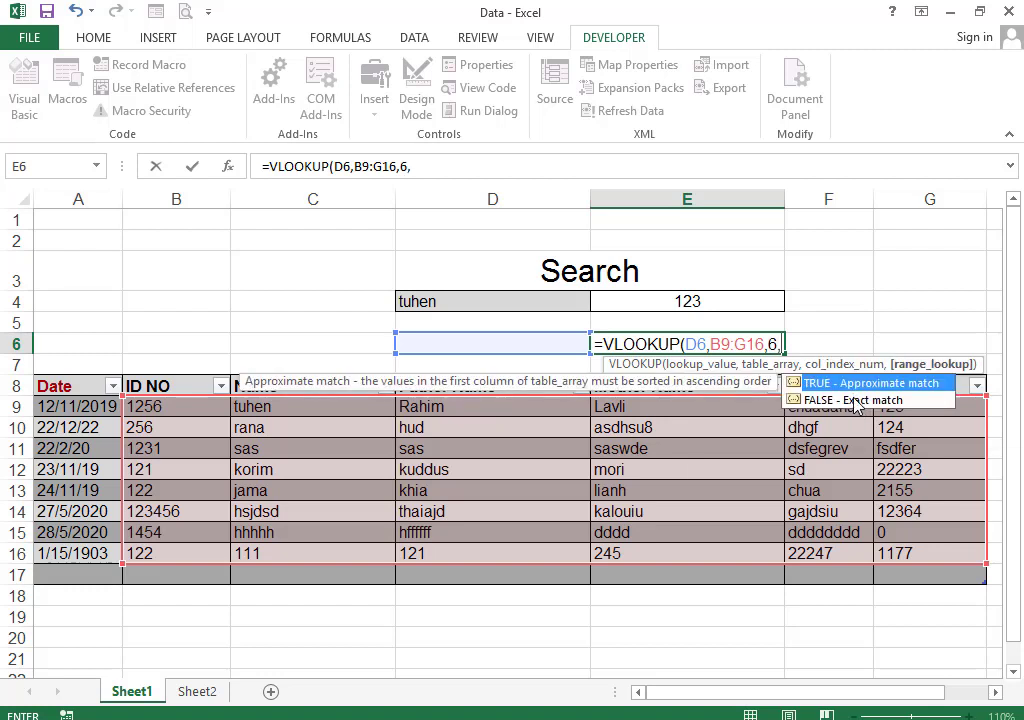
pyautogui.write('0)')
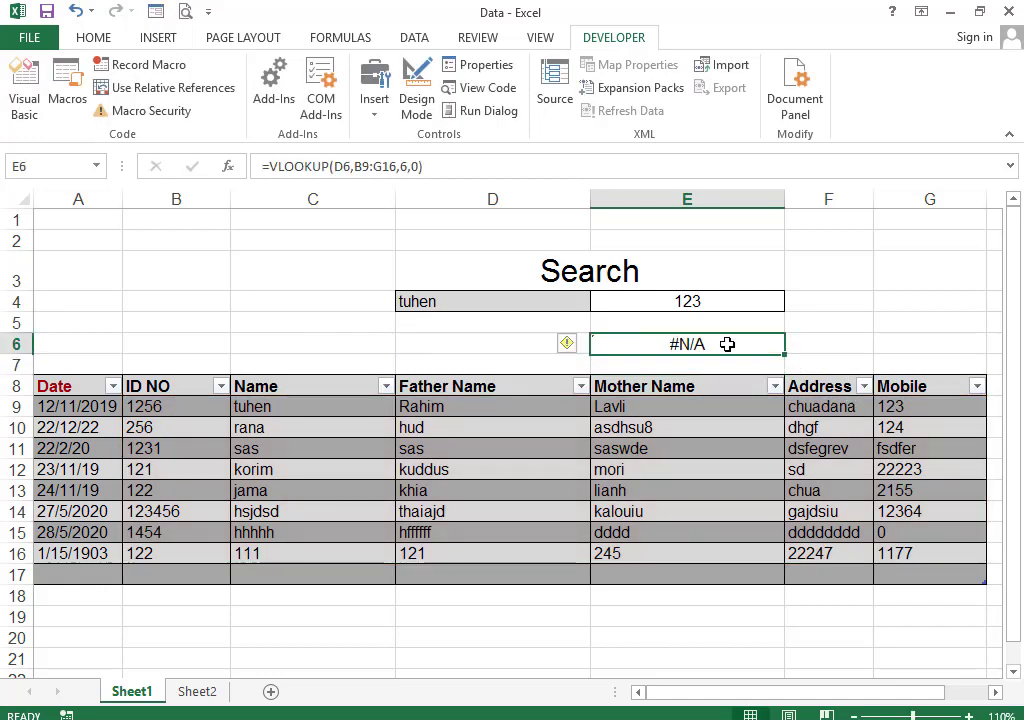
# Test IDs 1454 and 122 in D6 so E6 returns Mobile 2155, then begin editing E6
pyautogui.click(492, 344)
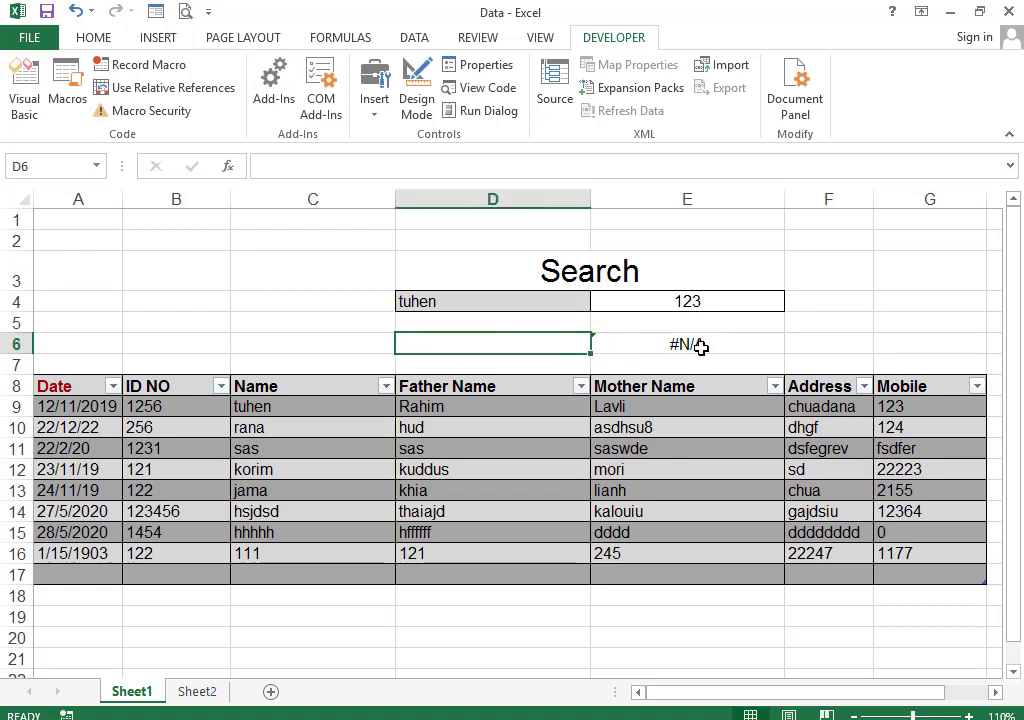
pyautogui.click(688, 344)
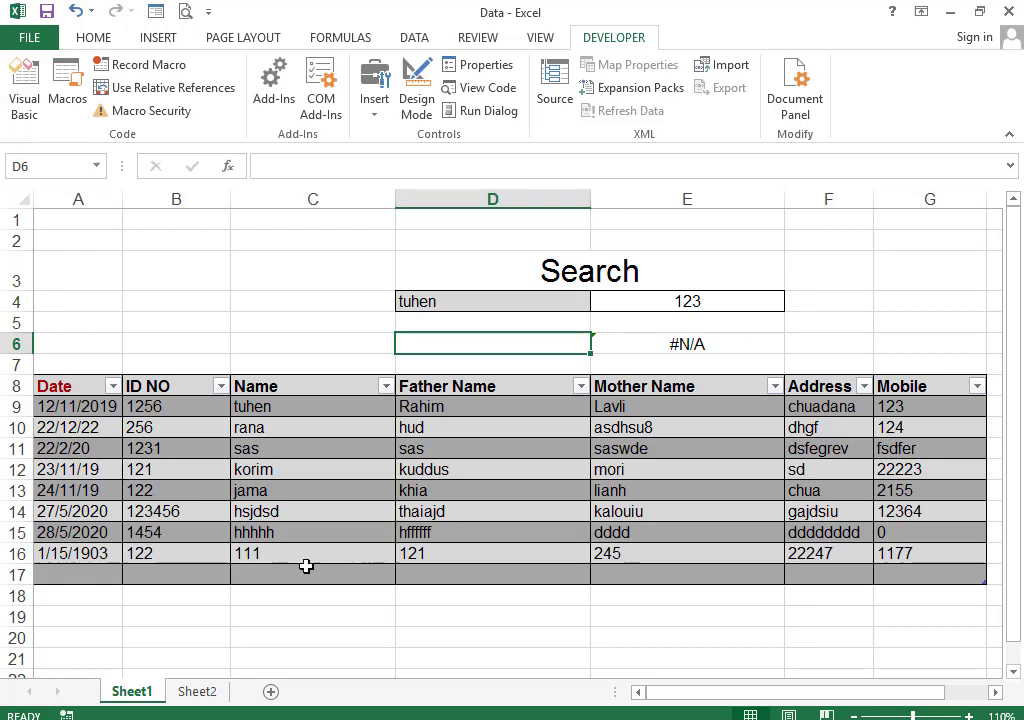
pyautogui.write('1454')
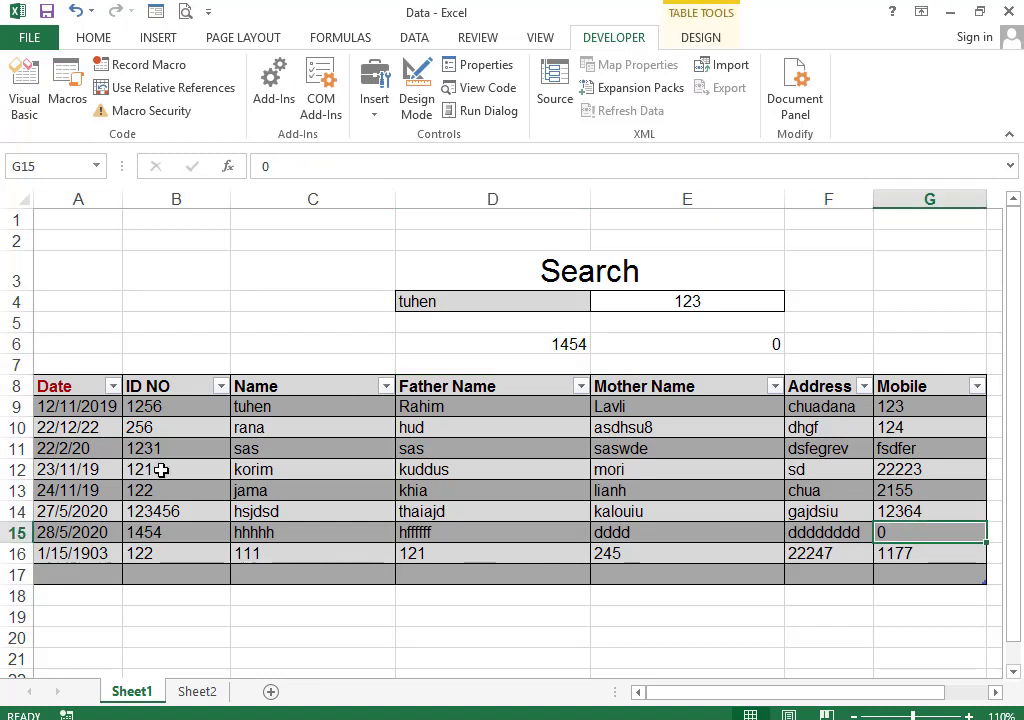
pyautogui.click(176, 448)
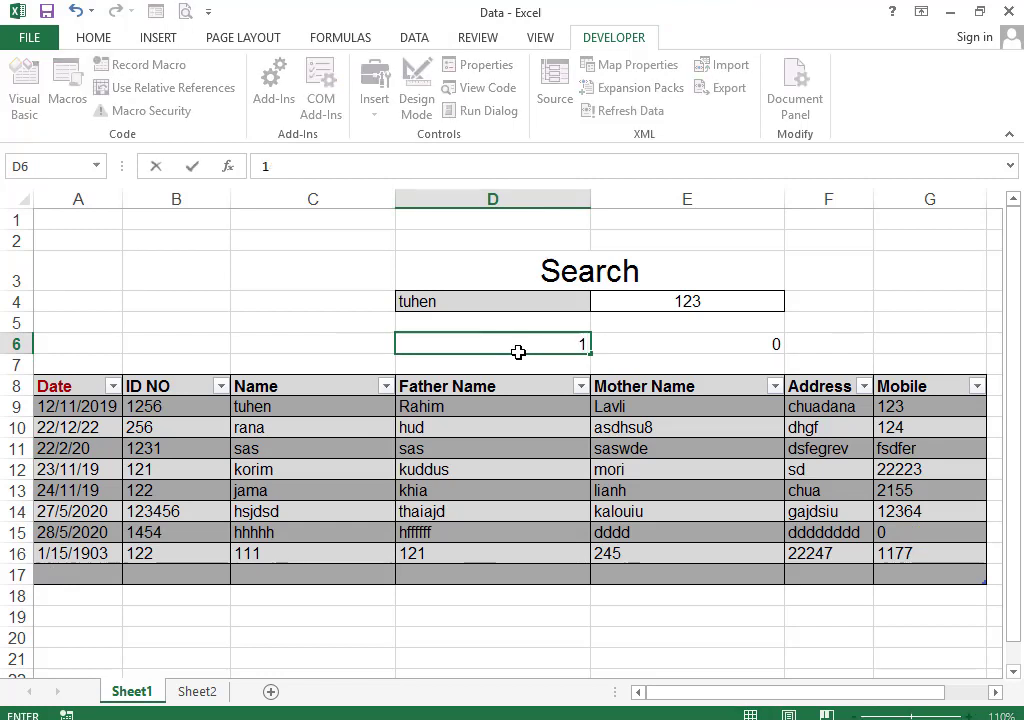
pyautogui.write('22')
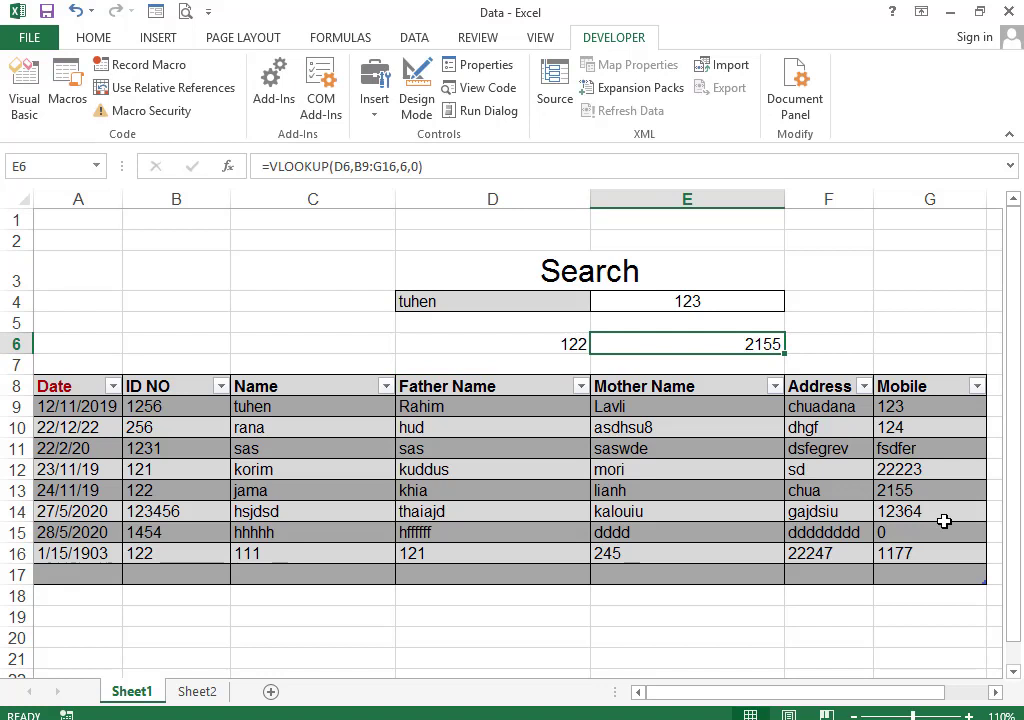
pyautogui.moveTo(152, 496)
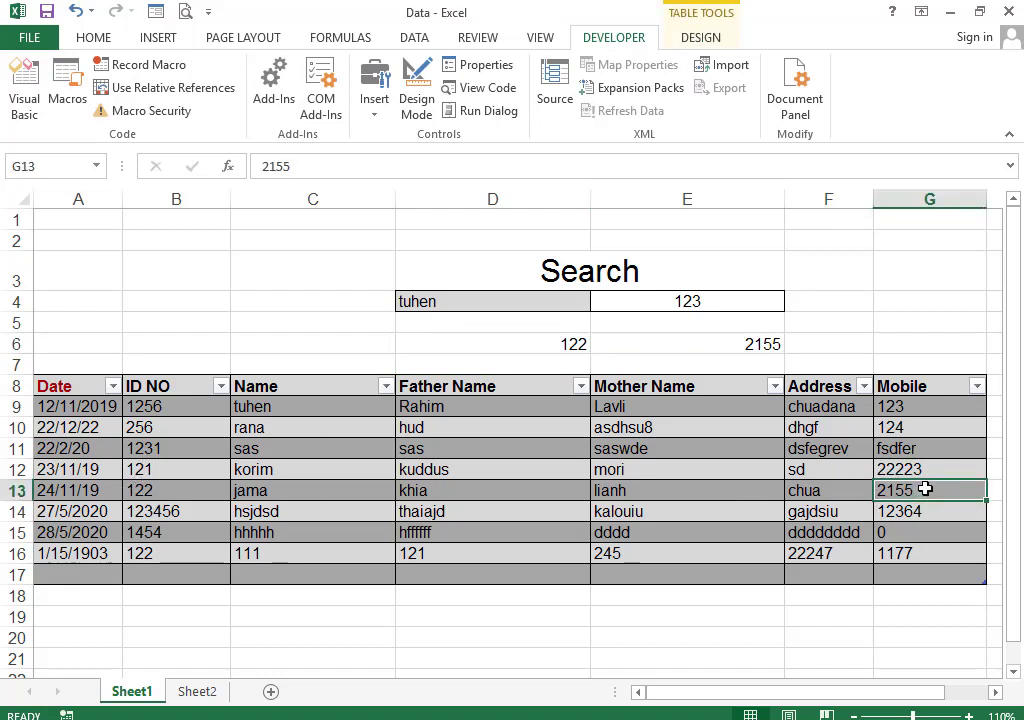
pyautogui.click(520, 344)
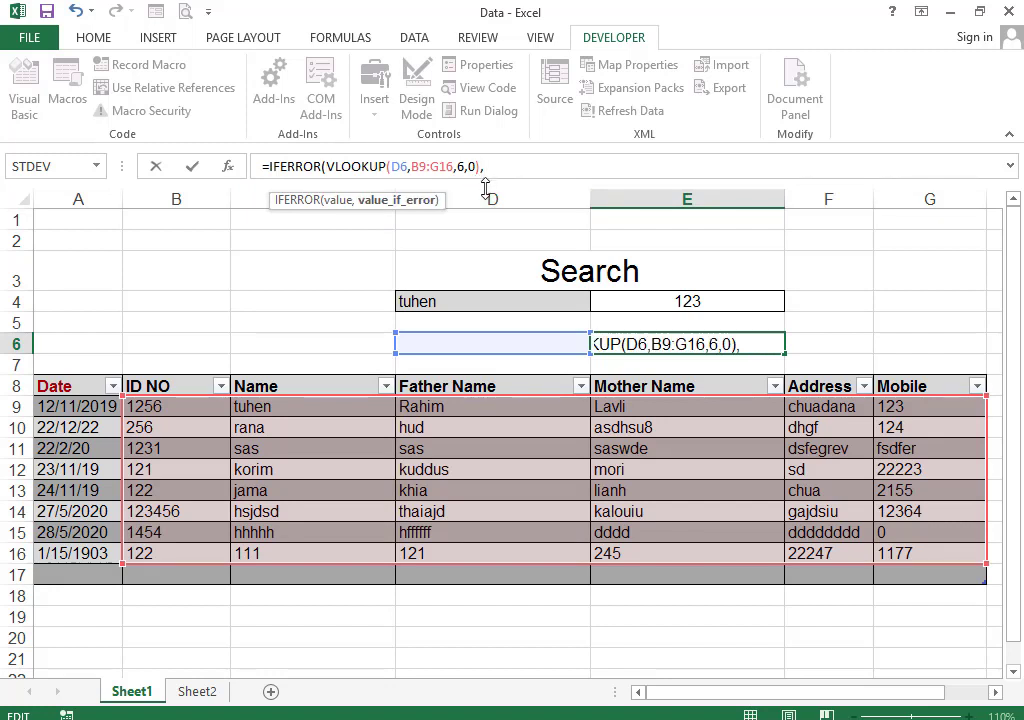
# Wrap E6 as =IFERROR(VLOOKUP(D6,B9:G16,6,0),"") so it stays blank without an ID
pyautogui.write('""')
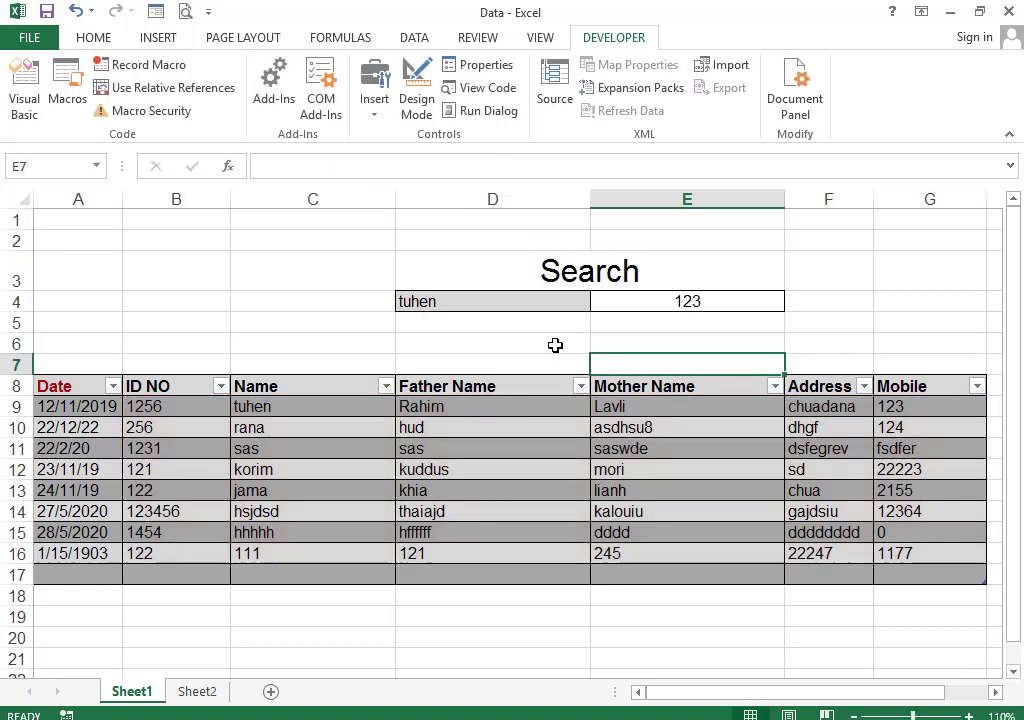
pyautogui.click(492, 344)
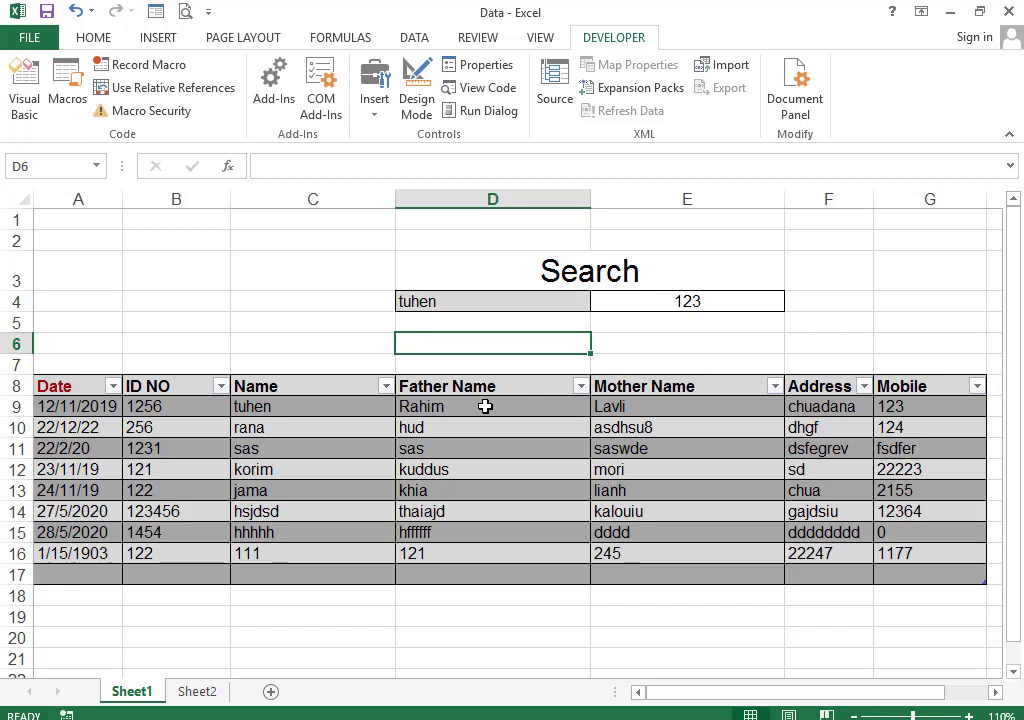
pyautogui.moveTo(958, 244)
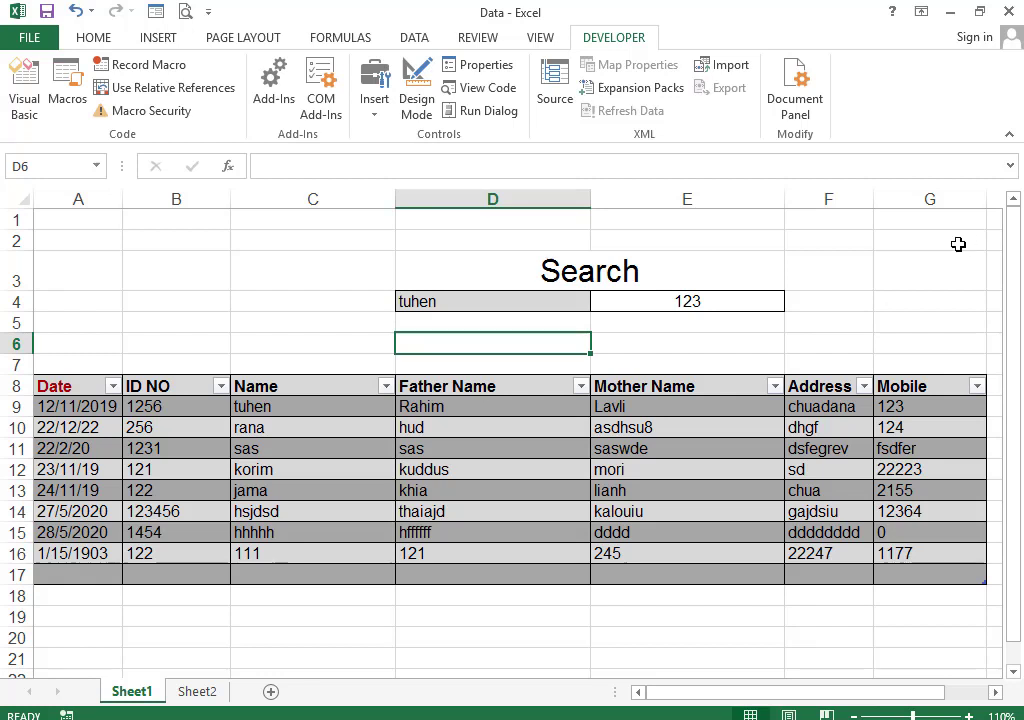
pyautogui.moveTo(542, 654)
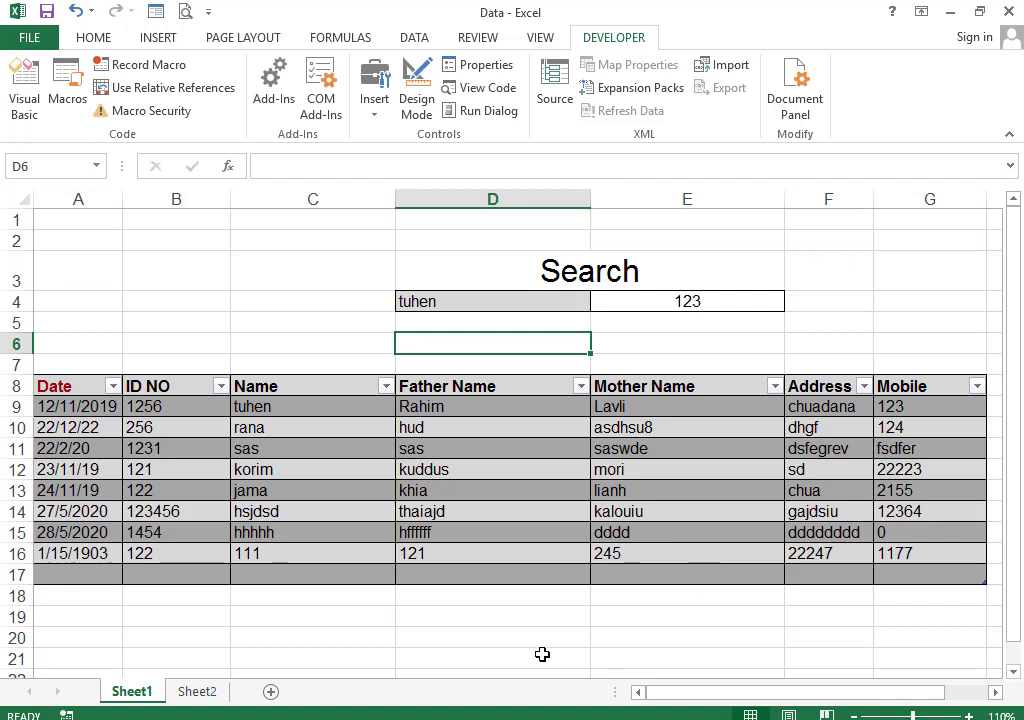